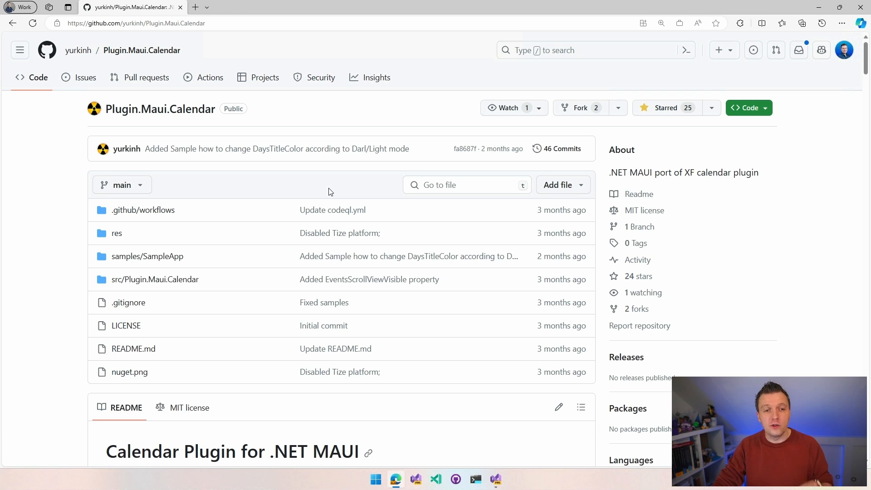
mouse_move(78, 50)
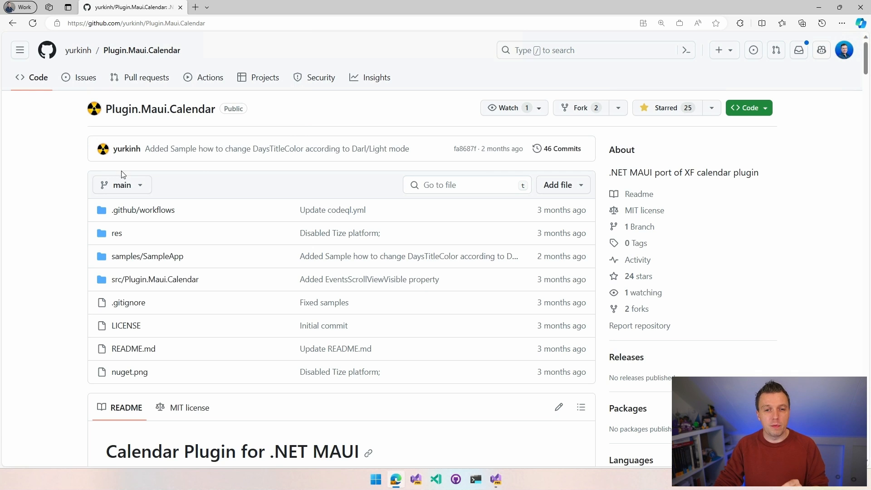
mouse_move(353, 177)
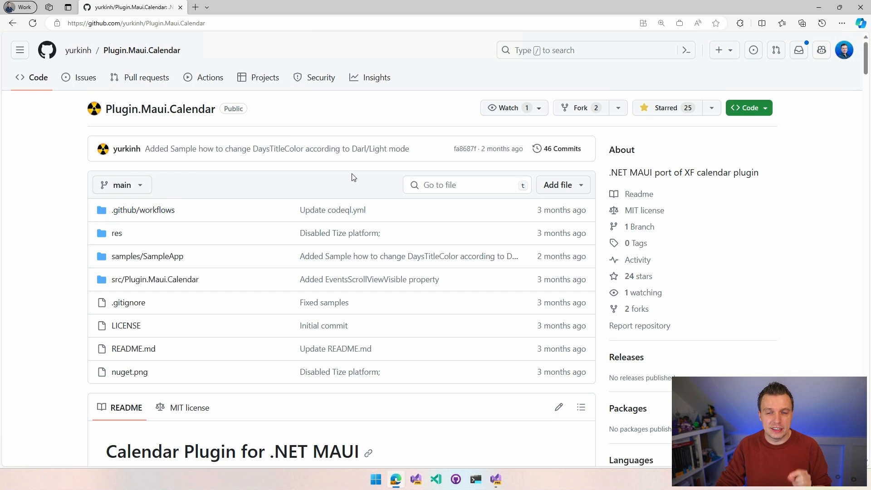
Scroll the repository page down to the README's feature bullet list
scroll("down", 3)
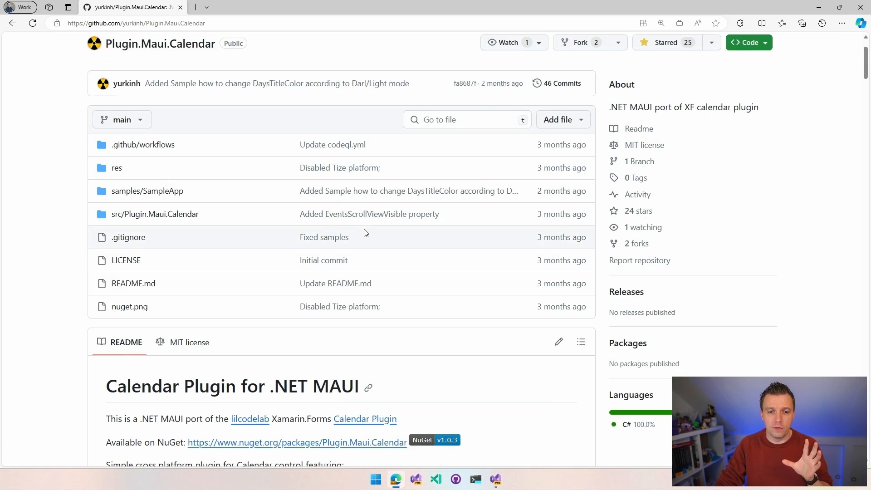
scroll("down", 3)
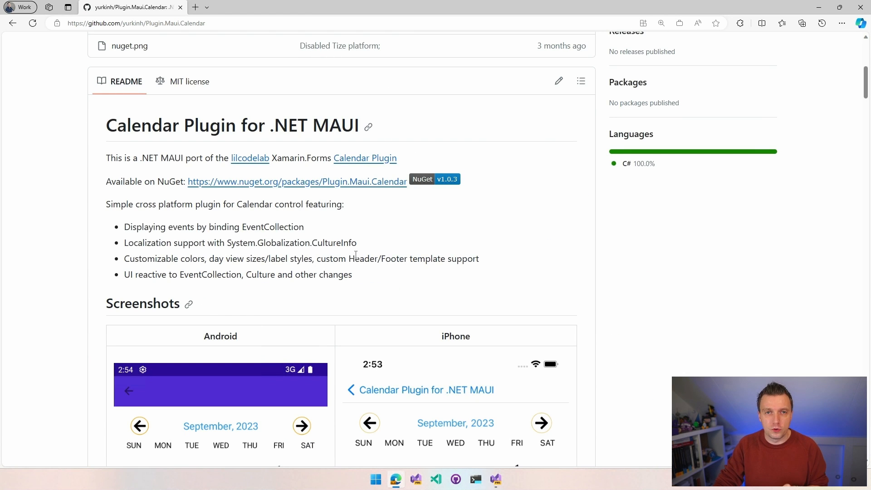
mouse_move(400, 247)
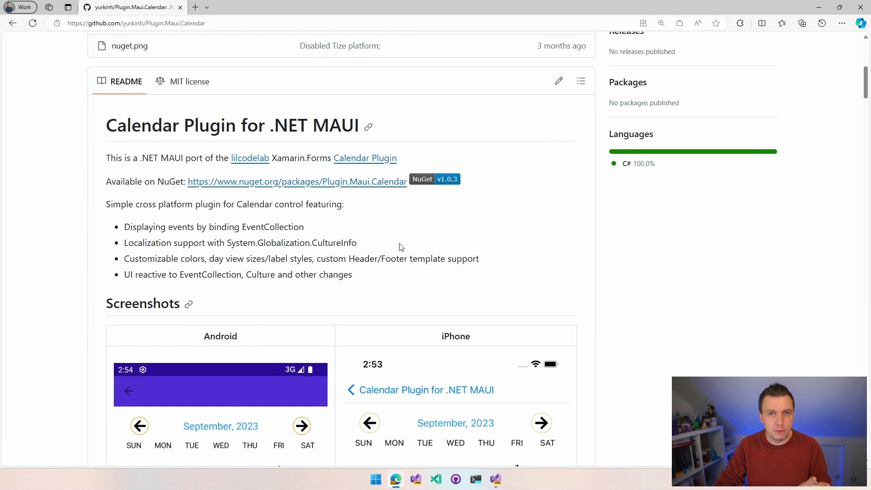
mouse_move(559, 218)
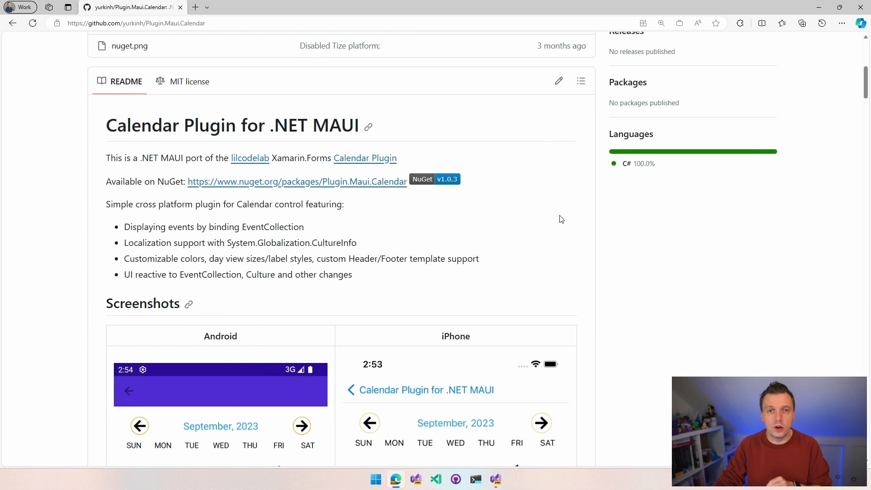
mouse_move(553, 216)
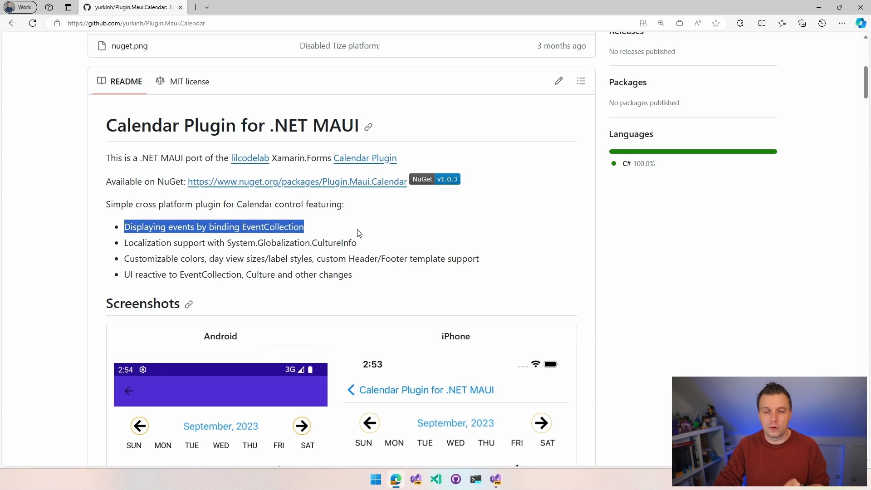
mouse_move(259, 226)
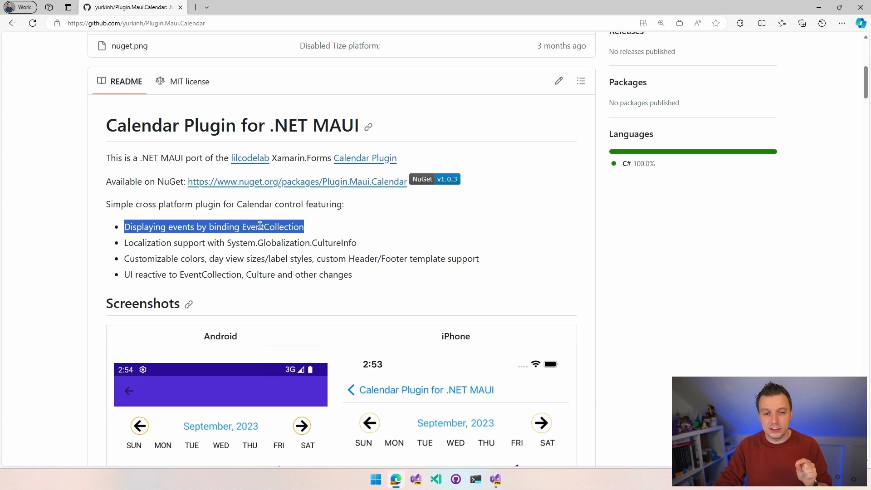
mouse_move(301, 243)
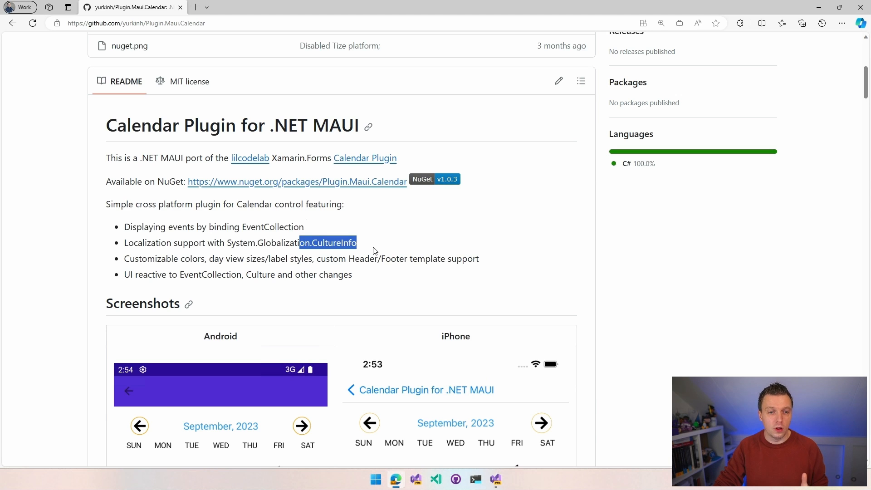
mouse_move(351, 263)
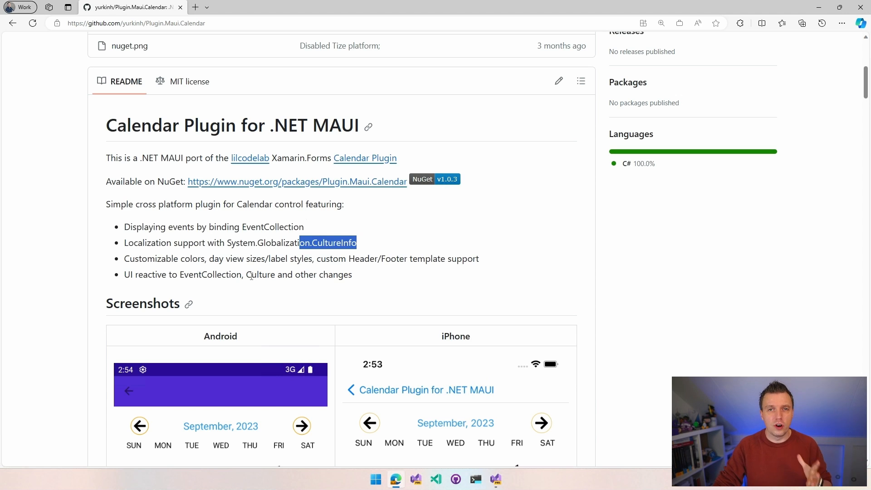
mouse_move(639, 290)
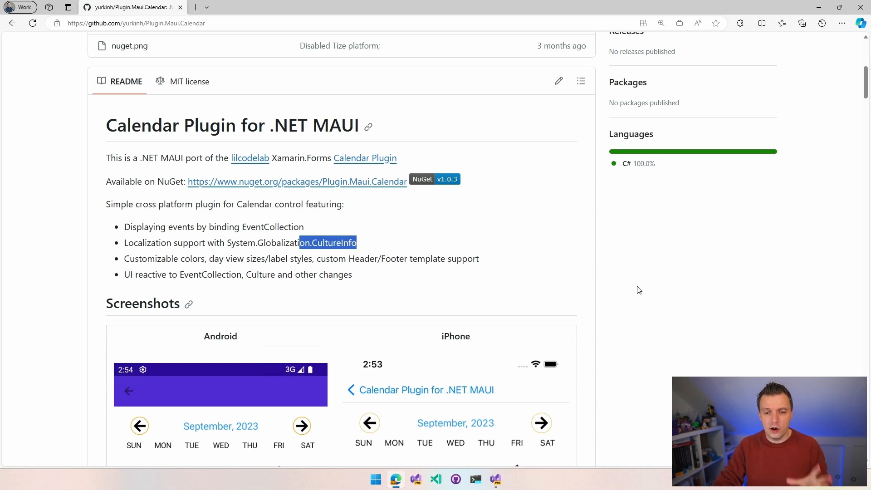
Scroll past the Android, iPhone, Windows and Mac screenshots to the What's new heading
scroll("down", 3)
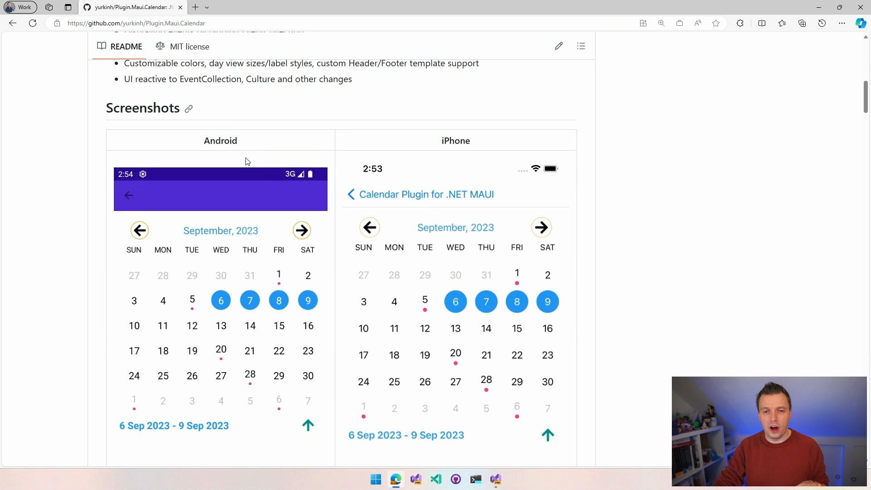
scroll("up", 3)
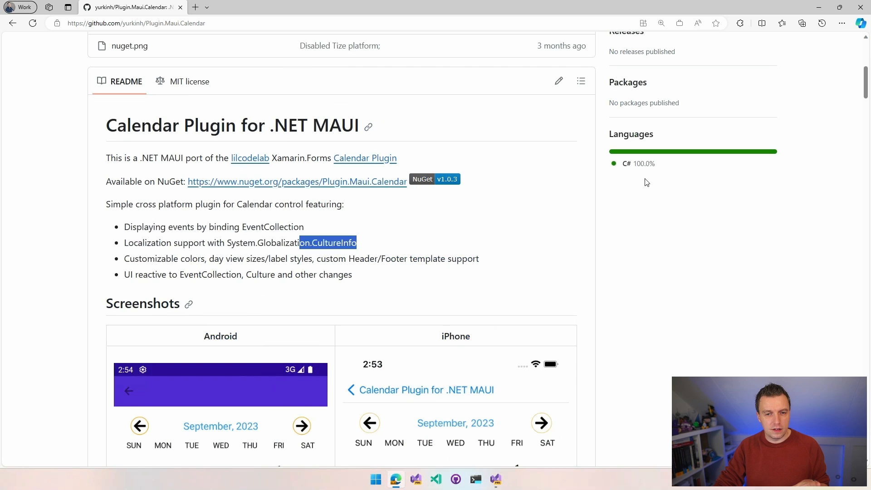
mouse_move(611, 252)
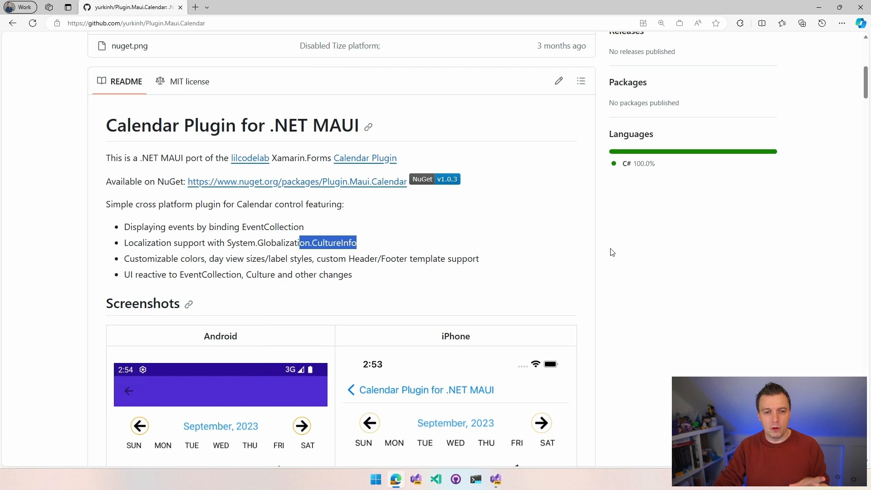
scroll("down", 3)
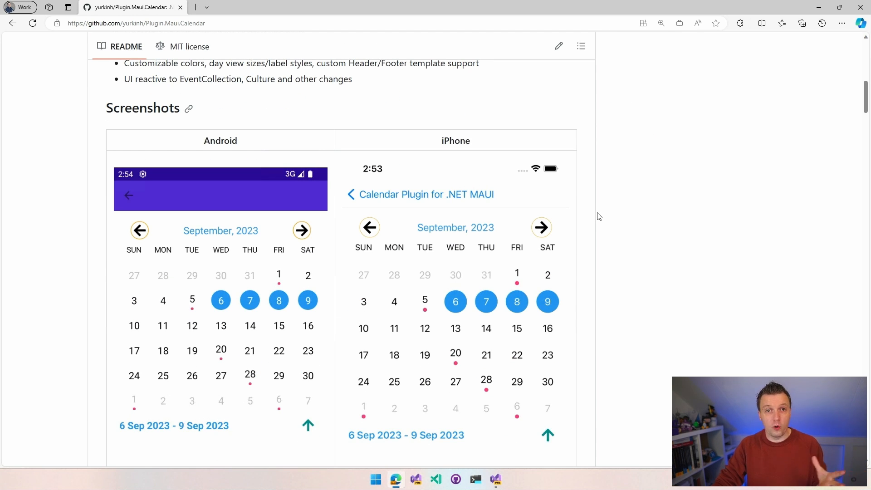
mouse_move(595, 213)
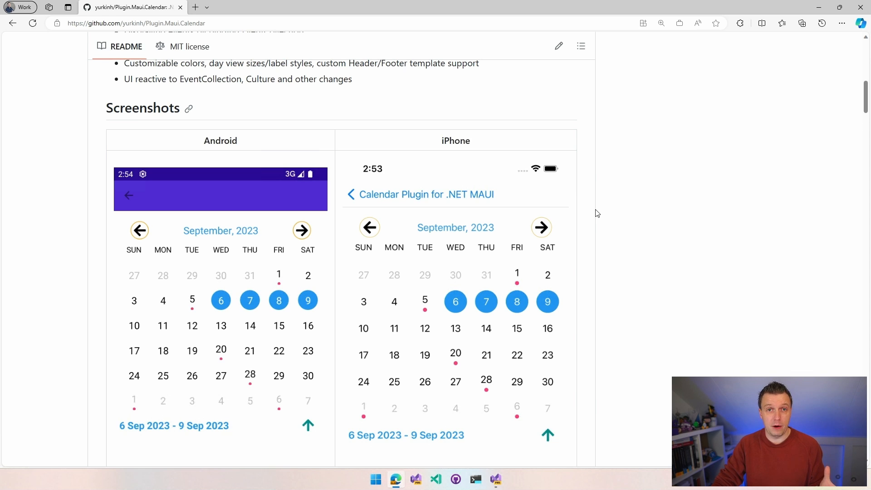
mouse_move(588, 207)
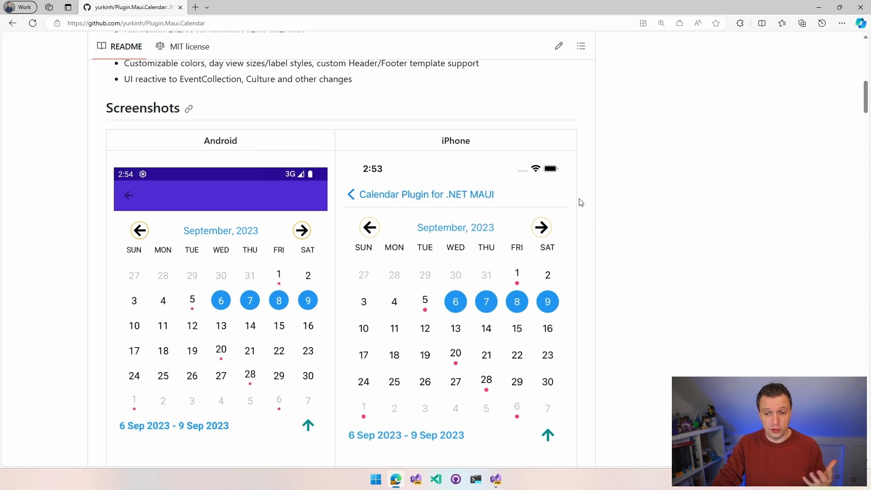
mouse_move(591, 208)
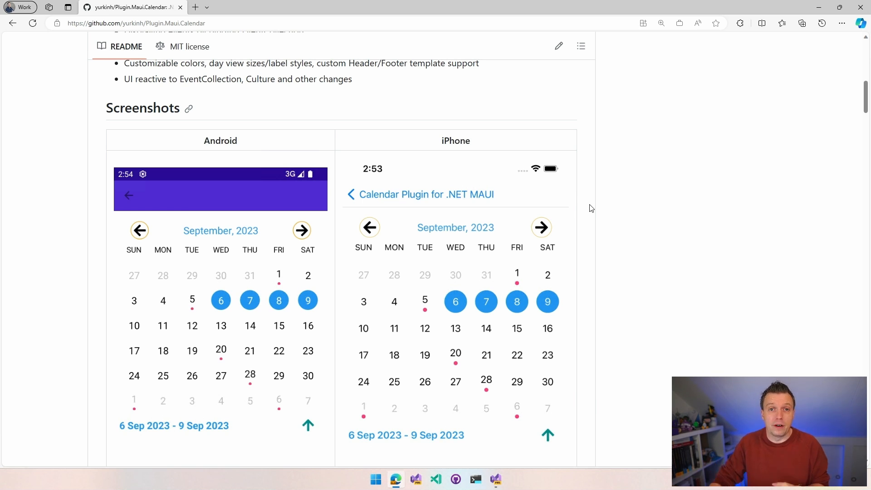
scroll("down", 3)
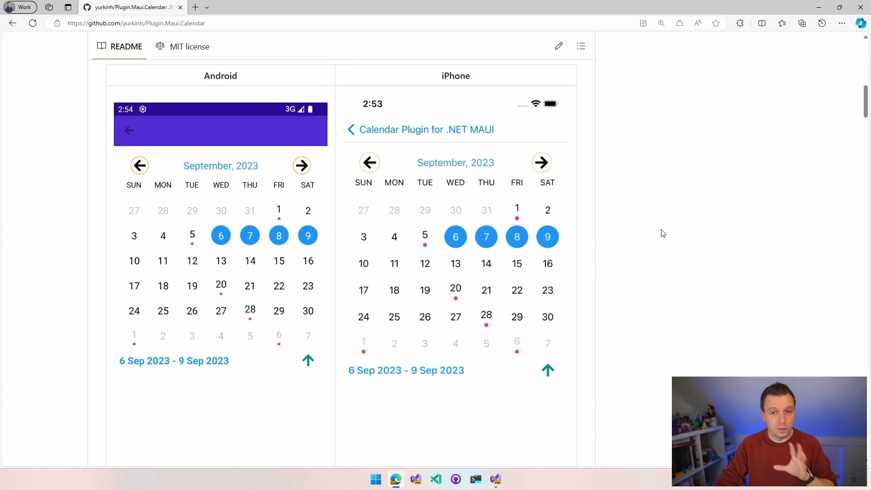
scroll("down", 3)
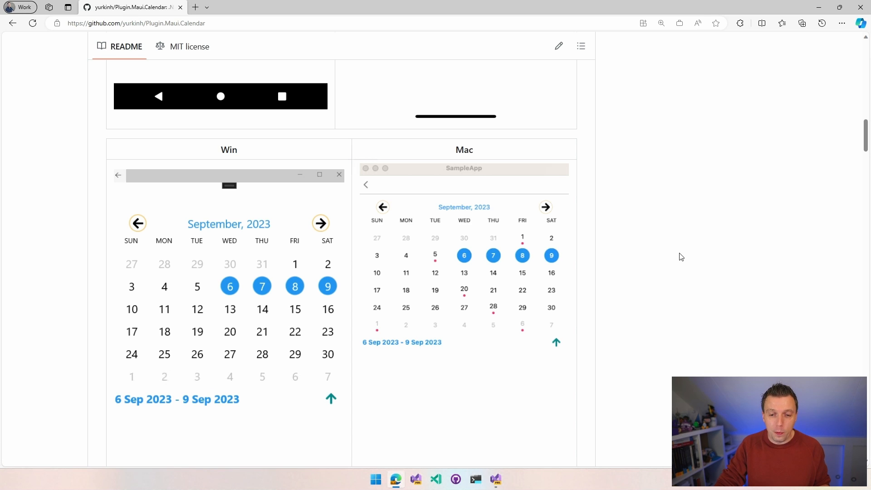
scroll("down", 3)
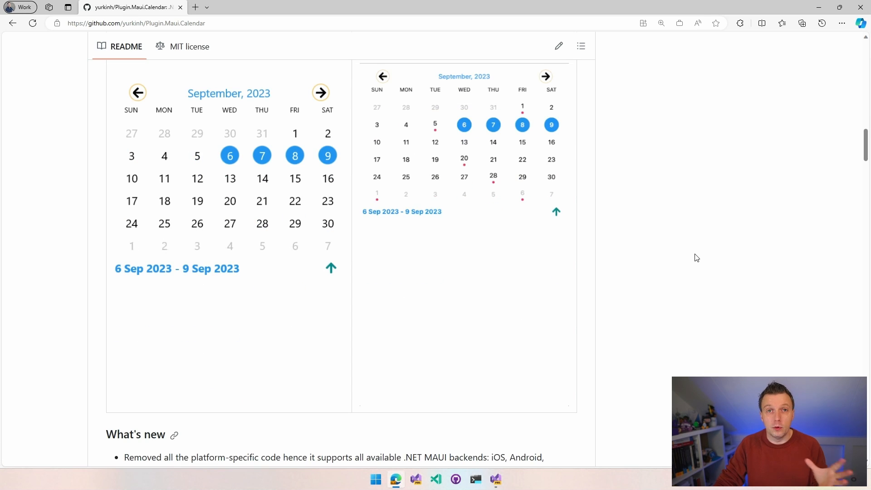
scroll("down", 3)
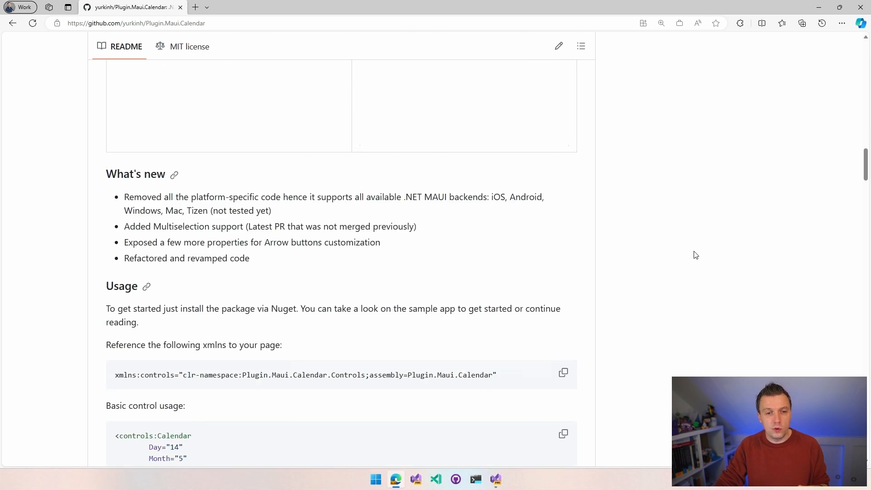
Mark the platform-support note in What's new, then reach the Usage section's xmlns and markup samples
double_click(142, 196)
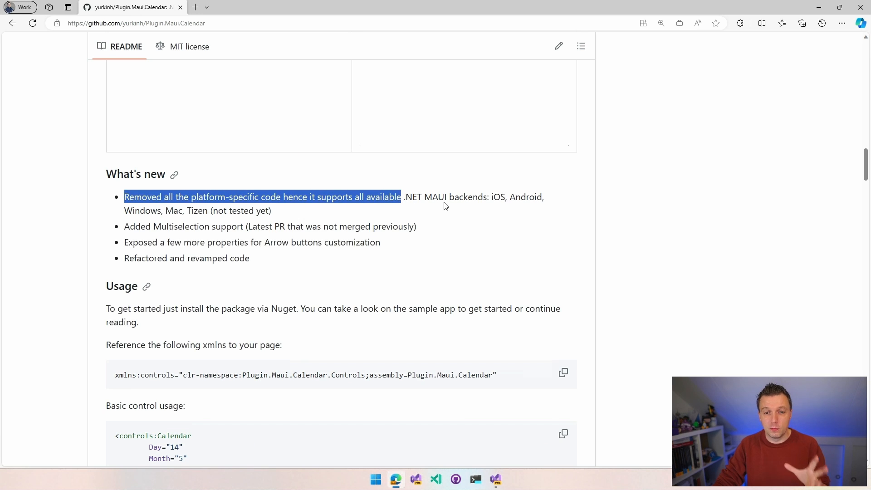
mouse_move(425, 209)
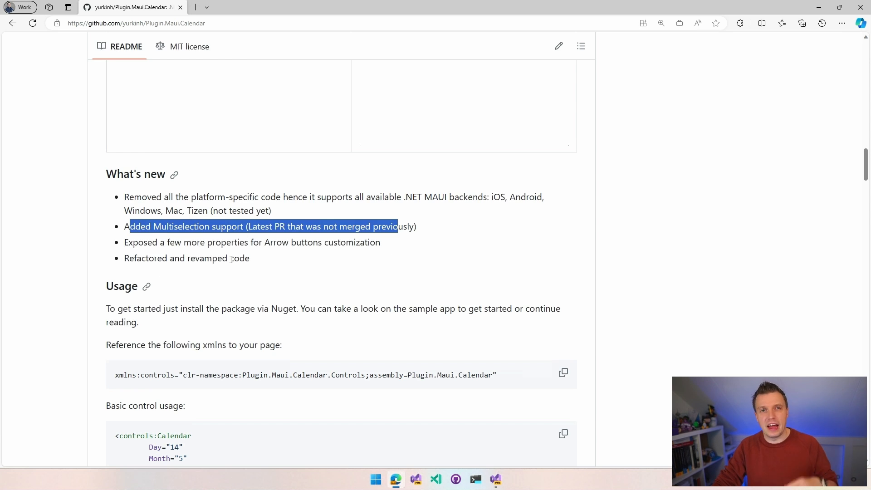
mouse_move(335, 276)
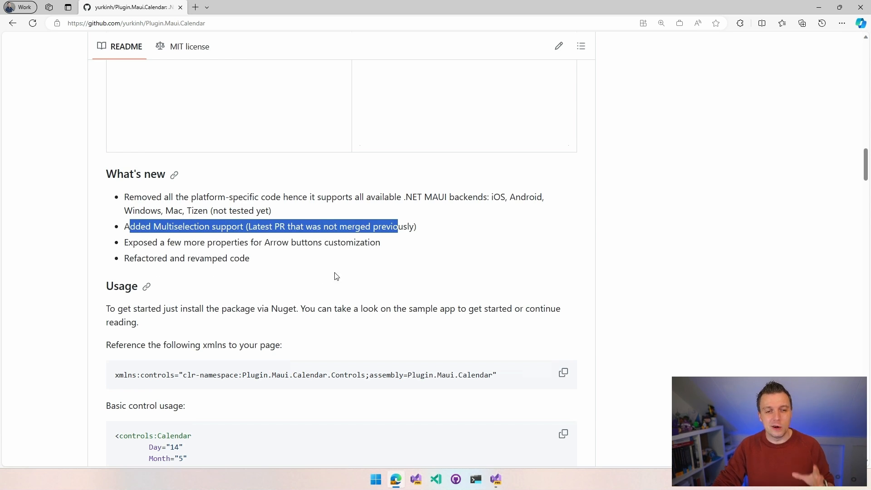
scroll("down", 3)
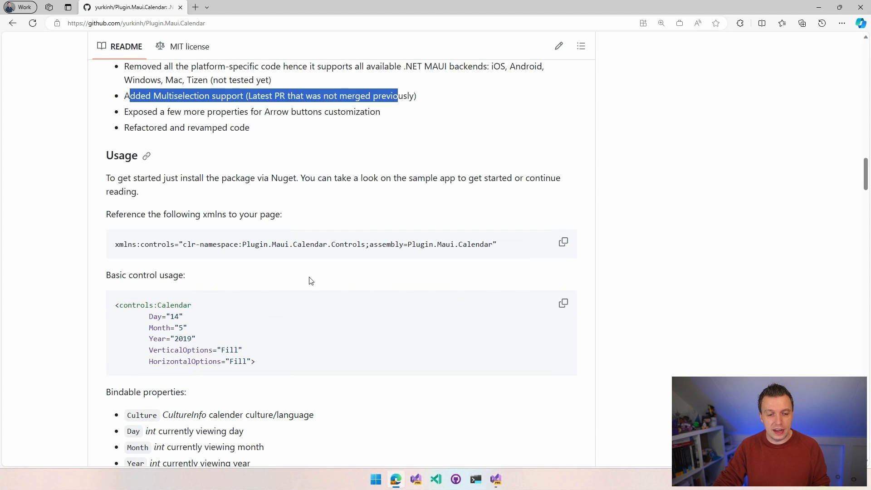
mouse_move(171, 244)
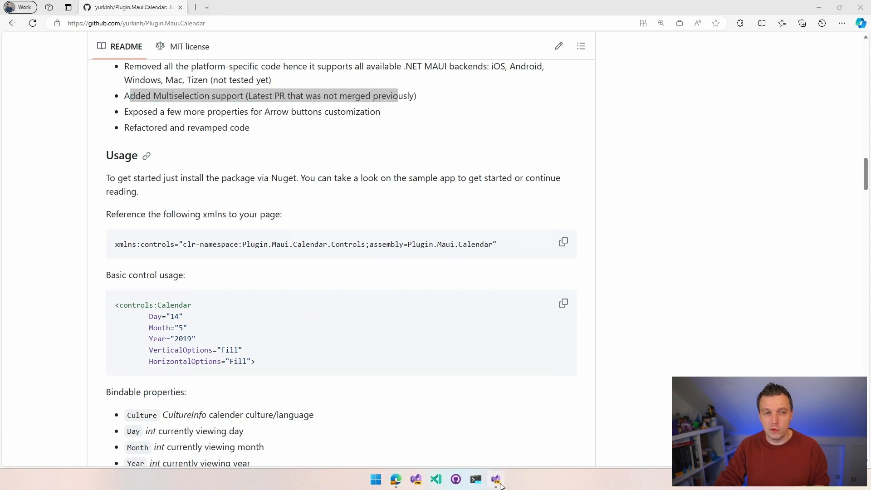
Bring the MauiPluginCalendarControlSample project forward with MainPage.xaml open
left_click(494, 479)
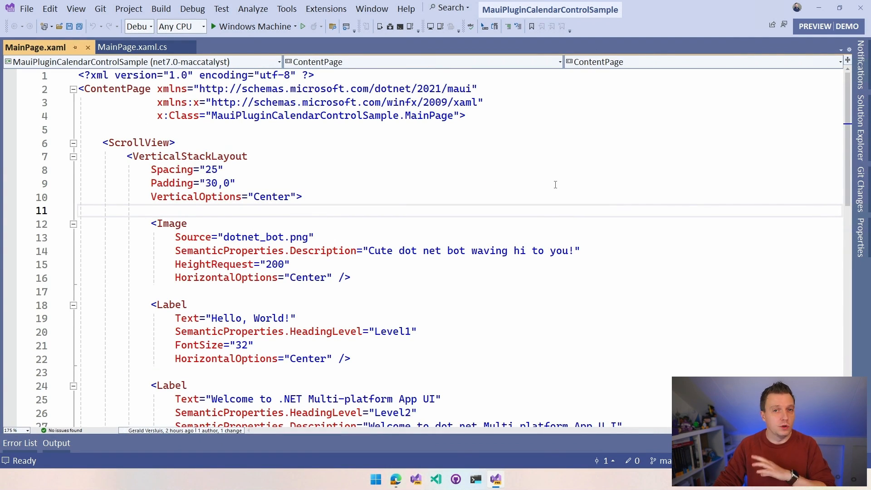
mouse_move(561, 174)
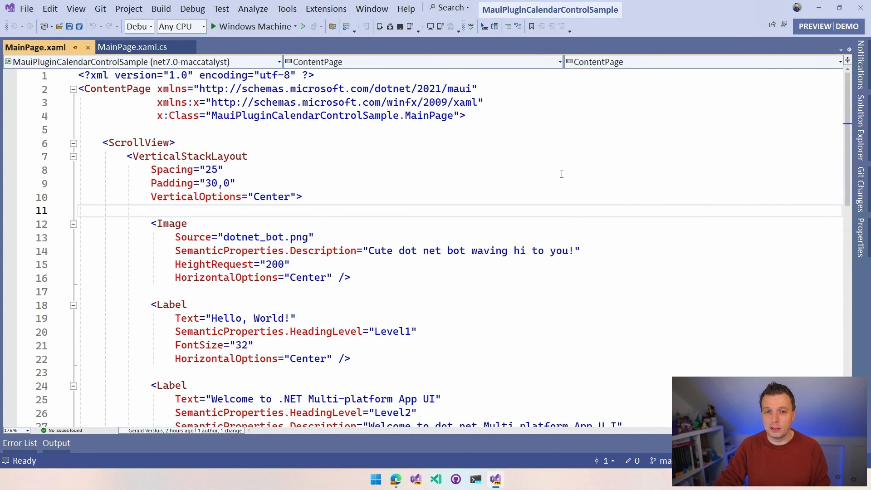
mouse_move(647, 151)
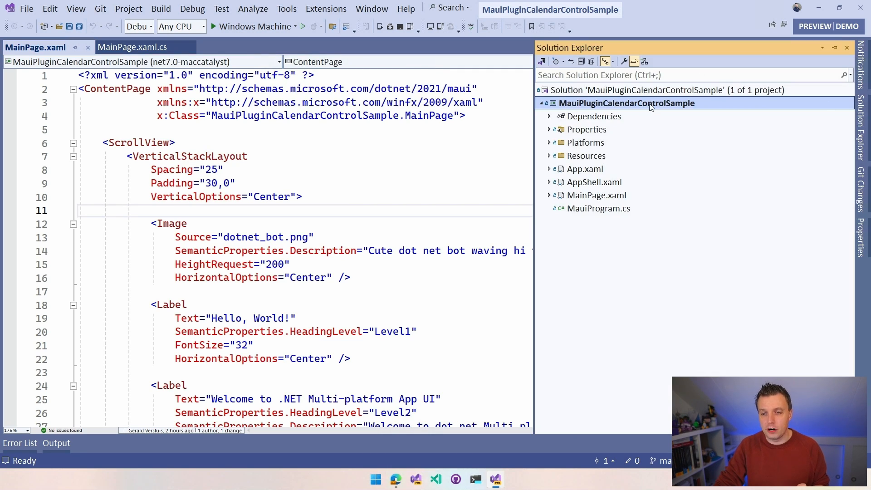
Install Plugin.Maui.Calendar 1.0.3 from the NuGet Browse search, then close the package manager
right_click(626, 103)
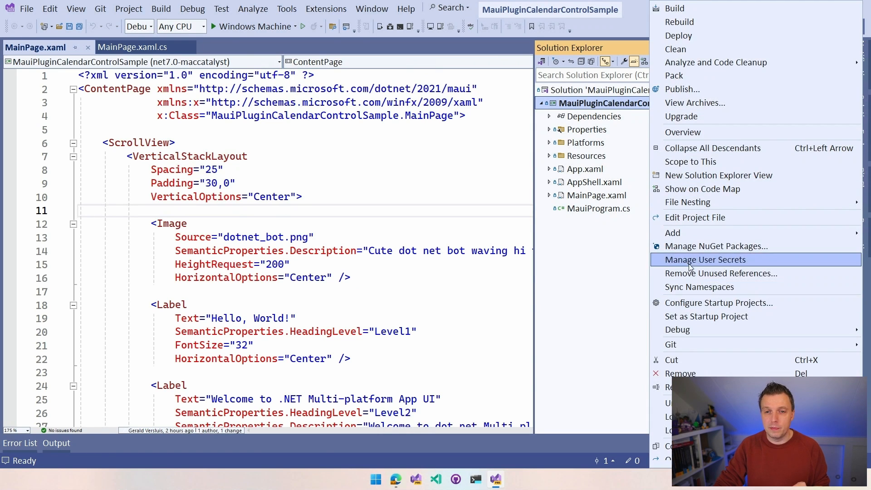
left_click(716, 246)
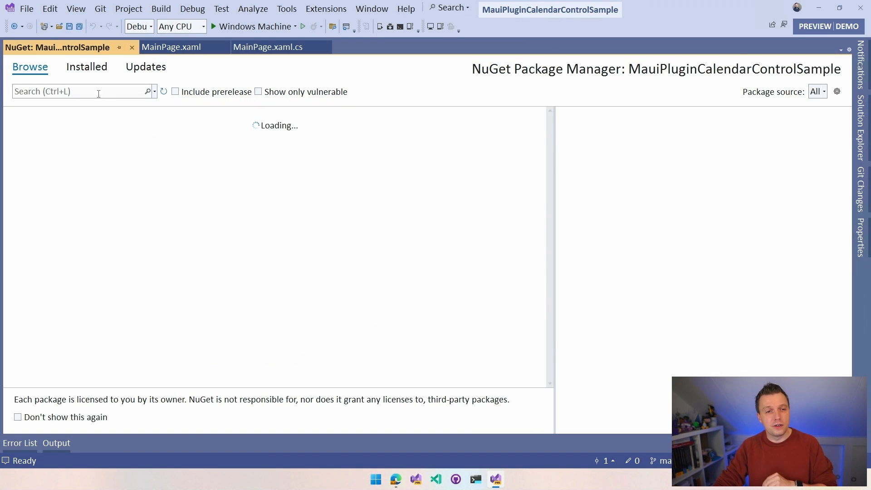
left_click(78, 91)
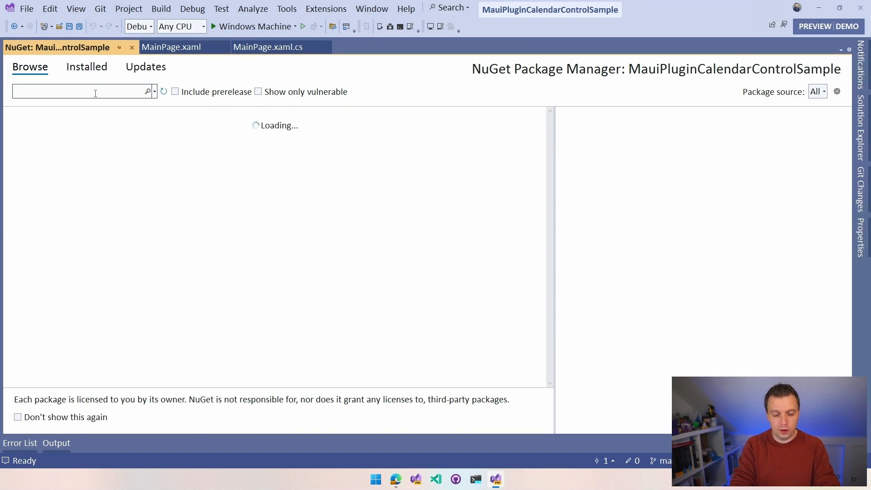
type("Plugin")
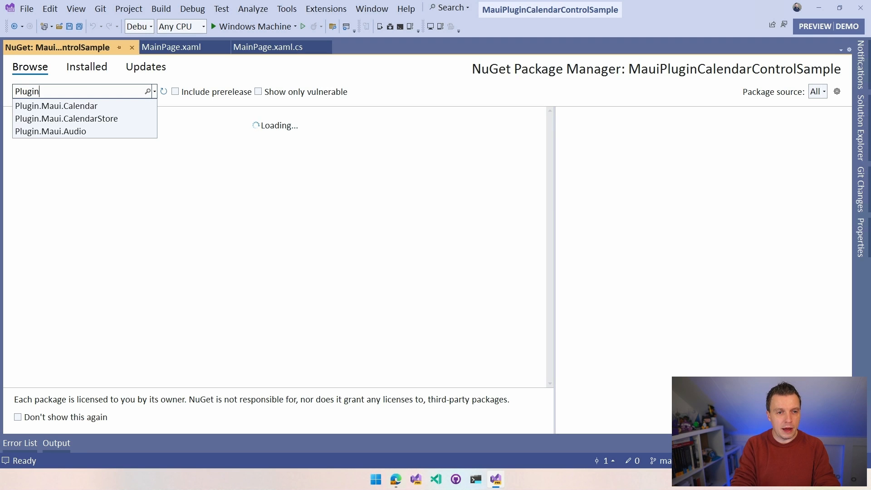
type(".Maui.Calendar")
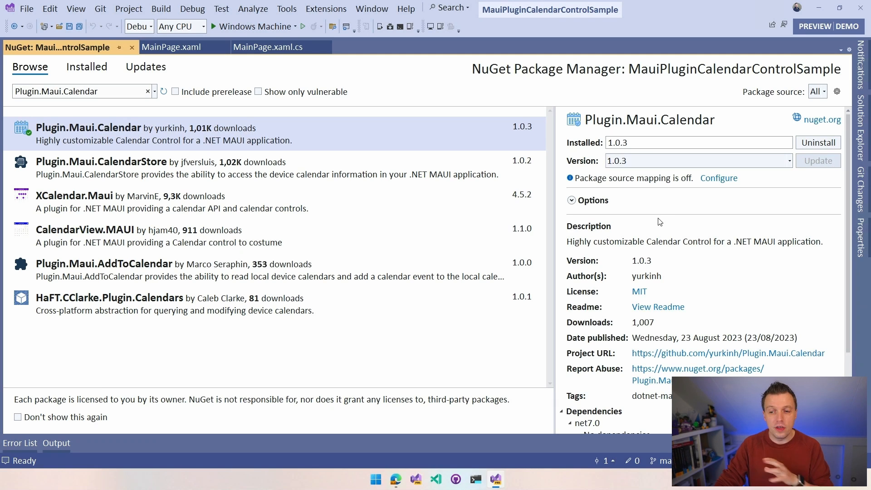
mouse_move(639, 242)
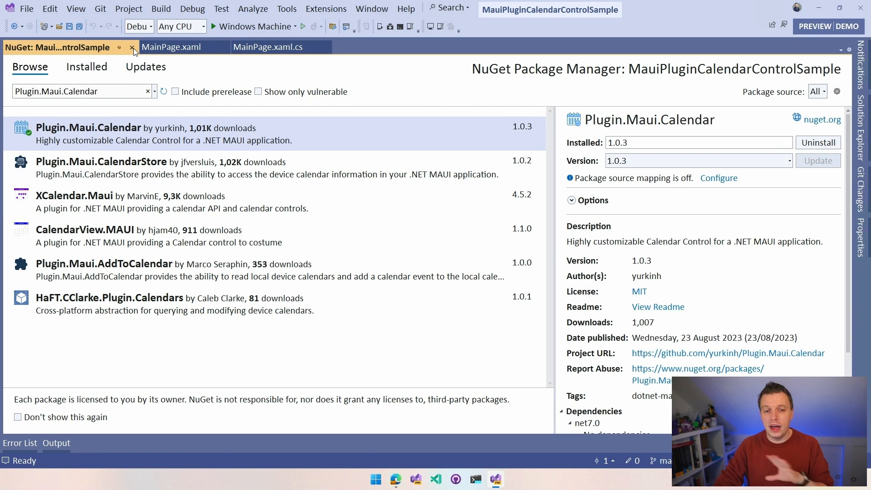
left_click(132, 47)
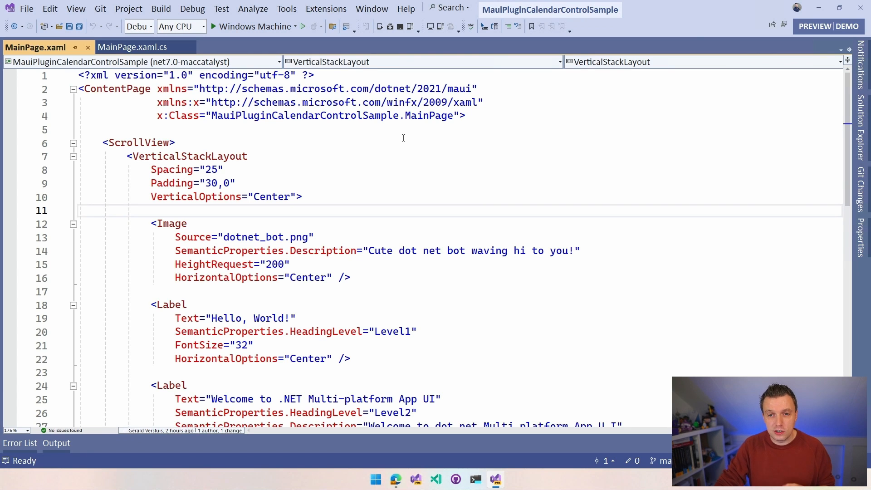
Add xmlns:cal pointing to Plugin.Maui.Calendar.Controls, chosen from IntelliSense
type("x")
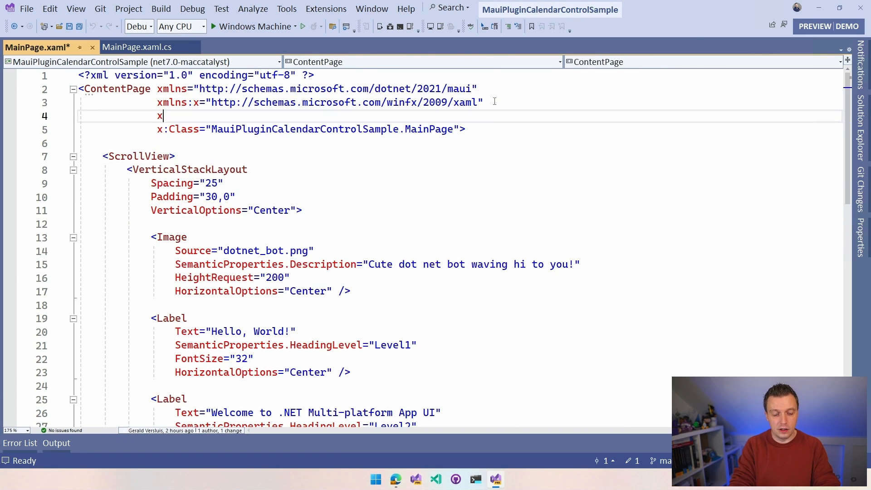
type("mlns:")
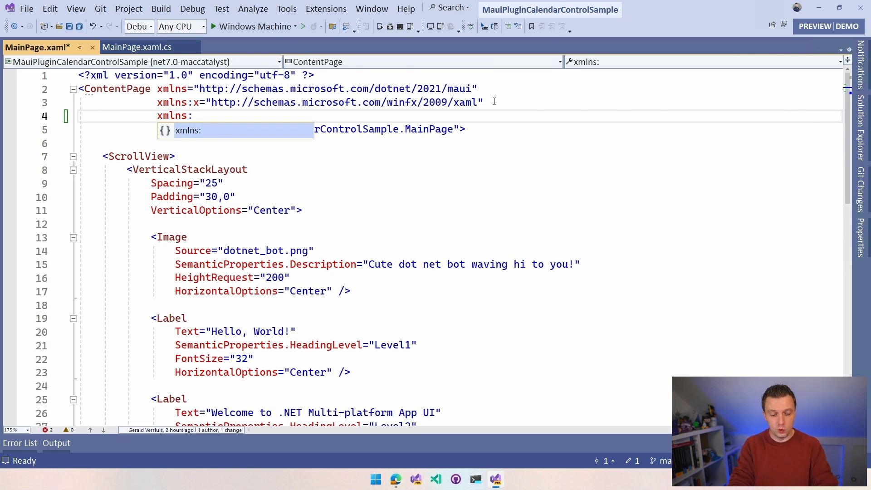
type("cal")
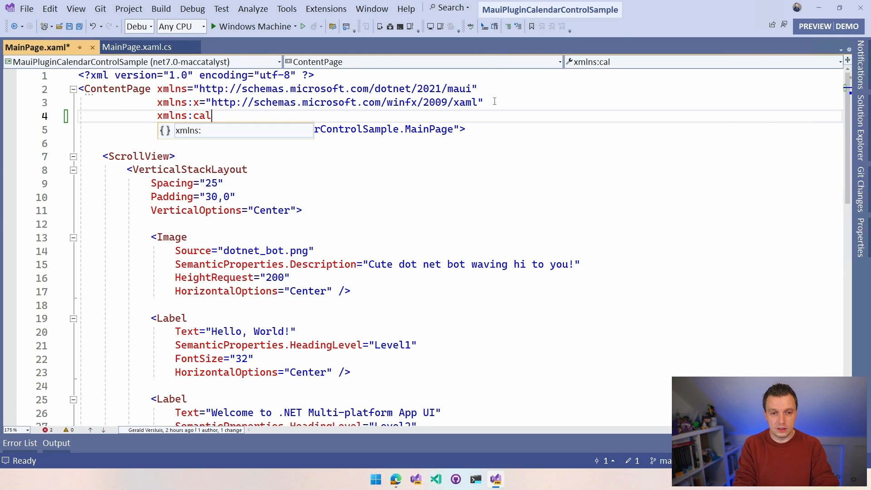
type("=\"\"")
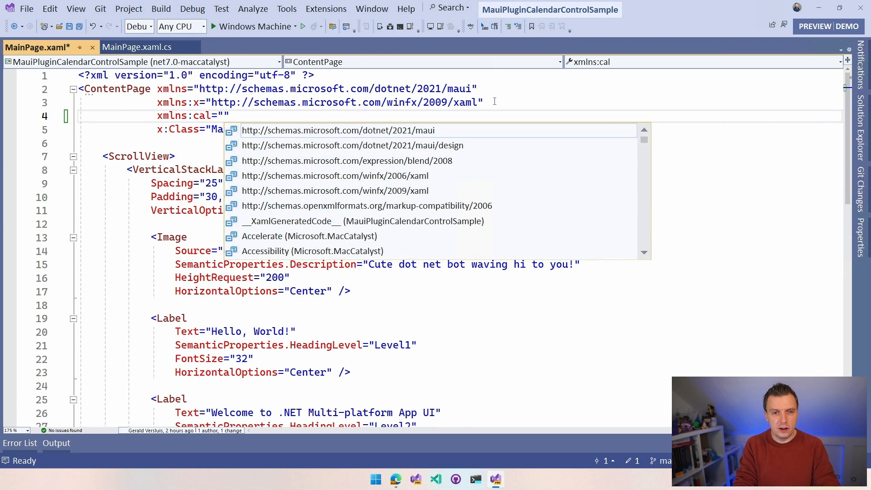
type("calendar")
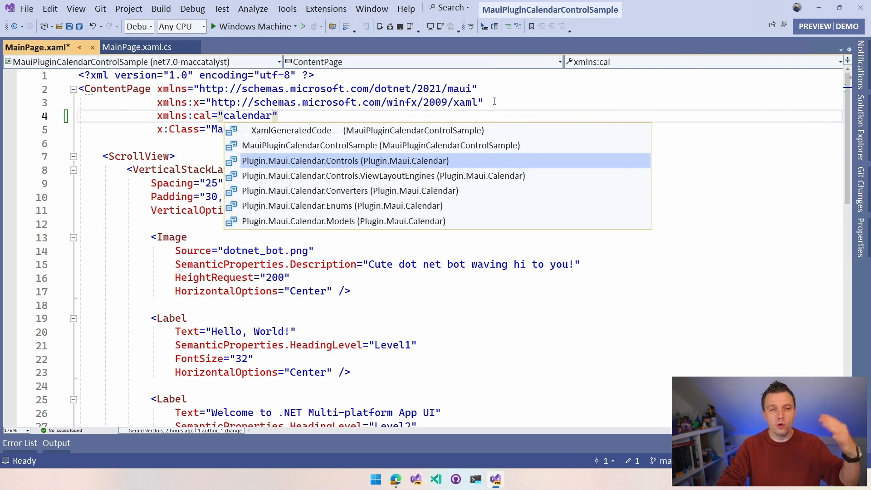
left_click(344, 160)
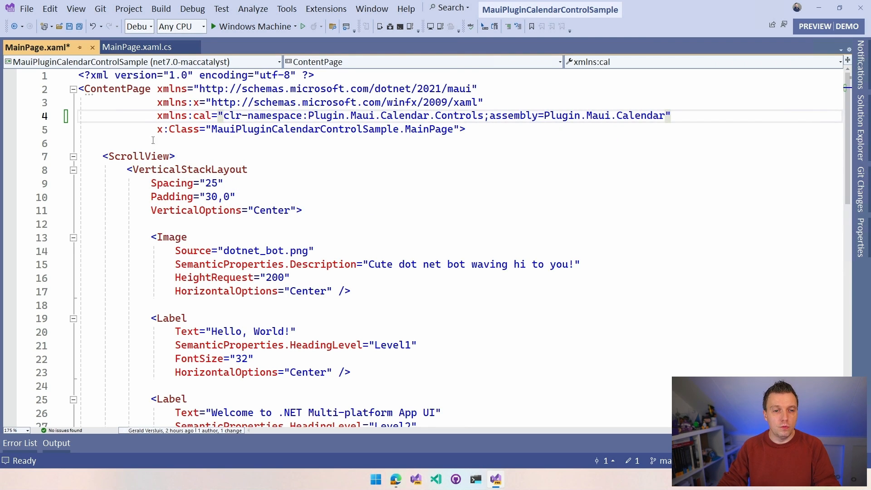
scroll("down", 3)
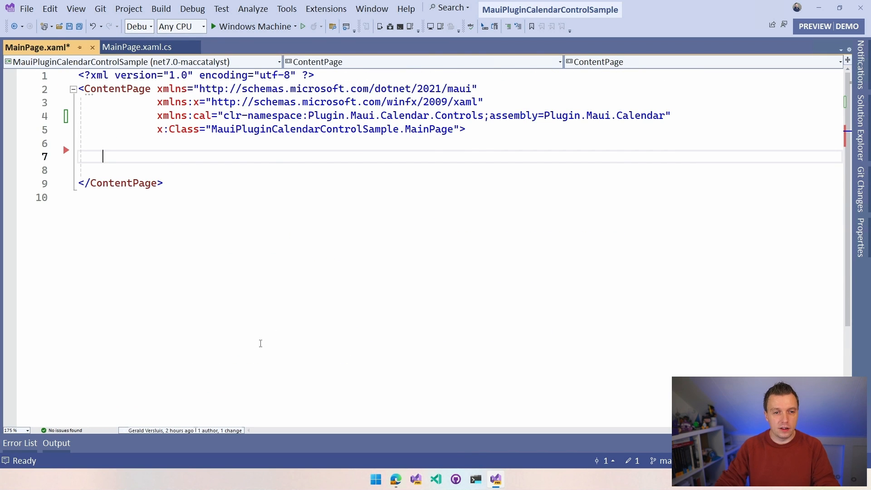
Make <cal:Calendar /> the page content and save MainPage.xaml
type("<cal")
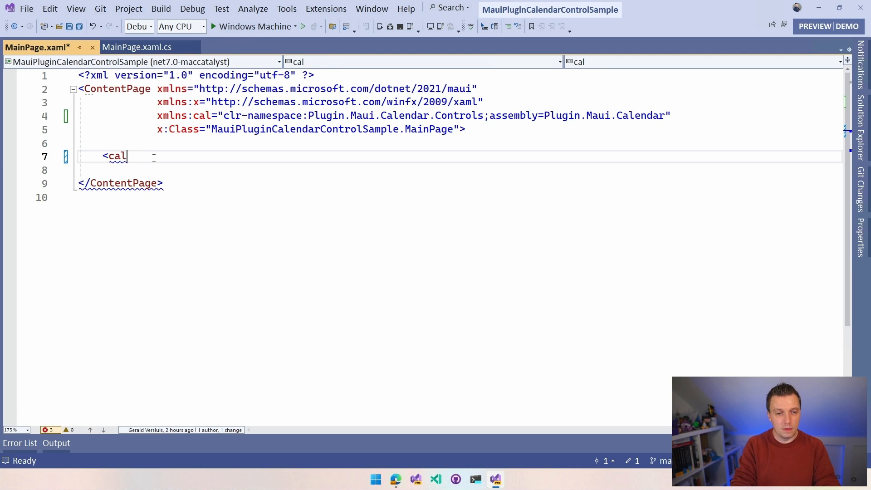
type(":C")
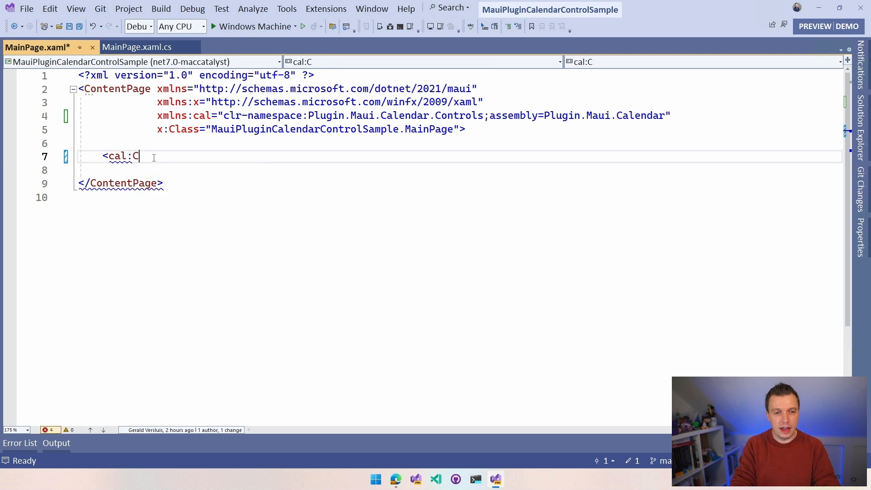
type("alendar />")
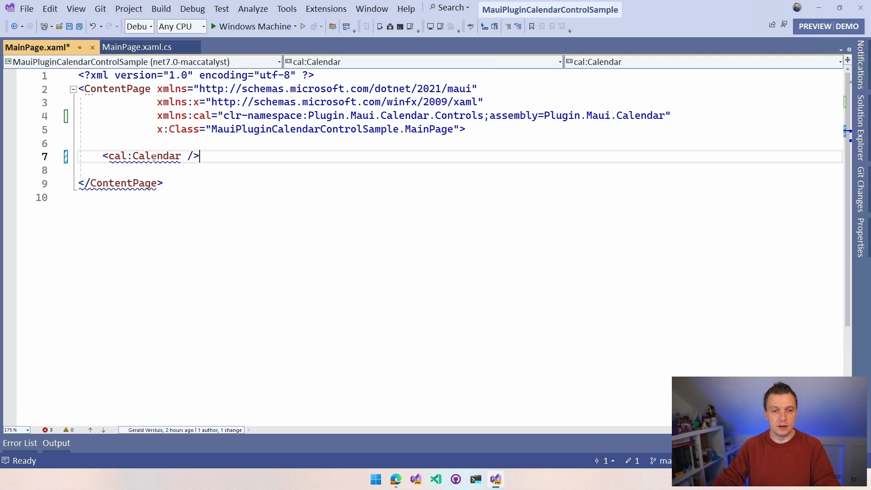
key("ctrl+s")
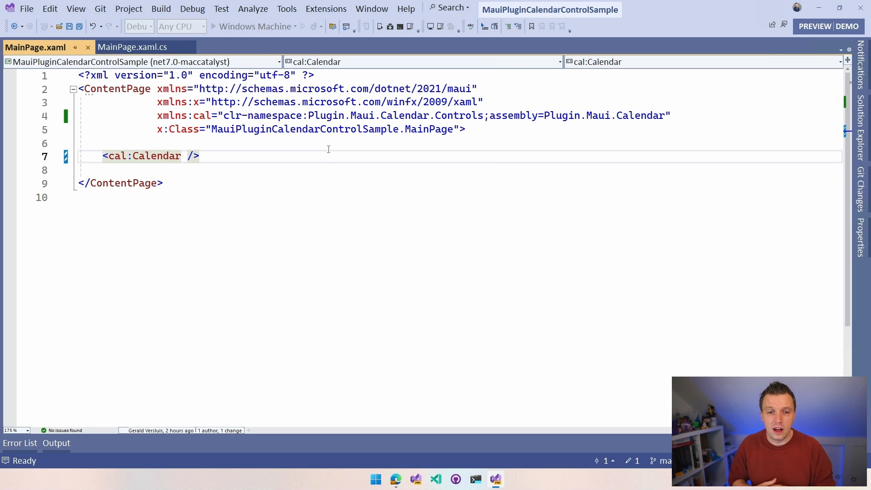
Run the build and view the three 'CounterBtn does not exist' errors in the Error List
left_click(199, 155)
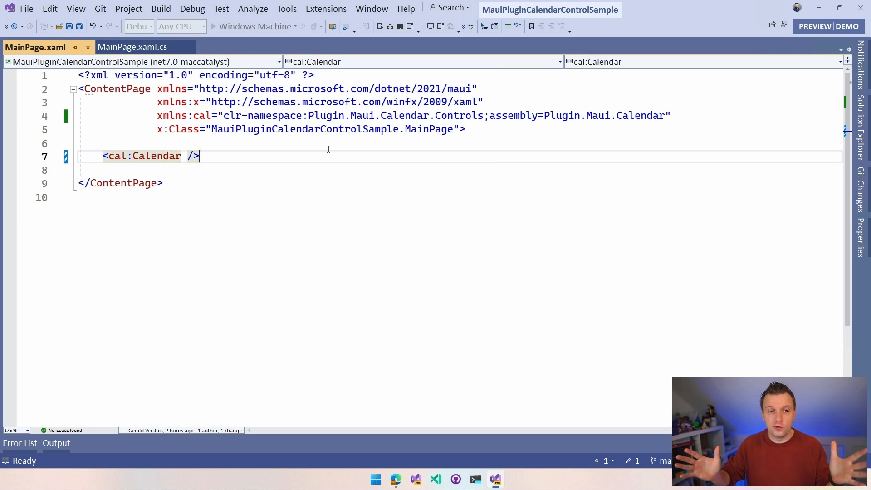
left_click(303, 26)
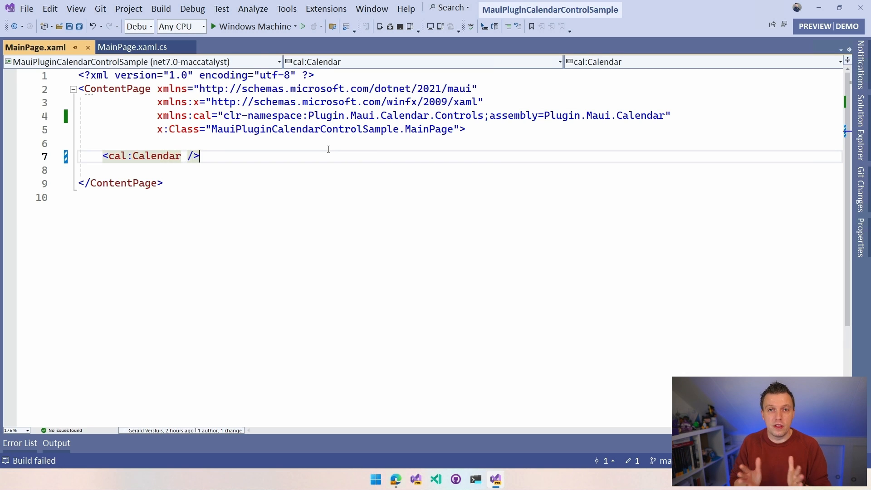
left_click(19, 443)
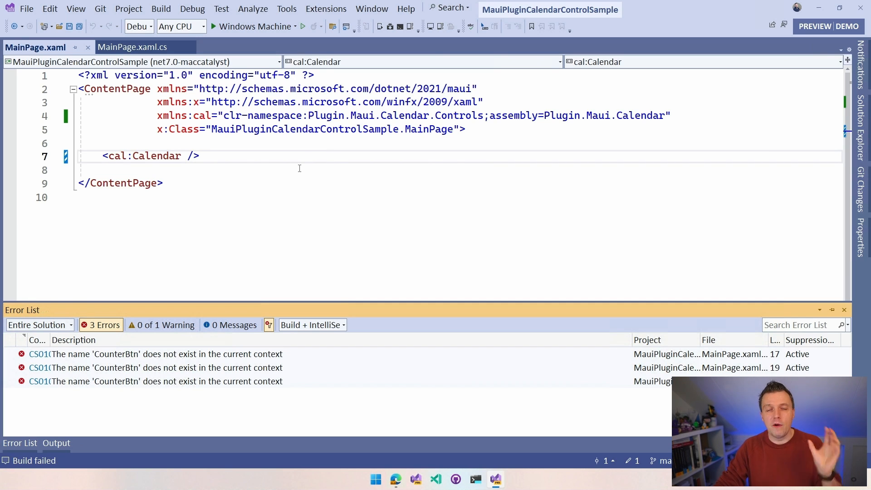
left_click(132, 46)
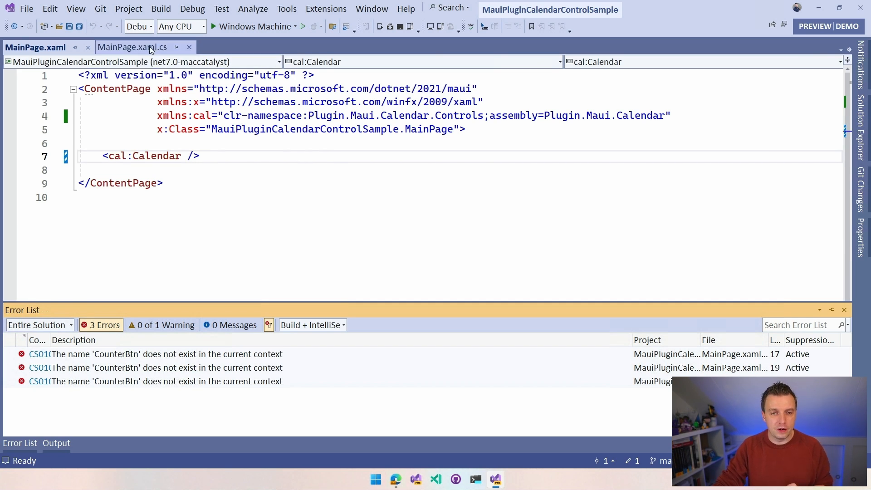
Delete the count field and OnCounterClicked handler from MainPage.xaml.cs and save
left_click(132, 46)
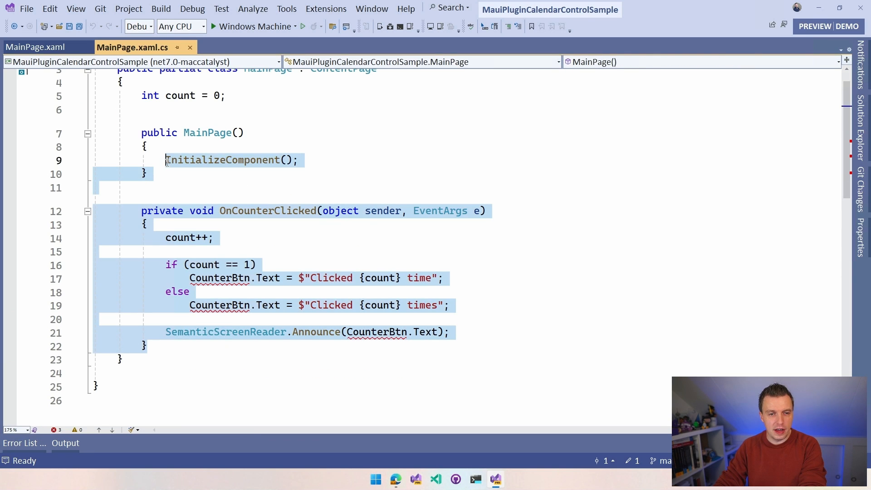
key("Delete")
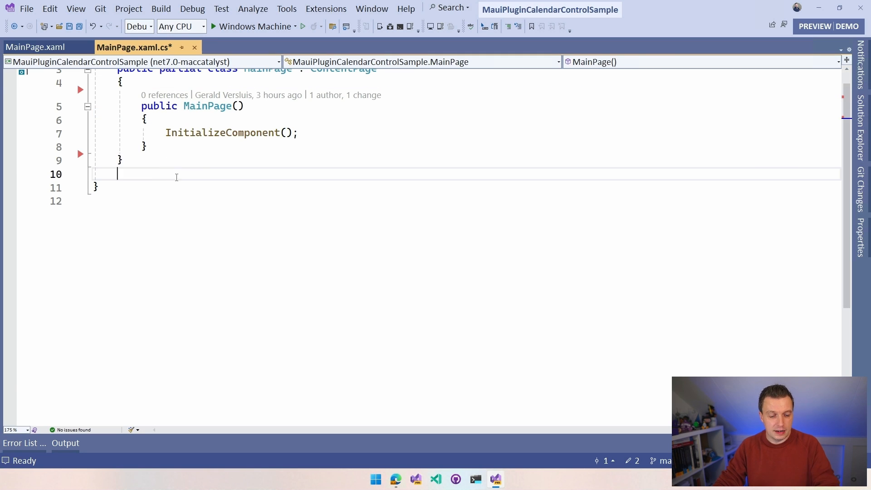
key("ctrl+s")
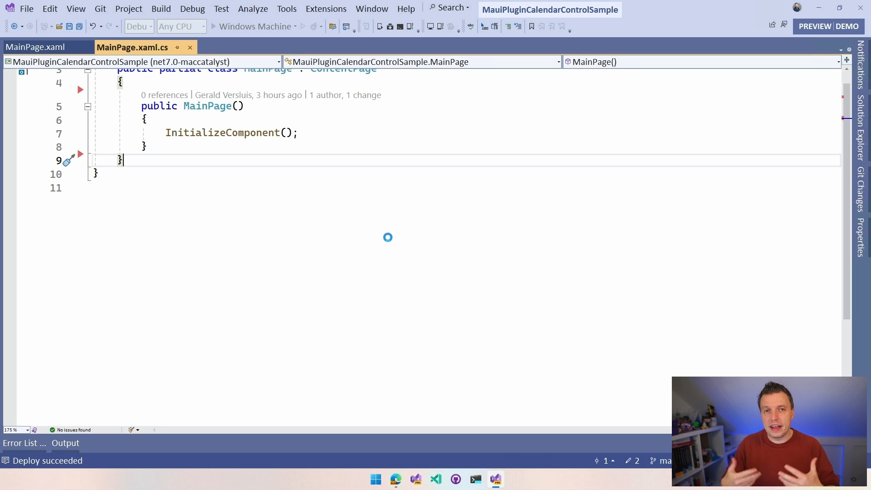
Launch the app, select 22 November 2023 in the calendar, then end the debug session
left_click(213, 26)
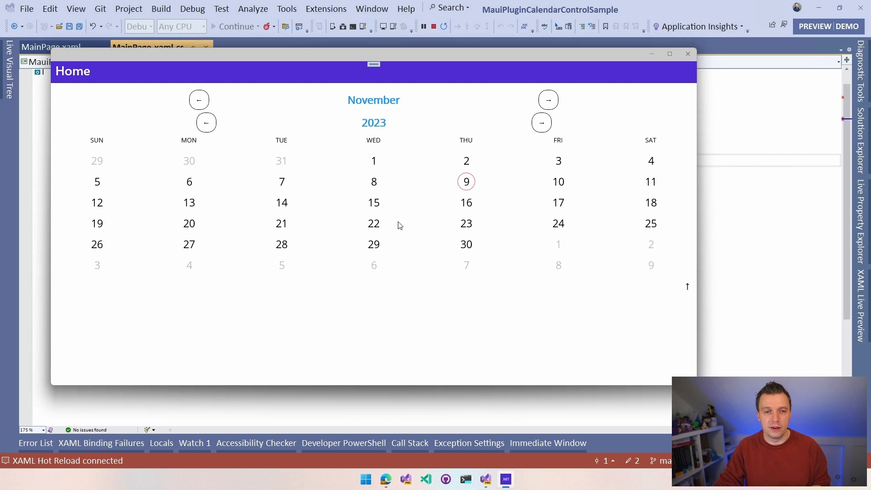
mouse_move(419, 166)
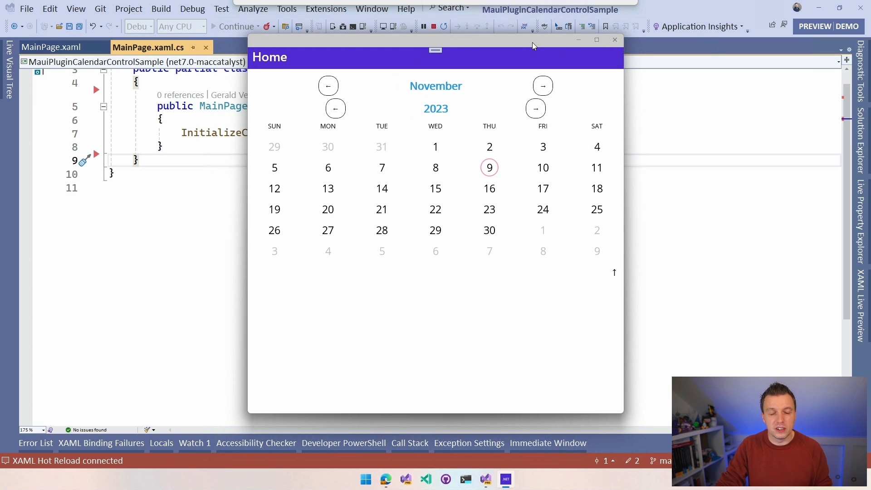
mouse_move(495, 197)
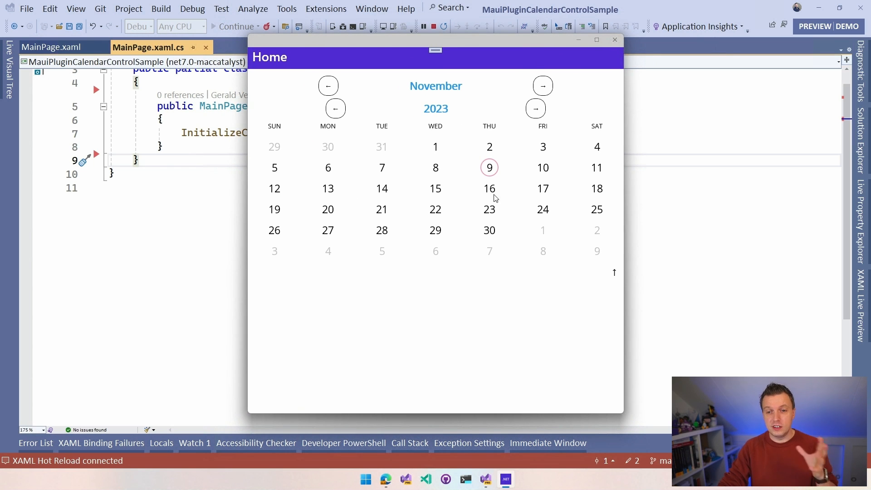
mouse_move(499, 148)
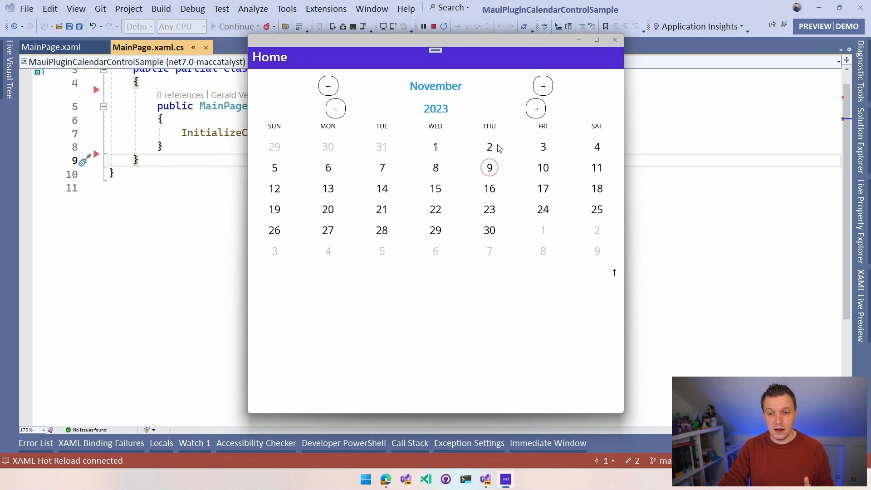
mouse_move(481, 245)
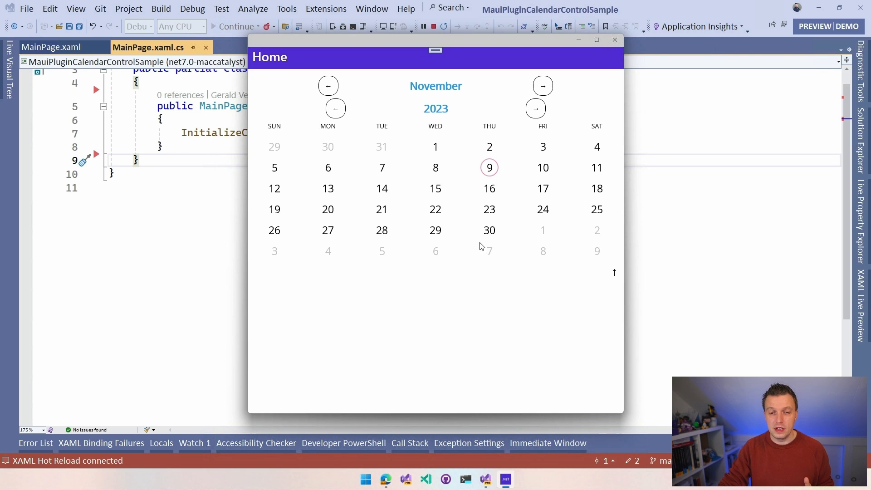
left_click(436, 210)
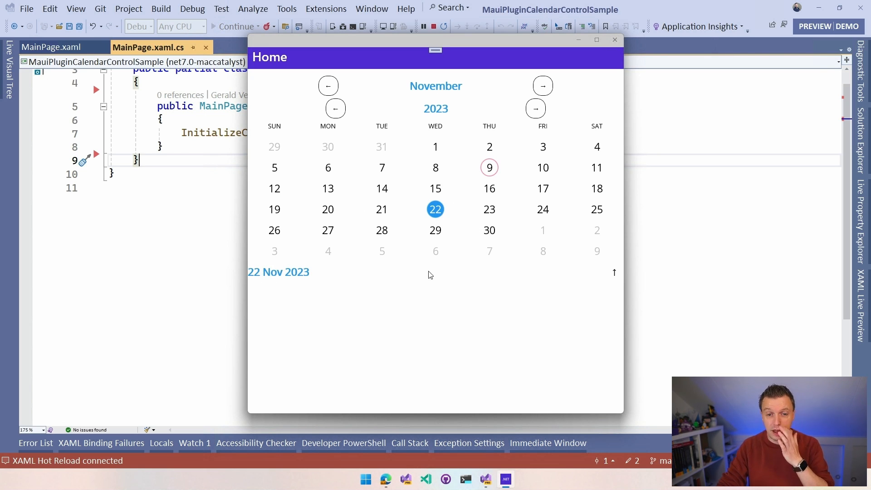
mouse_move(495, 325)
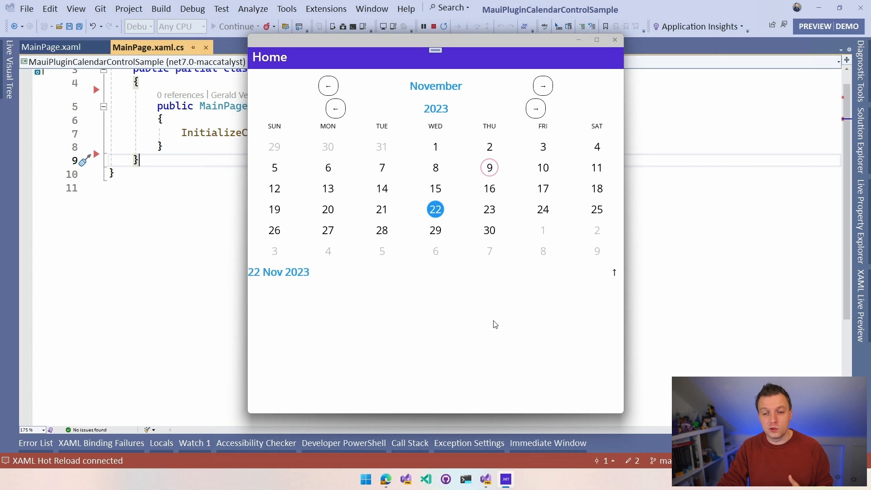
mouse_move(558, 347)
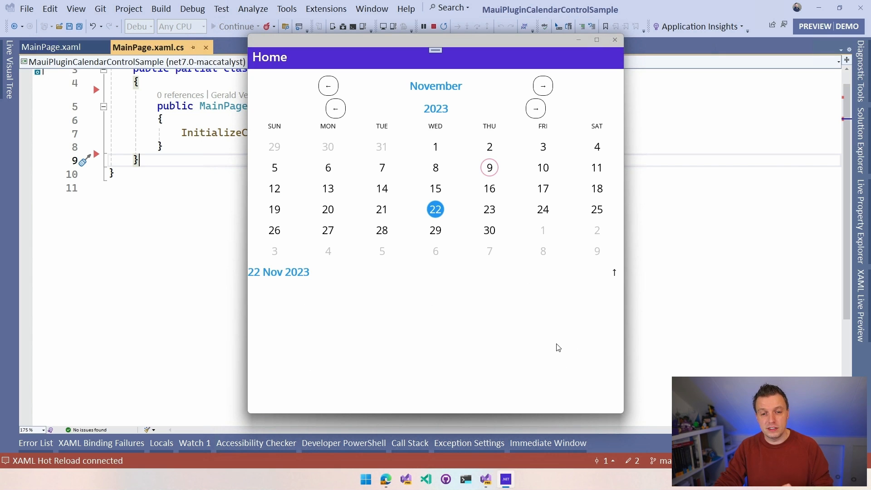
mouse_move(527, 348)
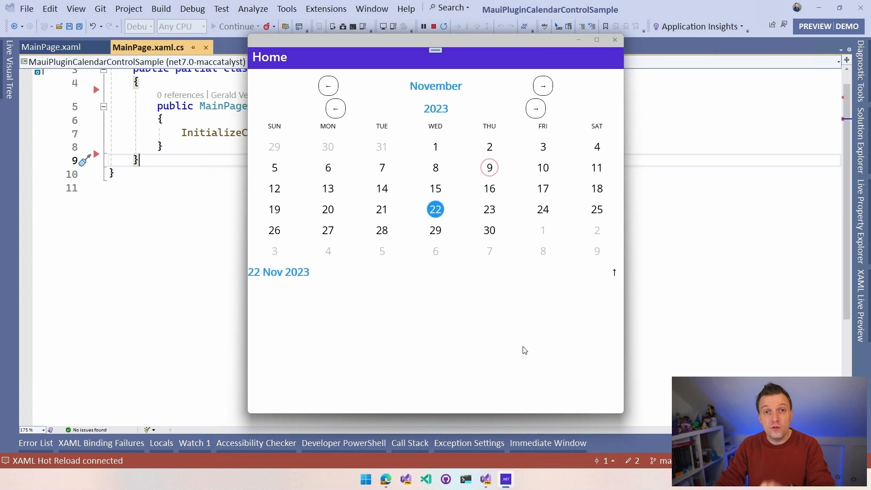
mouse_move(520, 332)
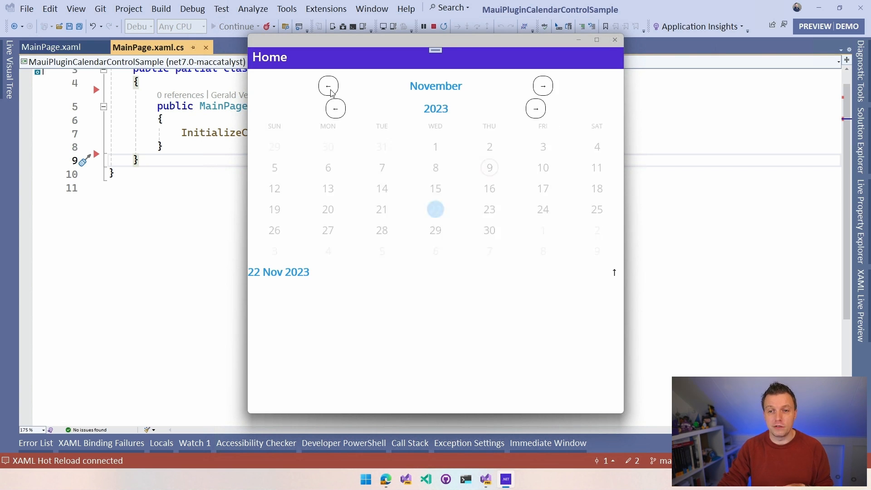
left_click(436, 209)
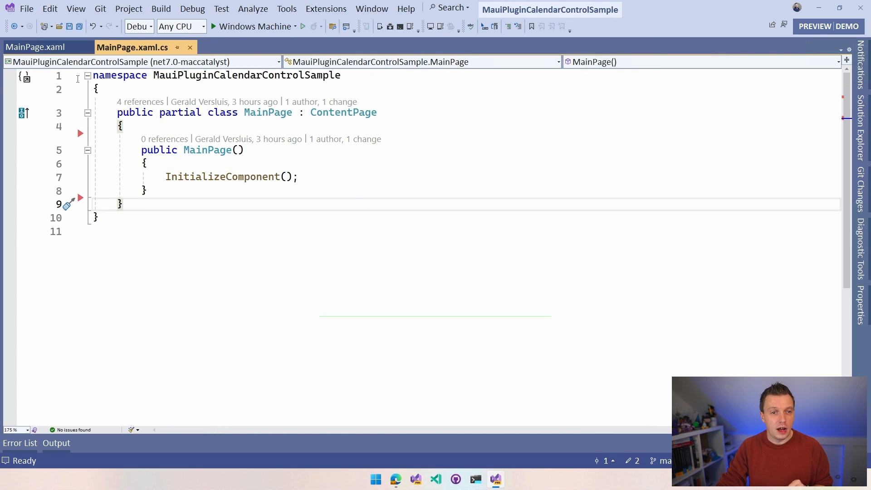
Bring up the MainPage.xaml markup with the cal:Calendar element
left_click(35, 46)
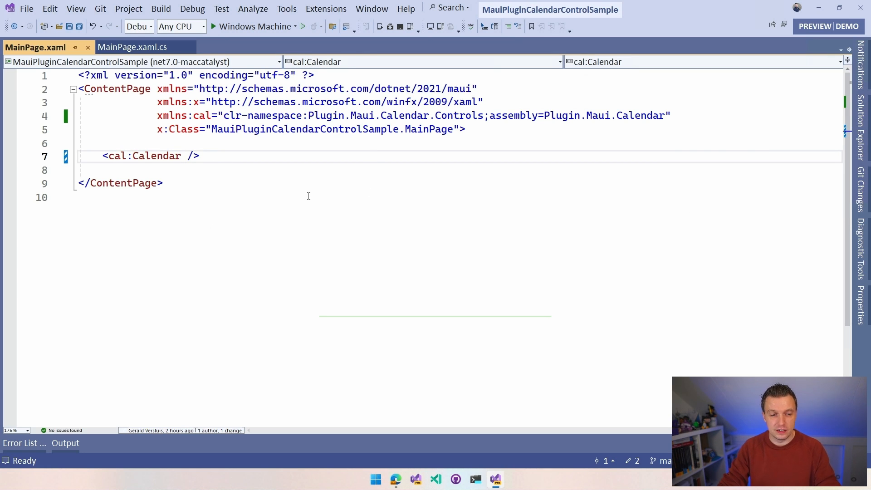
mouse_move(399, 188)
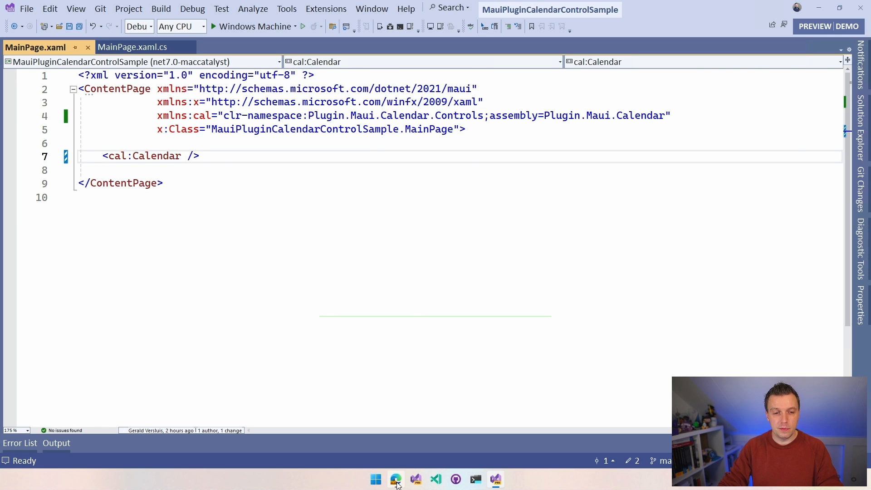
Select the README's 'public EventCollection Events' property line in the event-binding section
left_click(395, 479)
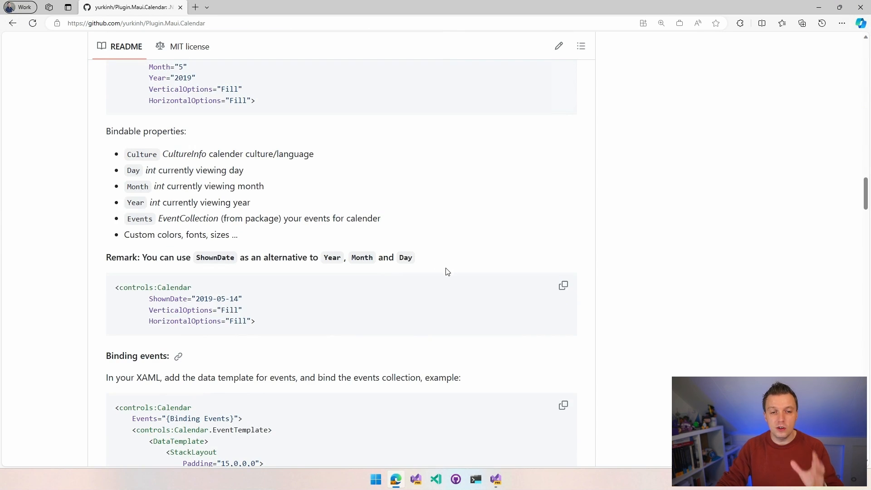
mouse_move(156, 298)
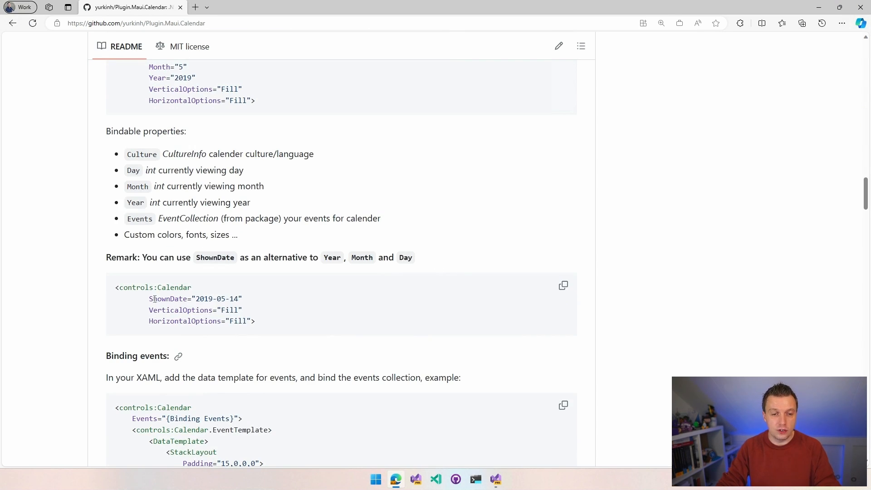
mouse_move(282, 301)
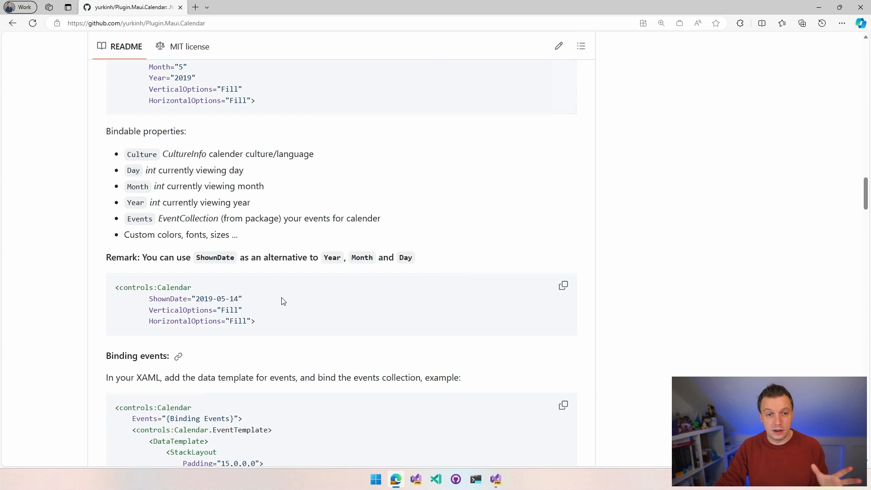
scroll("down", 3)
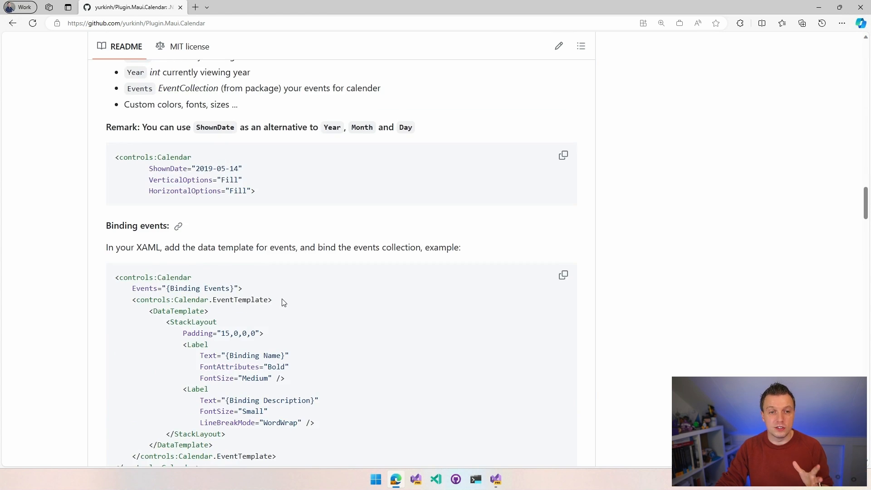
scroll("down", 3)
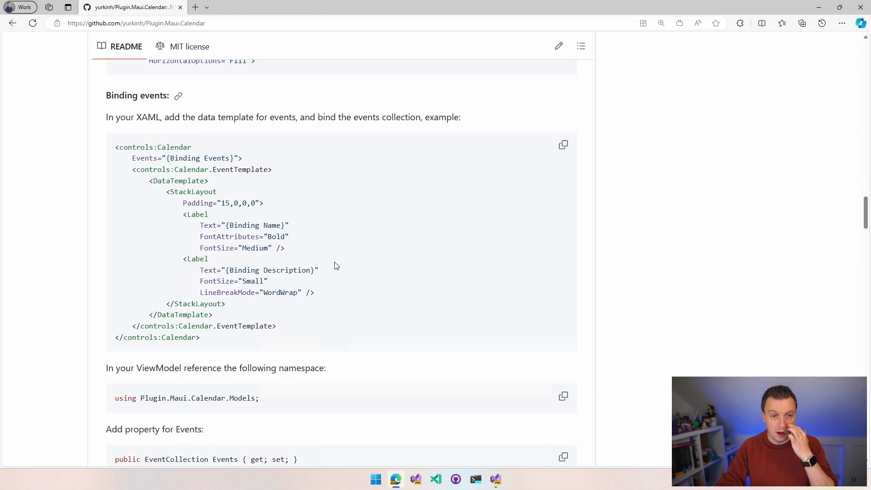
scroll("down", 3)
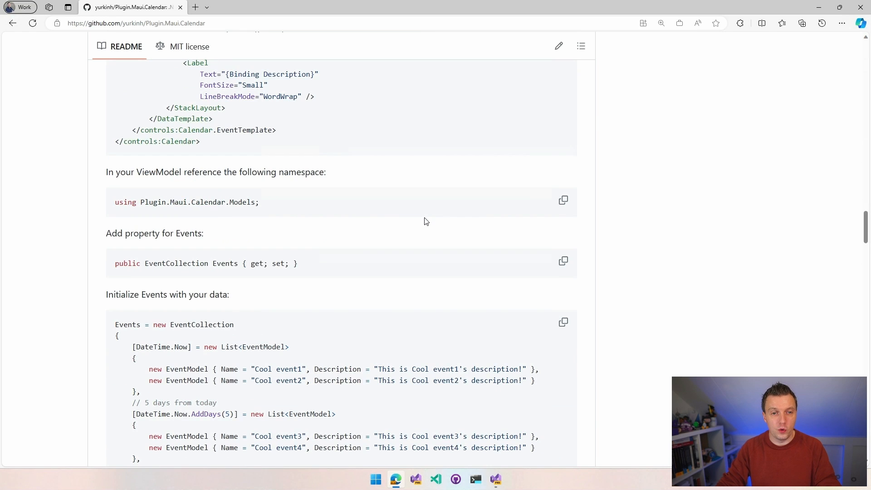
scroll("down", 3)
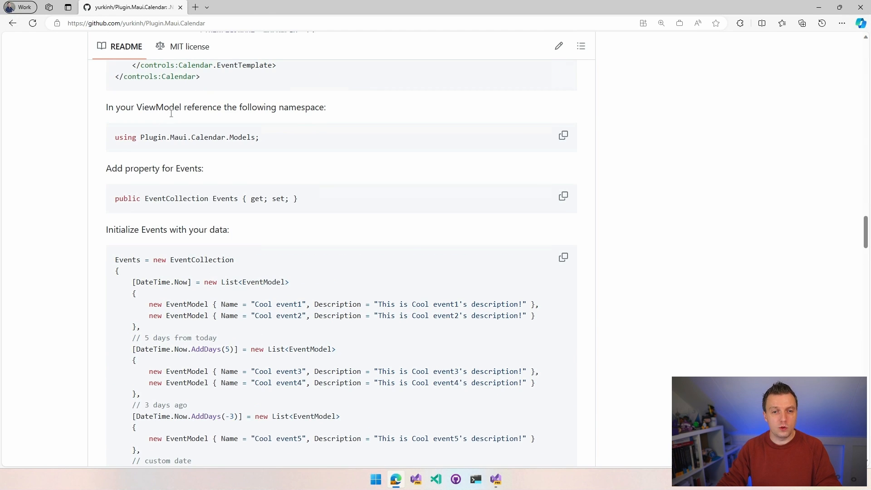
double_click(176, 199)
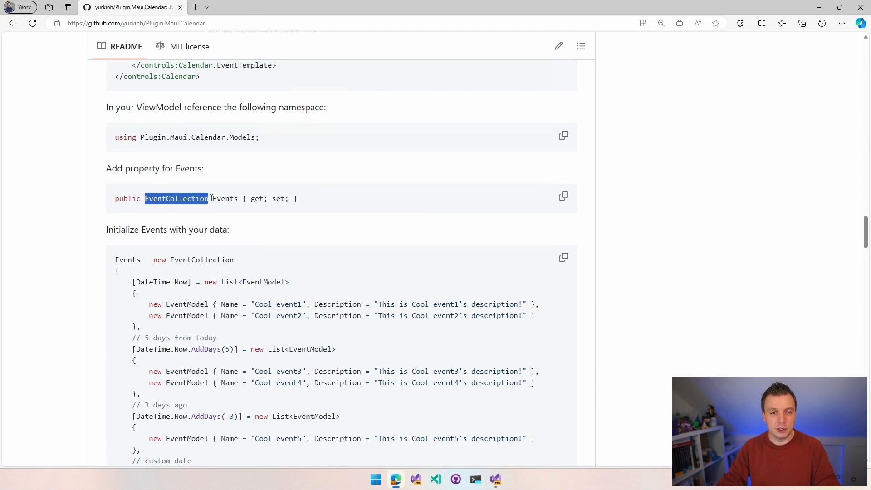
double_click(189, 137)
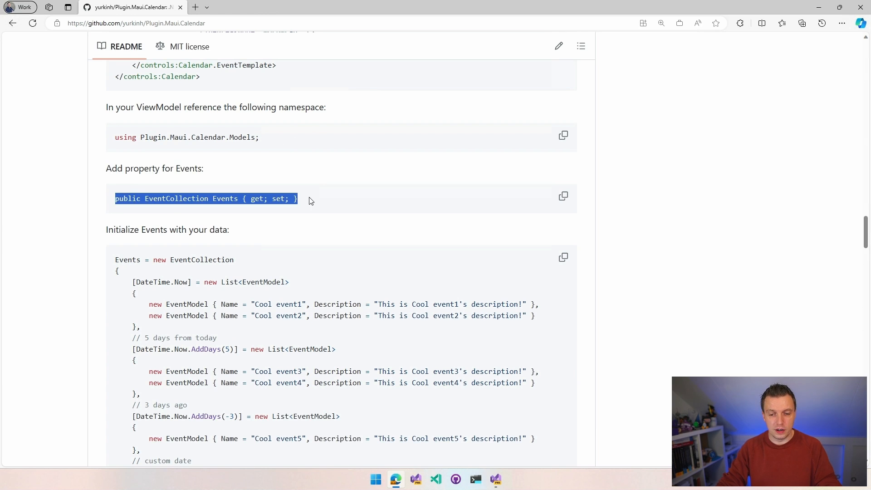
Declare 'public EventCollection Events { get; set; }' in MainPage.xaml.cs with the Plugin.Maui.Calendar.Models using, and save
left_click(496, 480)
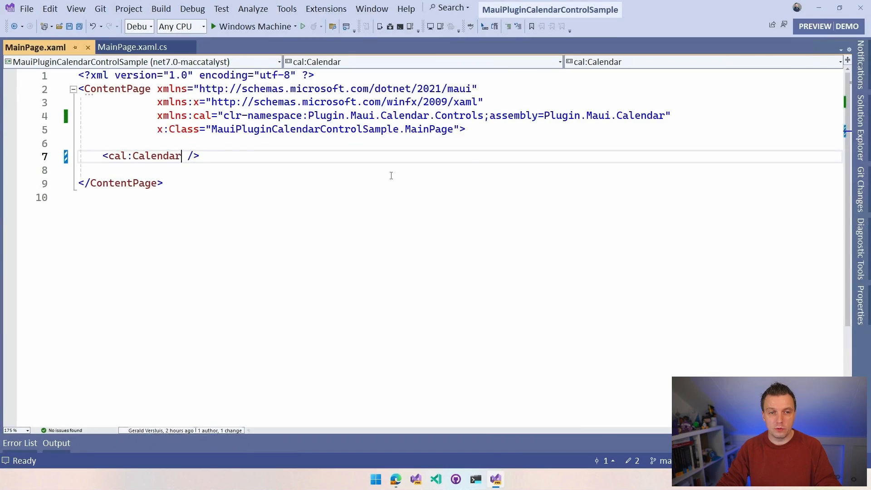
left_click(133, 46)
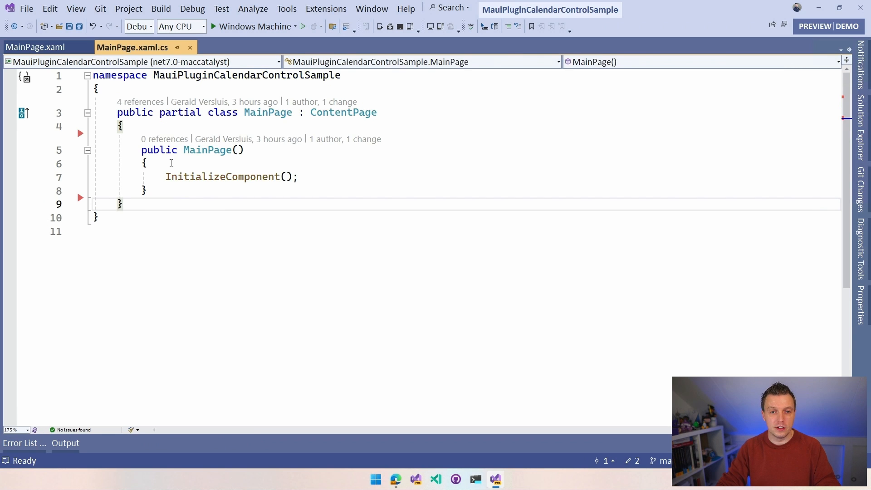
left_click(120, 125)
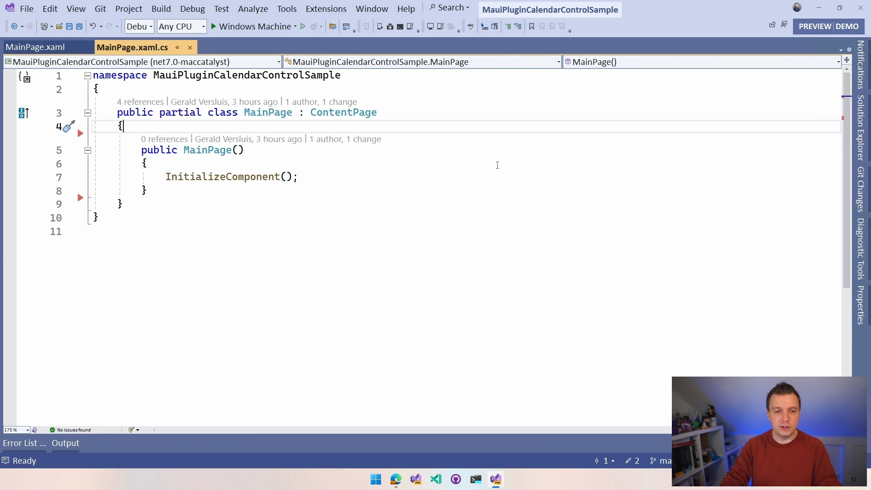
type("public EventCollection Events { get; set; }")
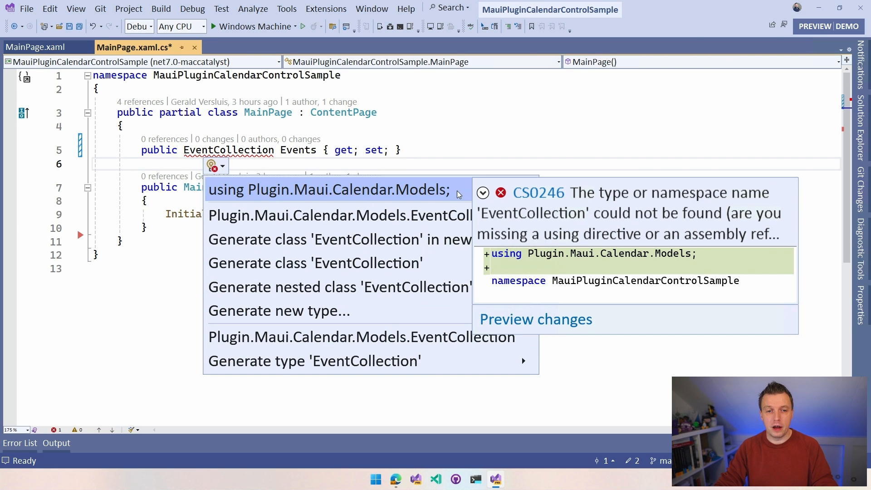
left_click(330, 190)
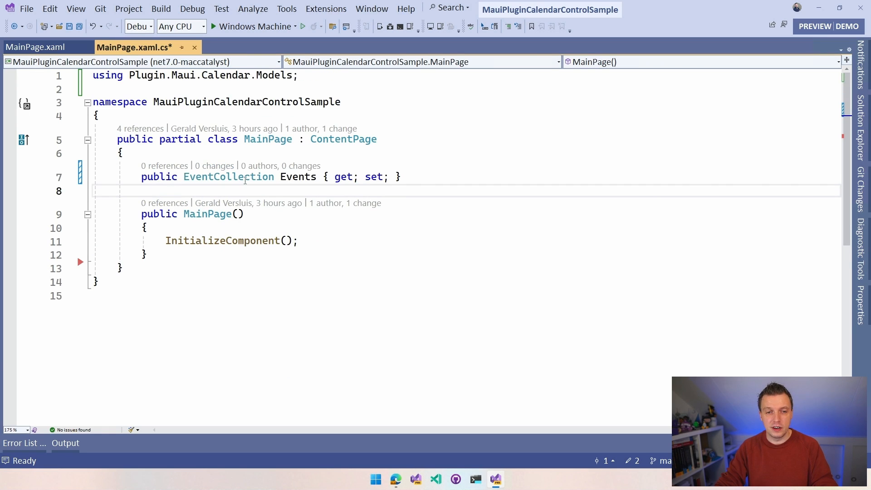
key("ctrl+s")
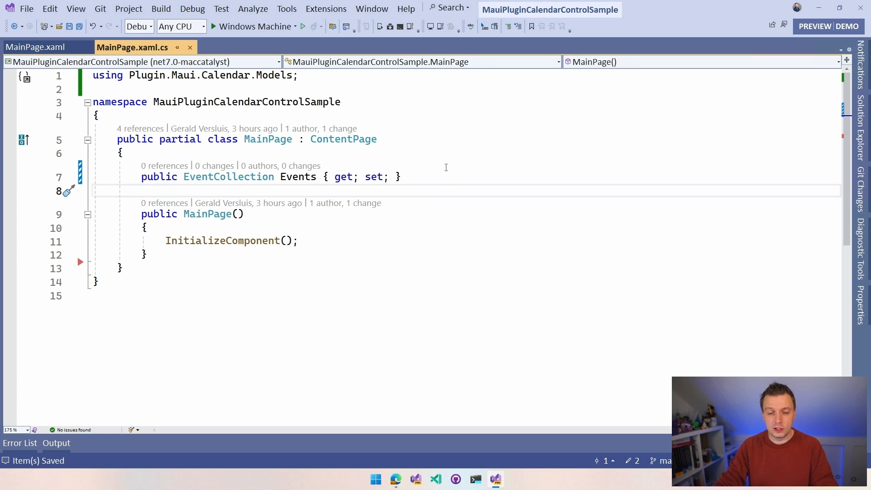
Copy the README's 'Initialize Events with your data' sample code block
left_click(396, 479)
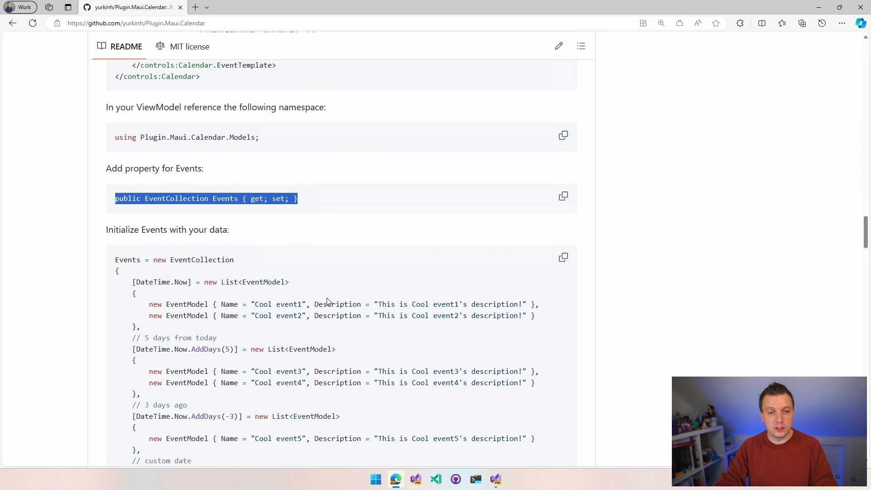
scroll("down", 3)
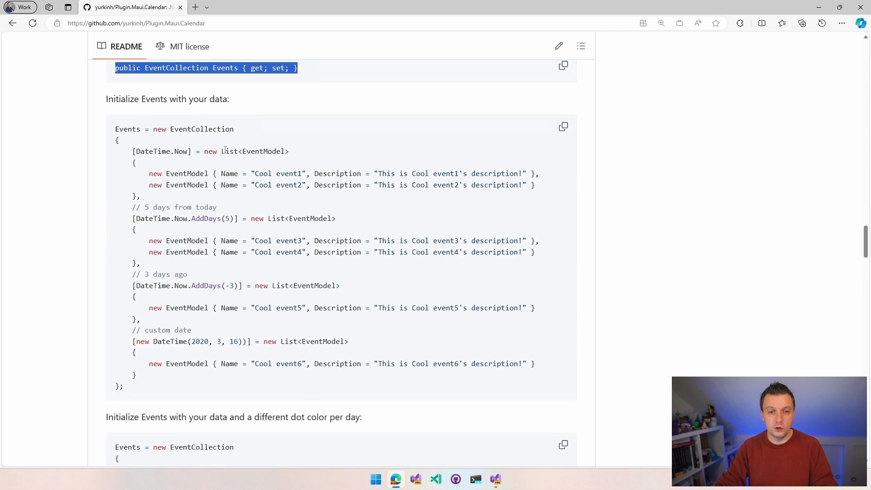
double_click(264, 152)
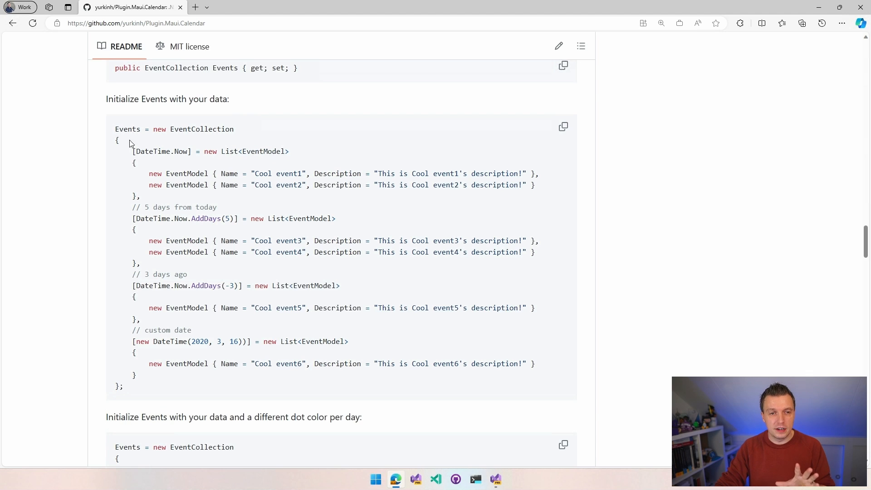
mouse_move(548, 144)
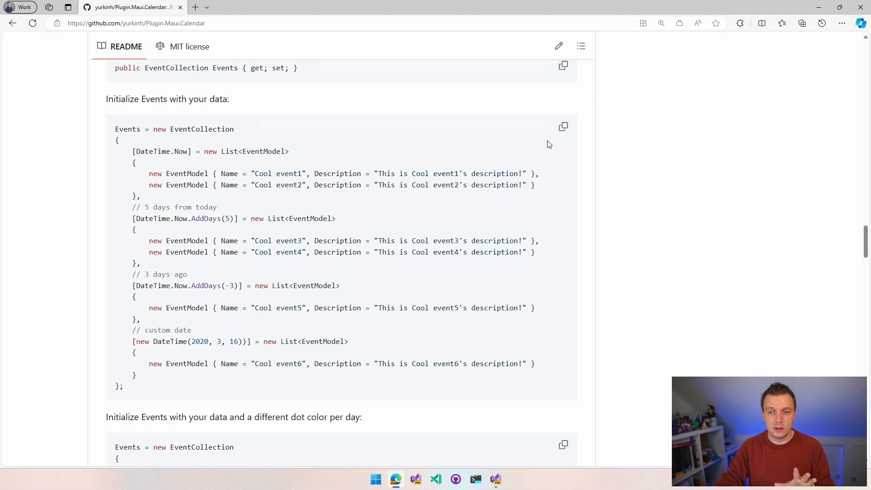
left_click(562, 127)
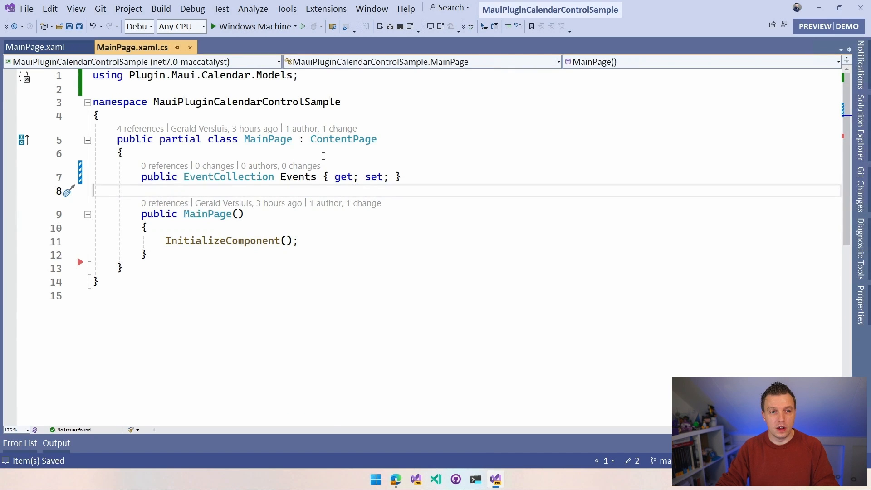
mouse_move(163, 257)
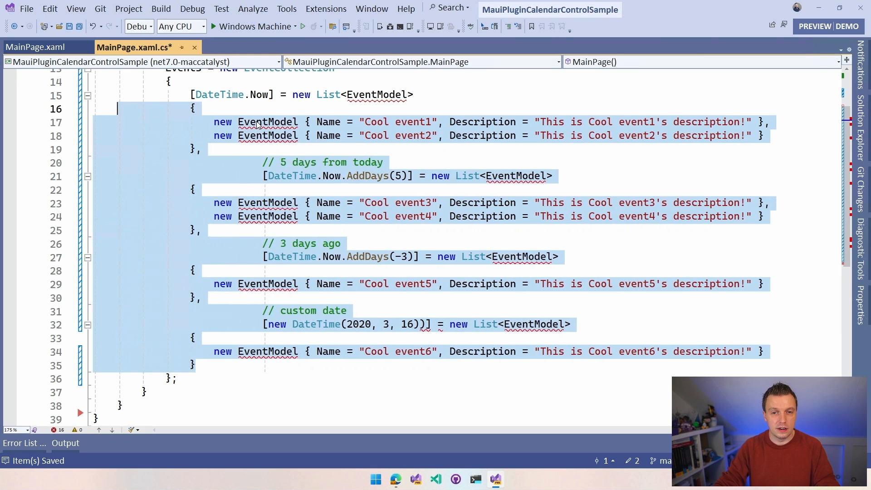
Review the pasted Events initialization and the generated EventModel placeholder class
scroll("up", 3)
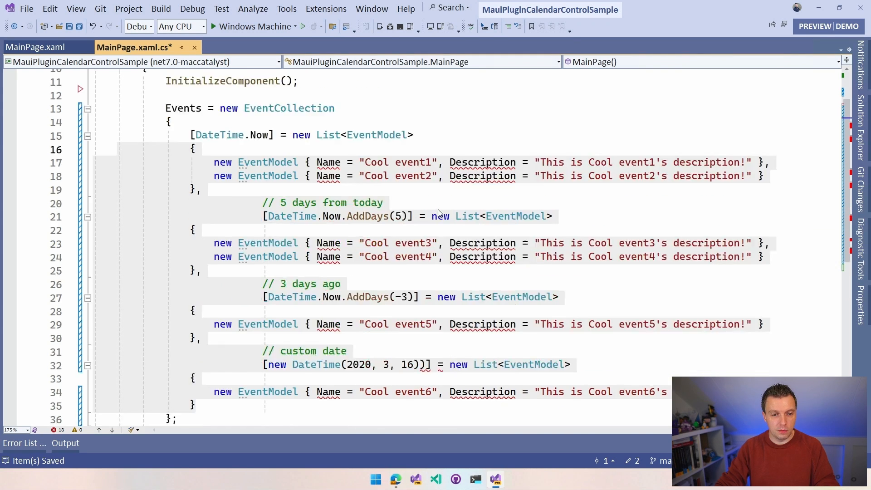
scroll("down", 3)
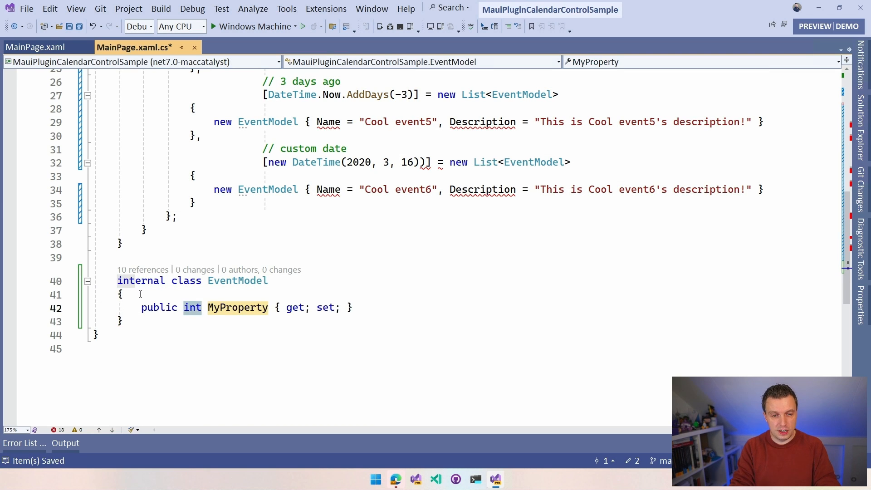
Define string Name and Description properties on EventModel so the sample events resolve
type("string")
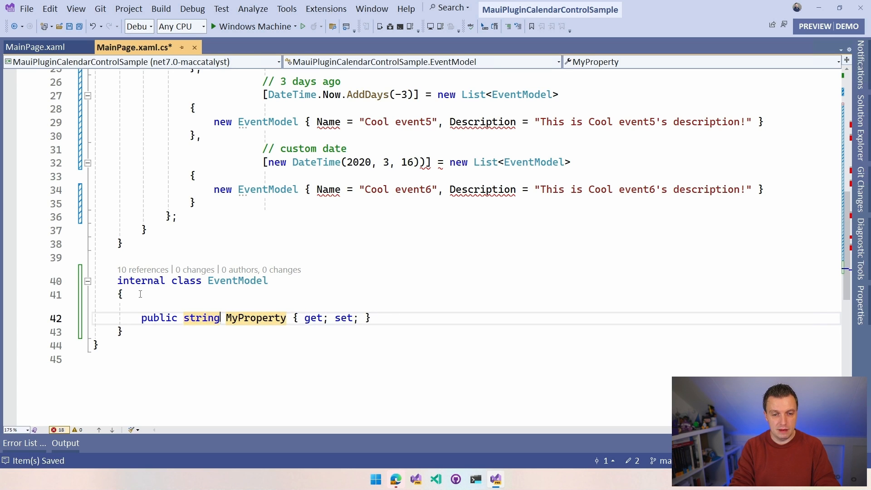
type("Name")
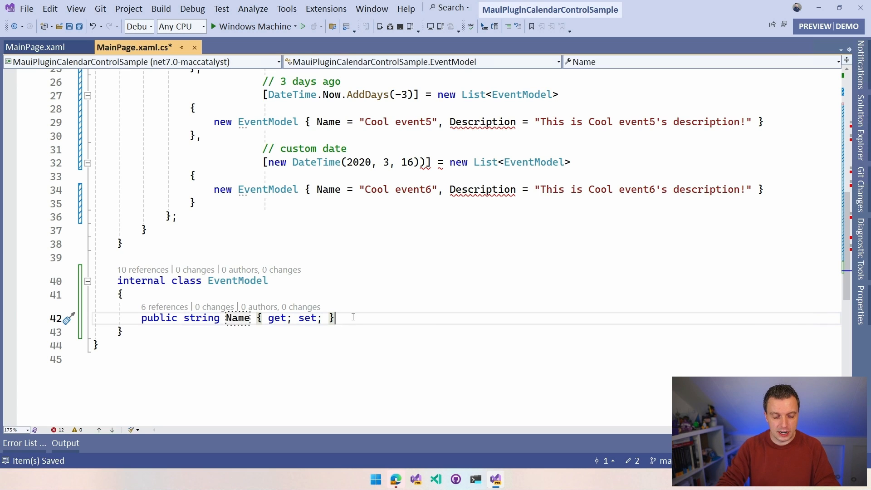
key("Enter")
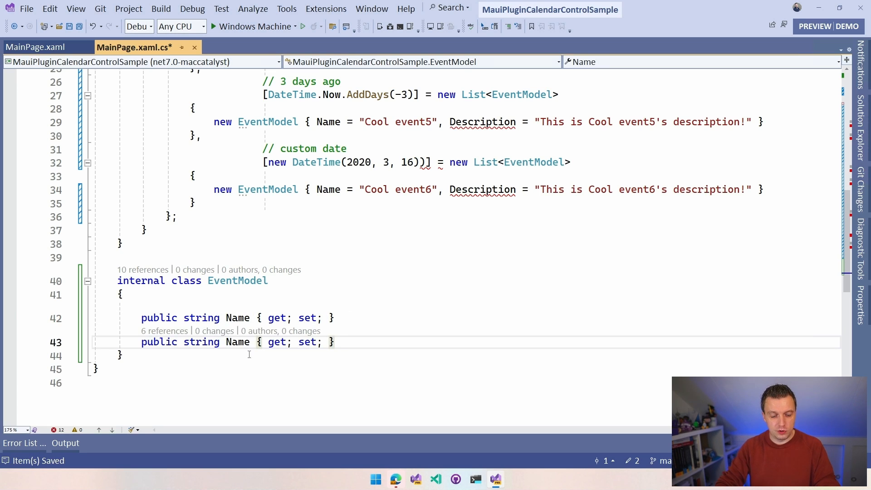
type("Description")
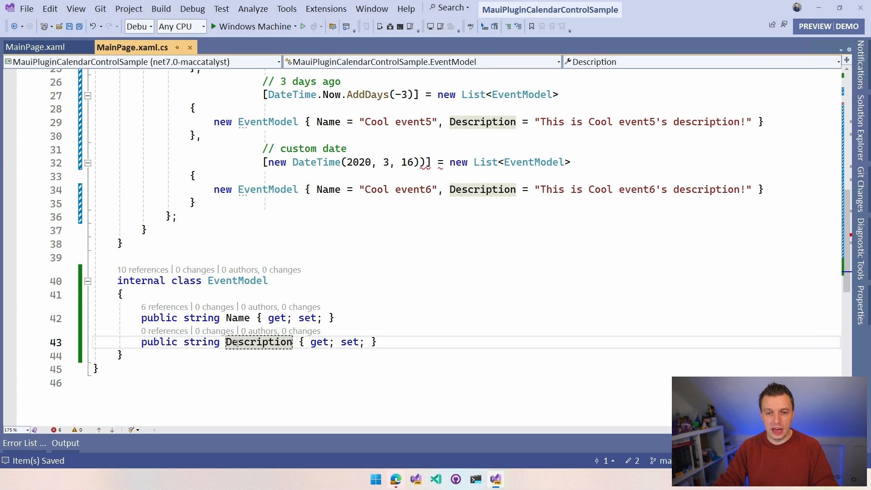
scroll("up", 3)
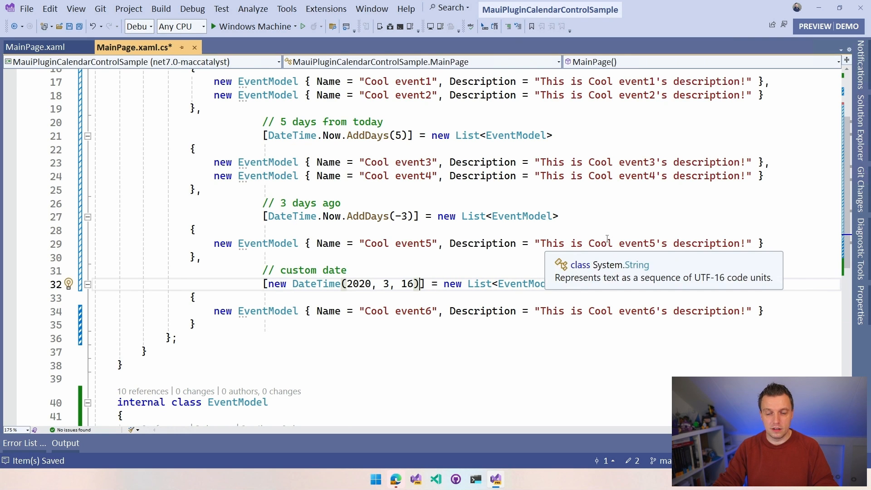
scroll("up", 3)
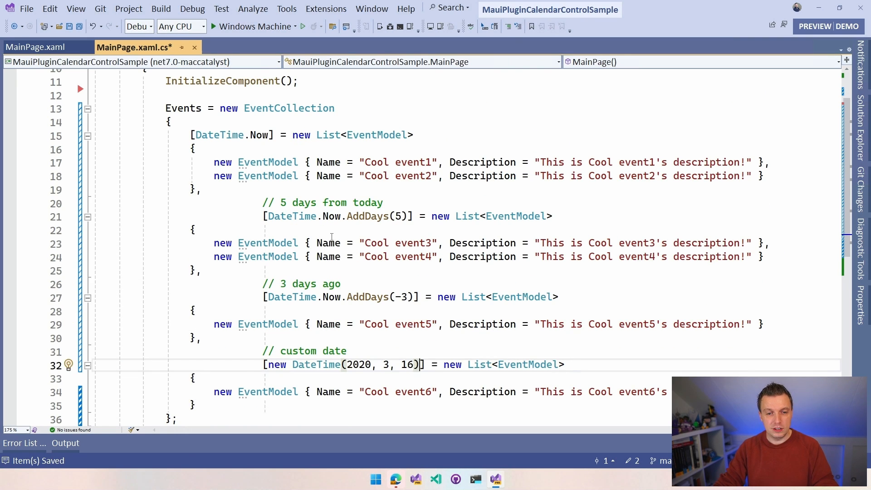
scroll("up", 3)
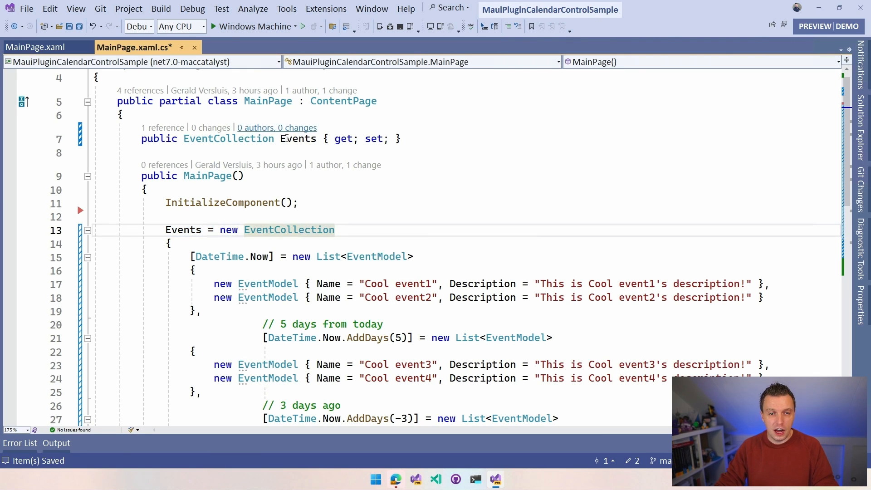
mouse_move(229, 138)
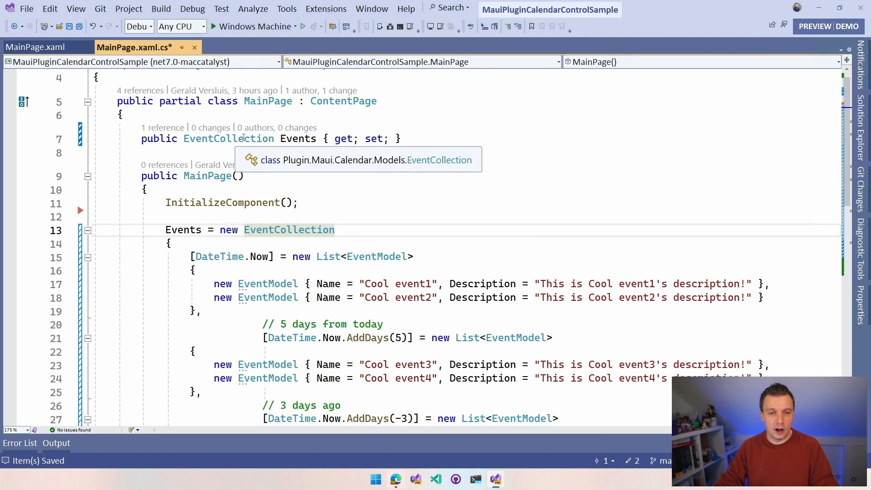
mouse_move(403, 155)
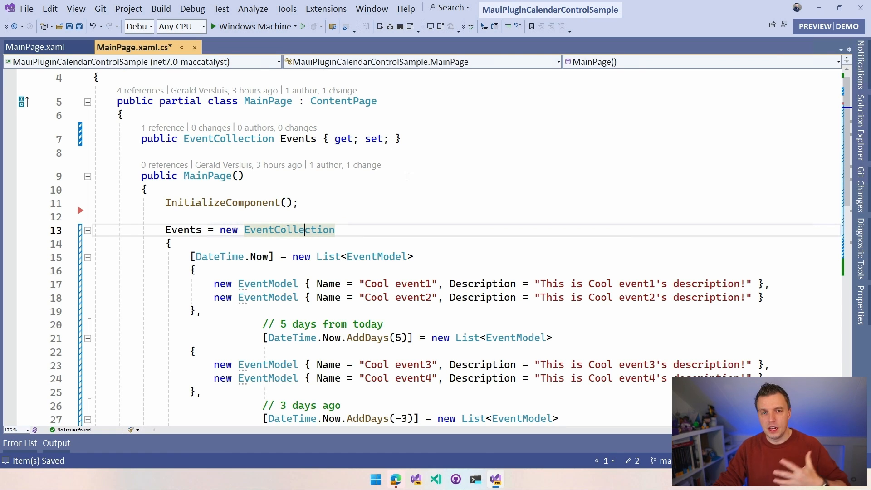
mouse_move(401, 192)
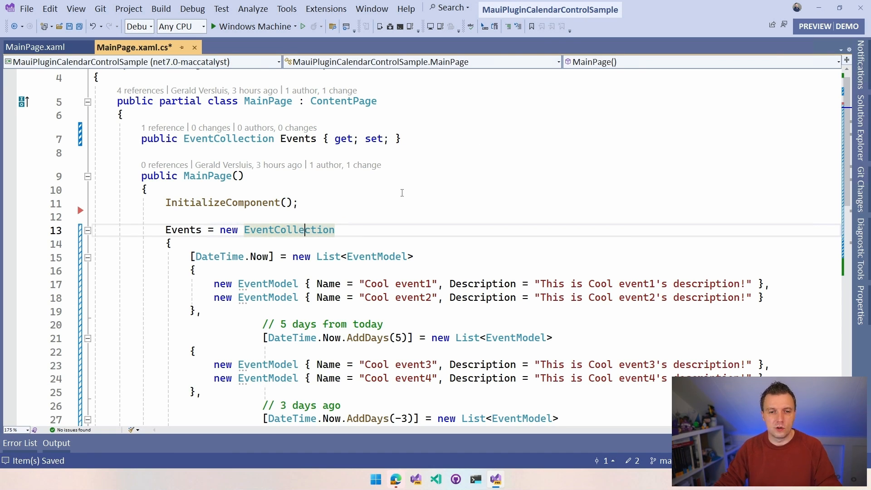
scroll("down", 3)
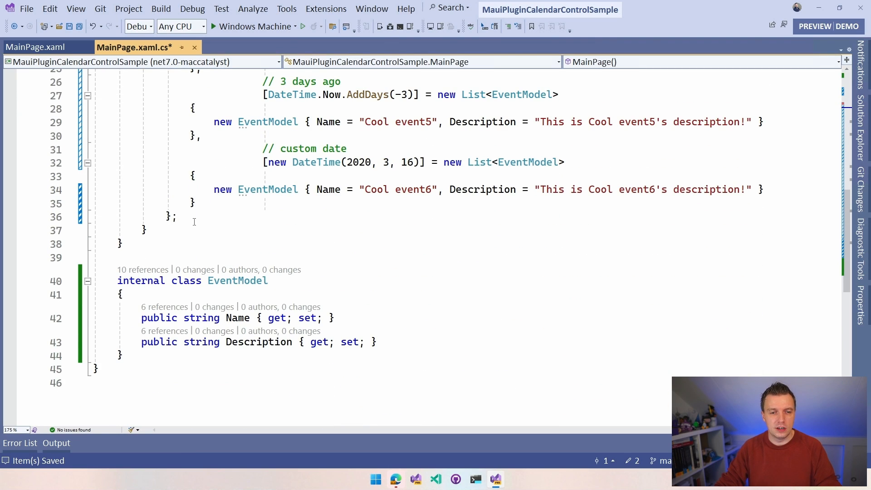
scroll("up", 3)
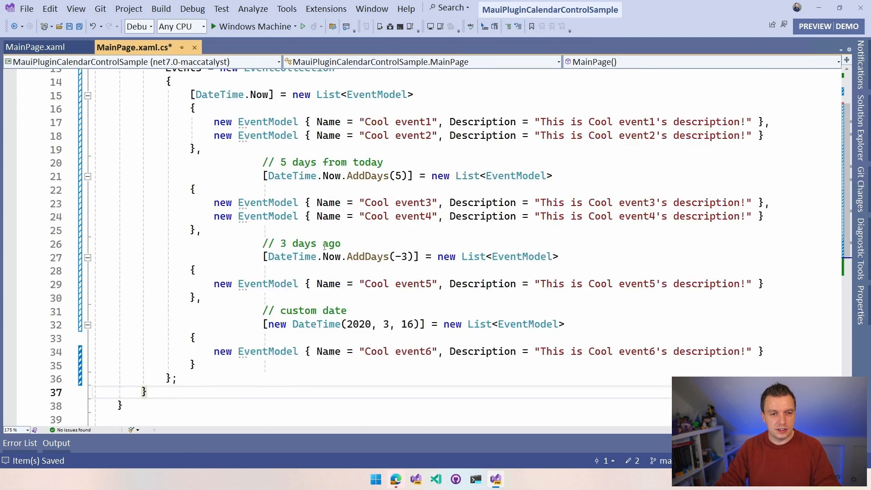
scroll("down", 3)
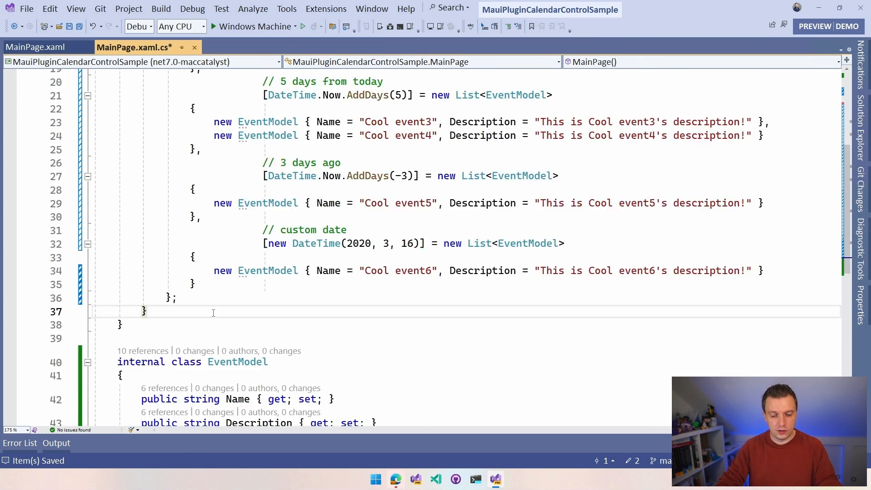
Add 'BindingContext = this;' below the Events initializer in the MainPage constructor
type("Bind")
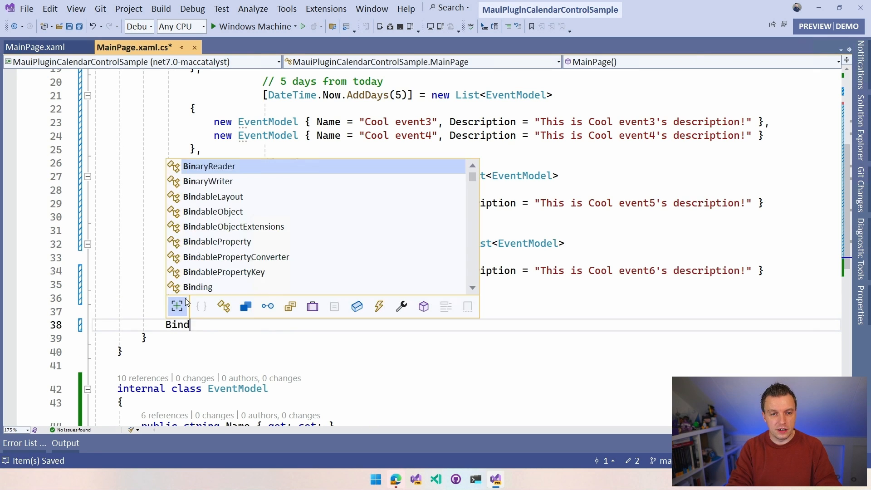
type("ingContext")
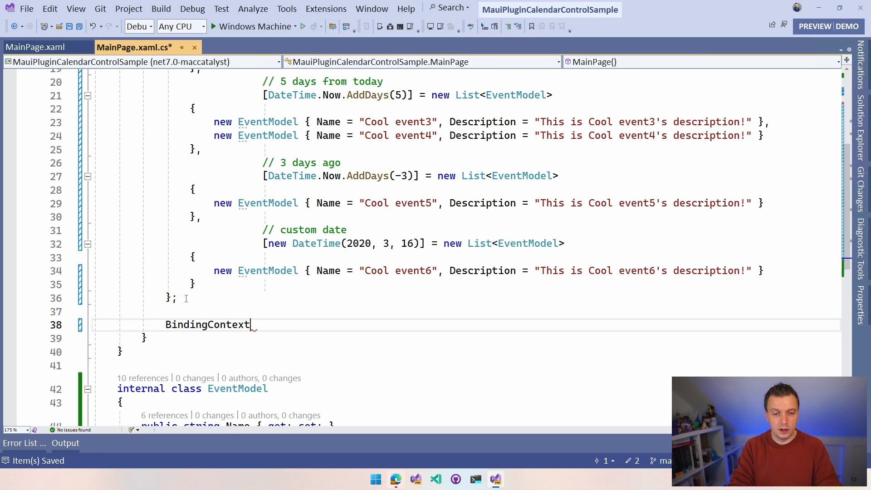
type("=")
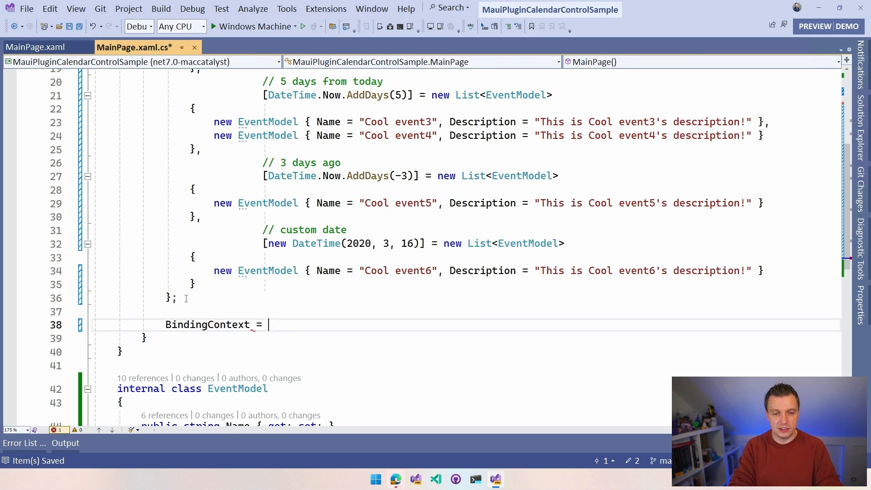
type("this;")
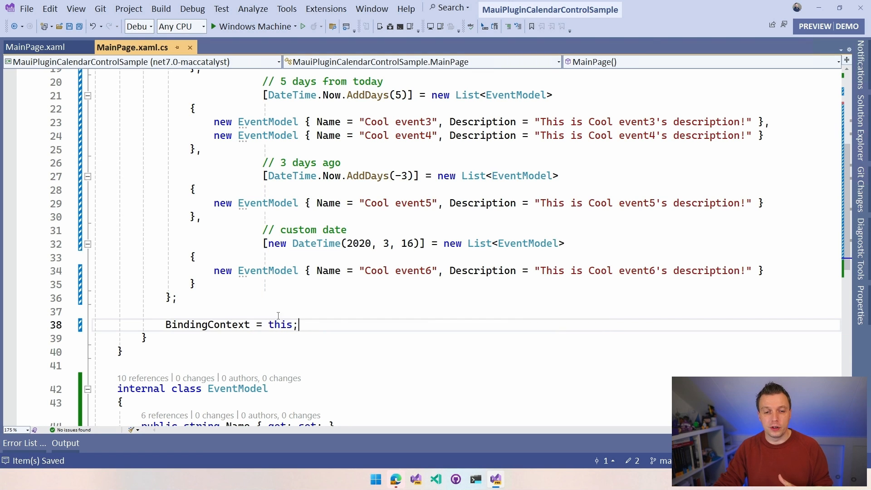
double_click(280, 325)
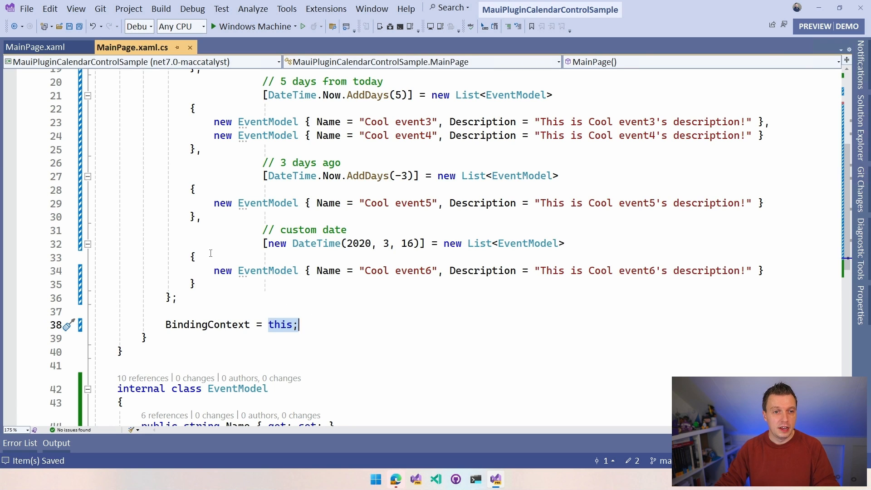
Give the cal:Calendar element an empty Events="" attribute via IntelliSense
left_click(35, 47)
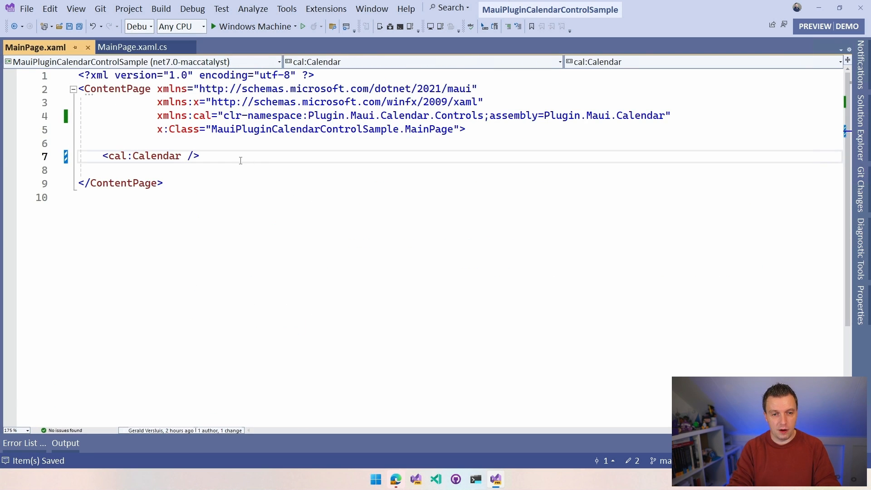
type("Events")
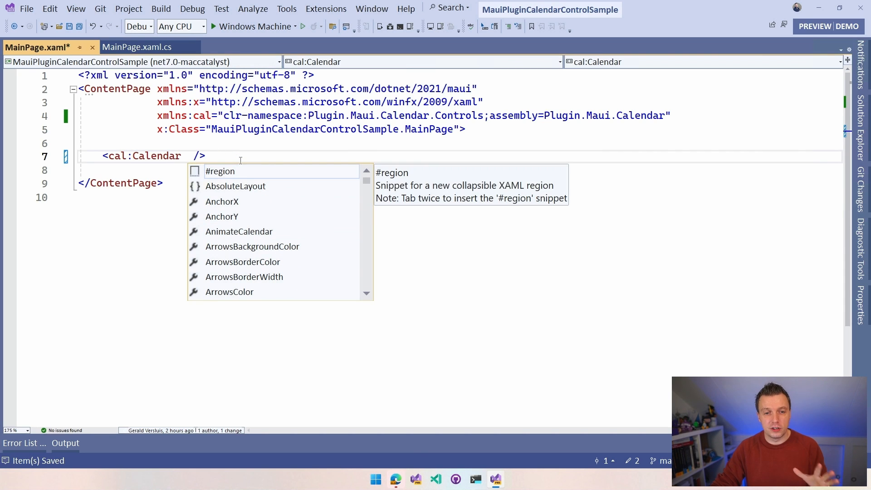
mouse_move(282, 187)
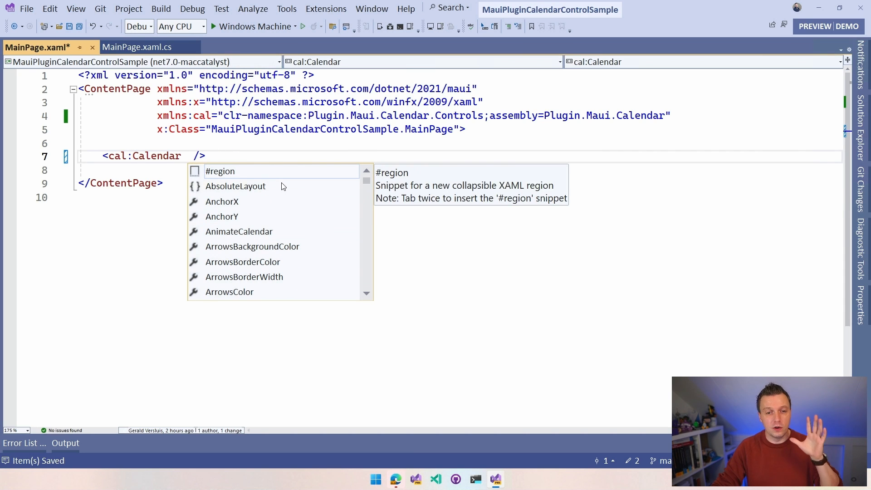
mouse_move(318, 239)
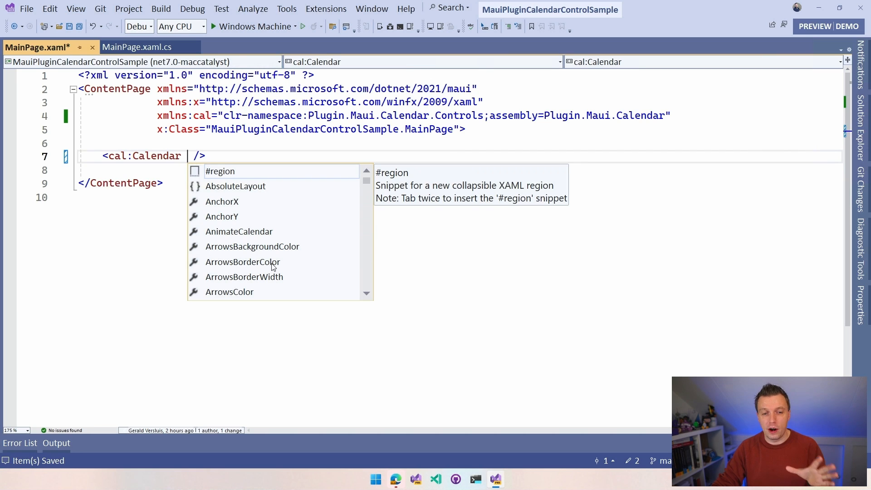
mouse_move(289, 283)
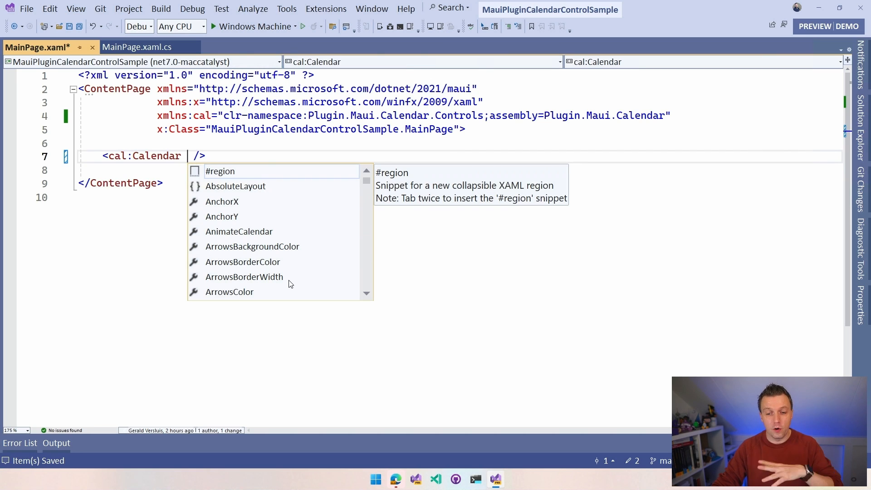
scroll("down", 3)
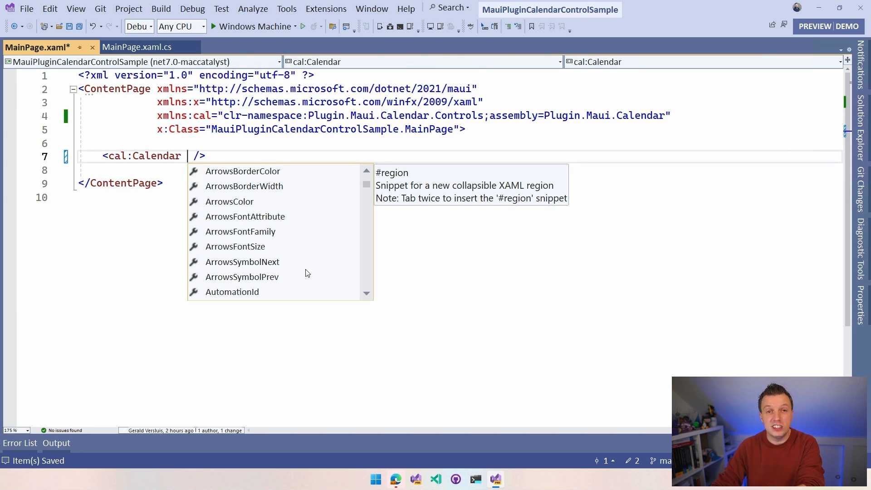
mouse_move(304, 270)
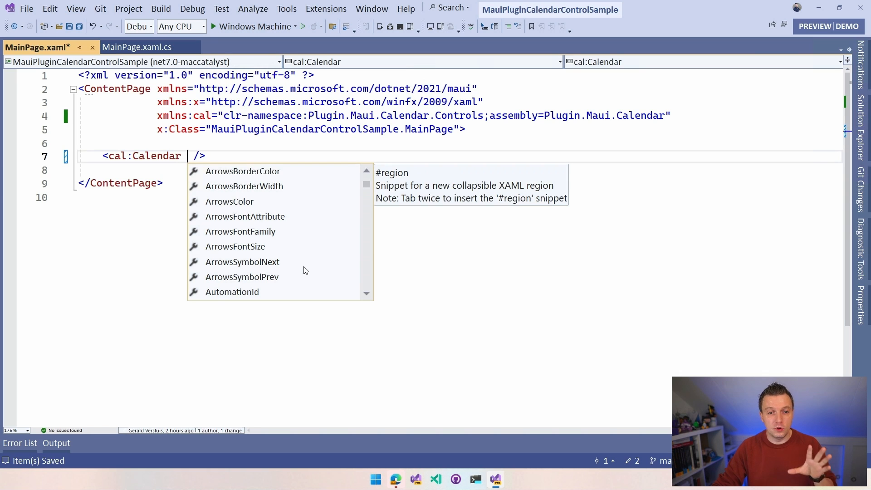
scroll("down", 3)
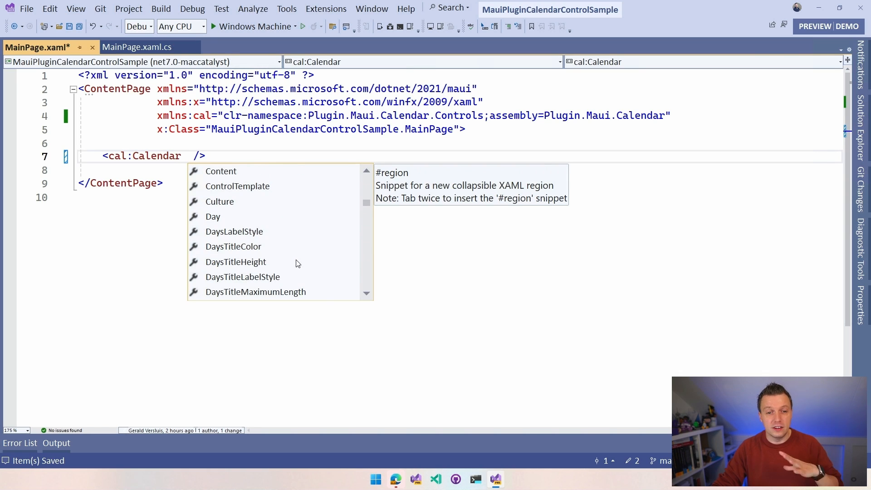
mouse_move(257, 250)
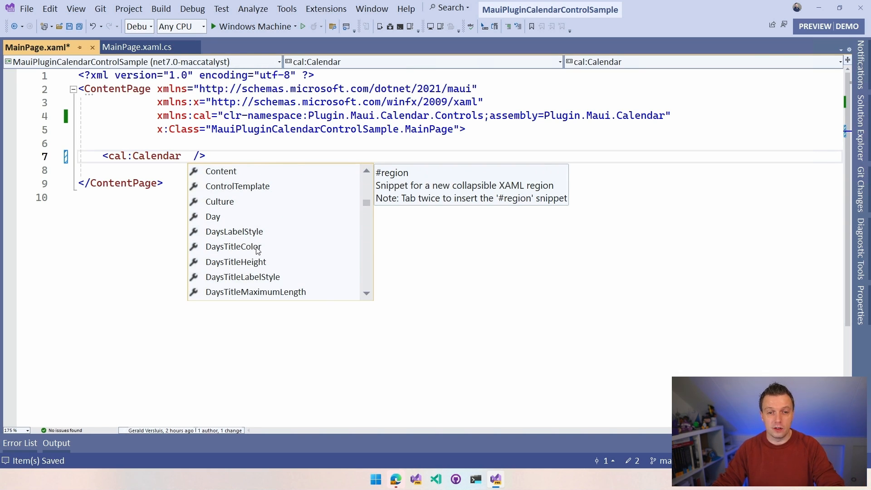
mouse_move(300, 229)
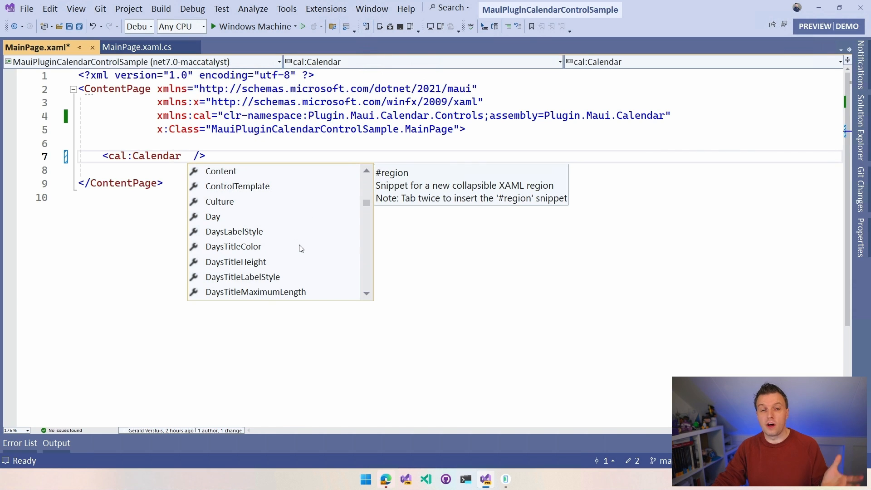
mouse_move(301, 231)
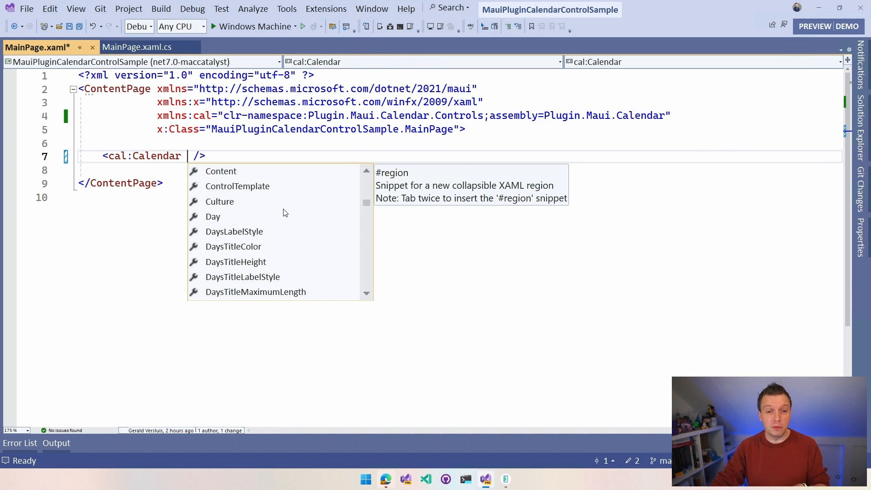
scroll("up", 3)
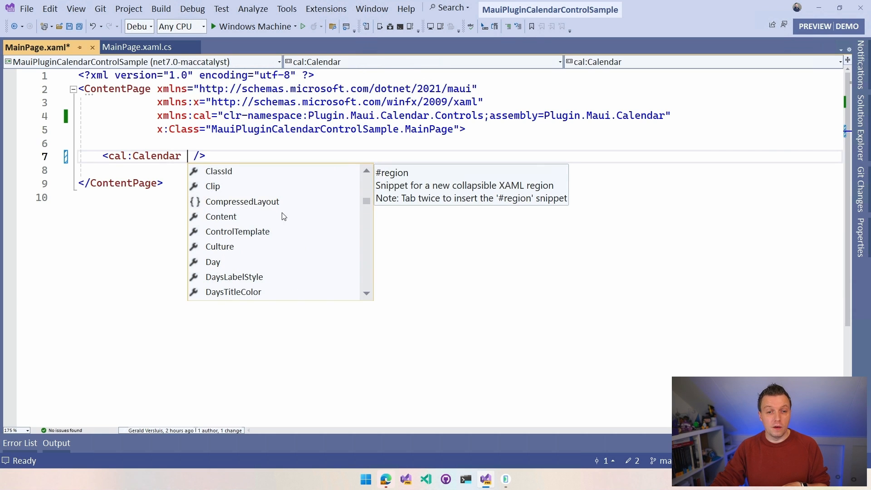
mouse_move(288, 253)
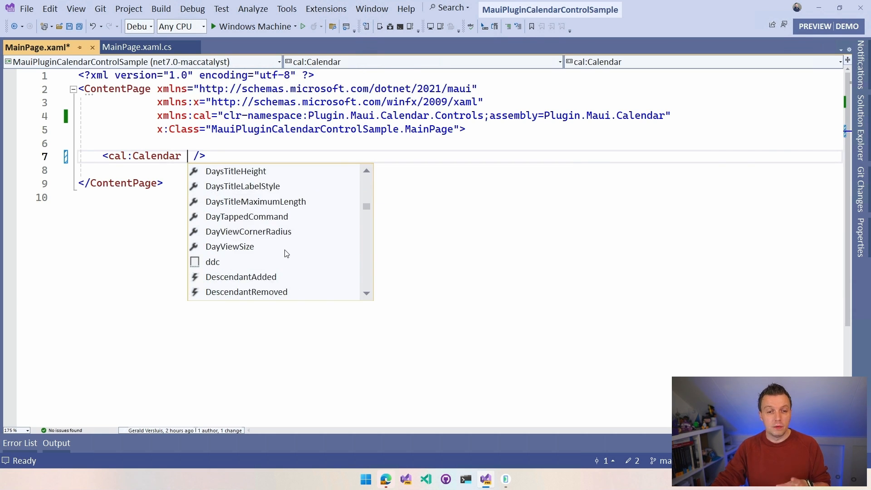
scroll("down", 3)
type("Events=\"")
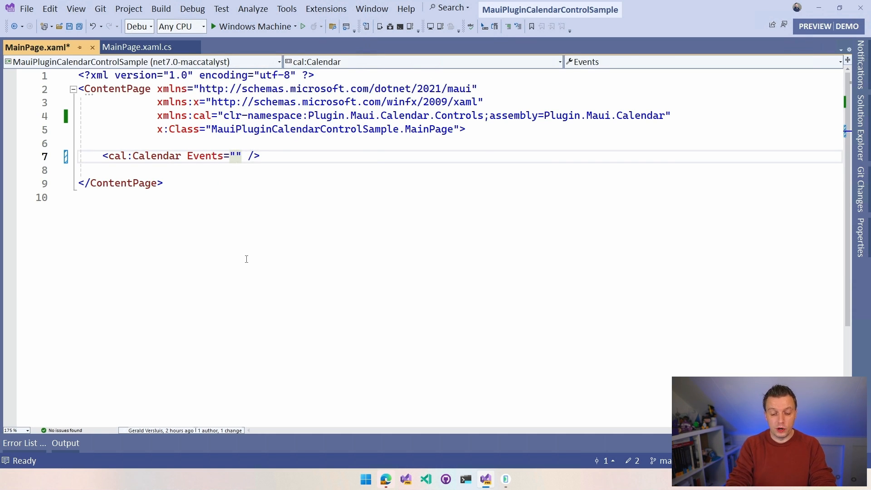
Bind the calendar's Events attribute to {Binding Events} and review the code-behind's sample events
type("{E")
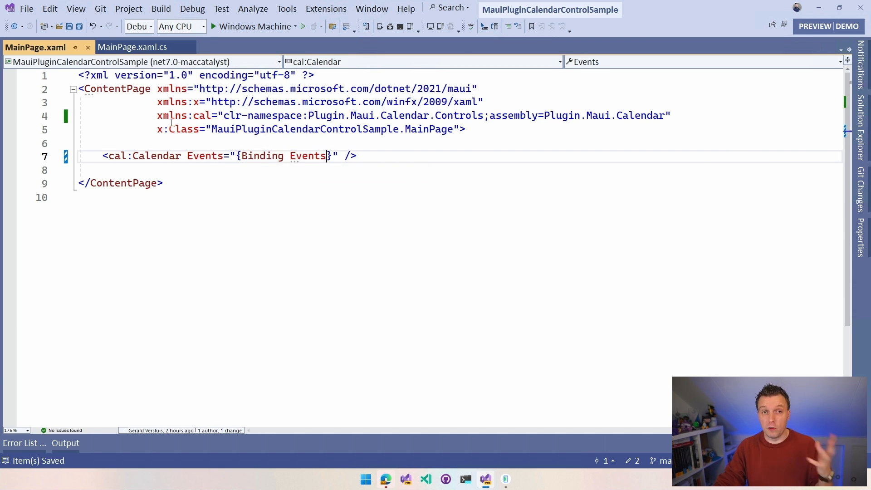
left_click(131, 46)
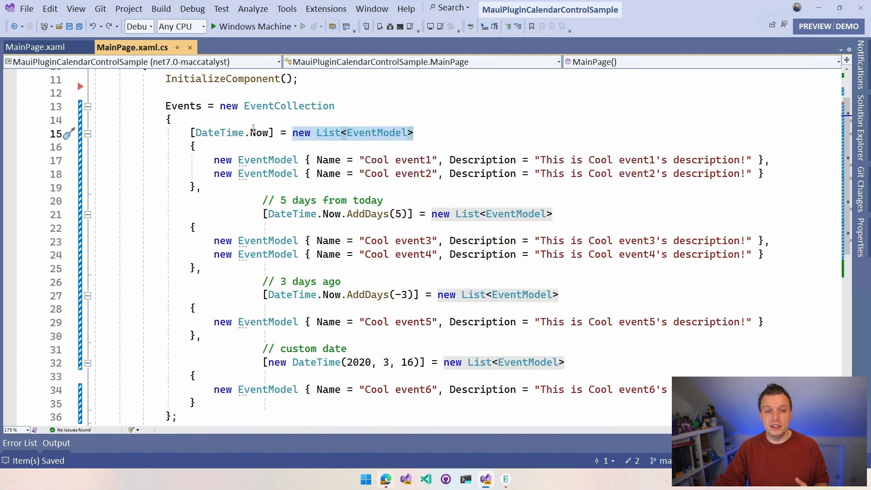
mouse_move(233, 132)
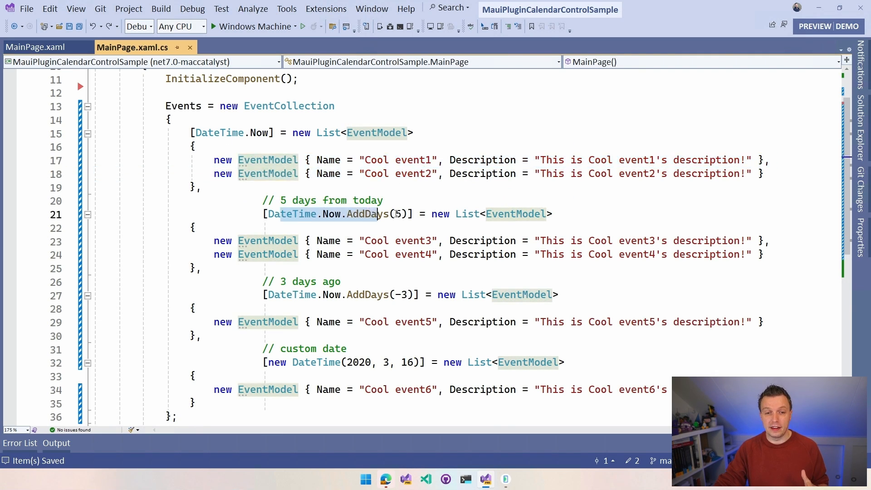
mouse_move(293, 214)
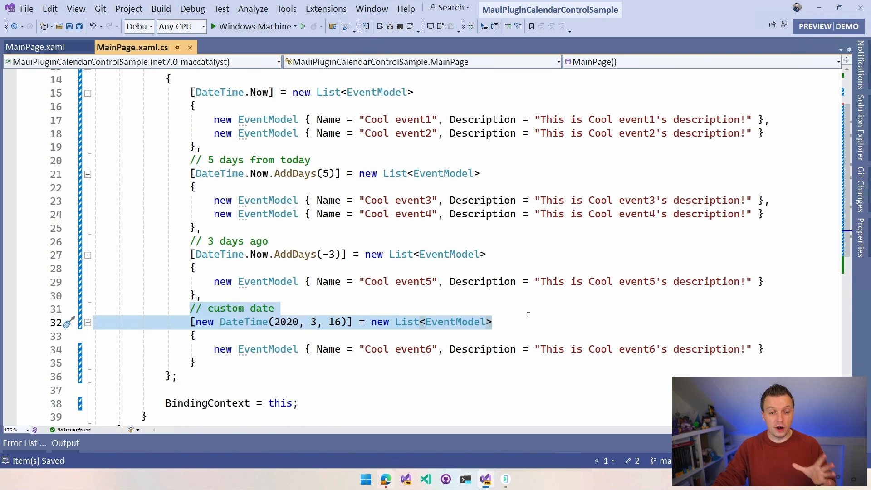
scroll("down", 3)
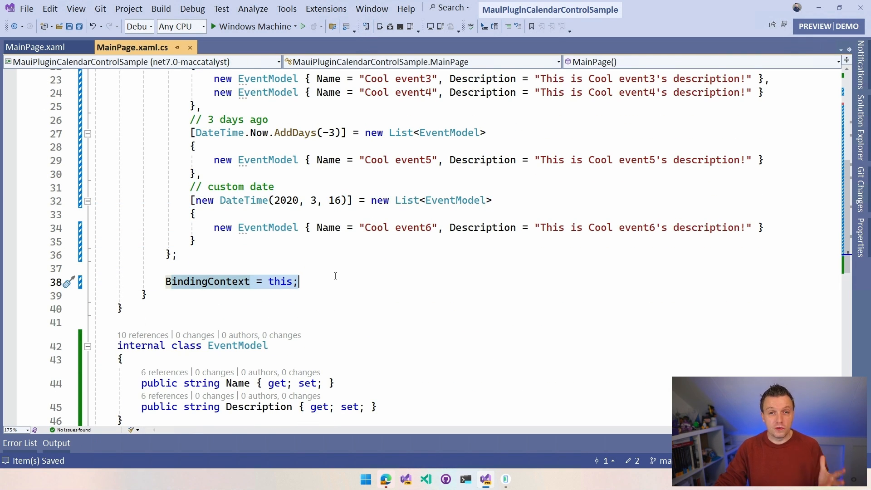
Run the app on the Pixel 5 - API 33 Android emulator
left_click(296, 26)
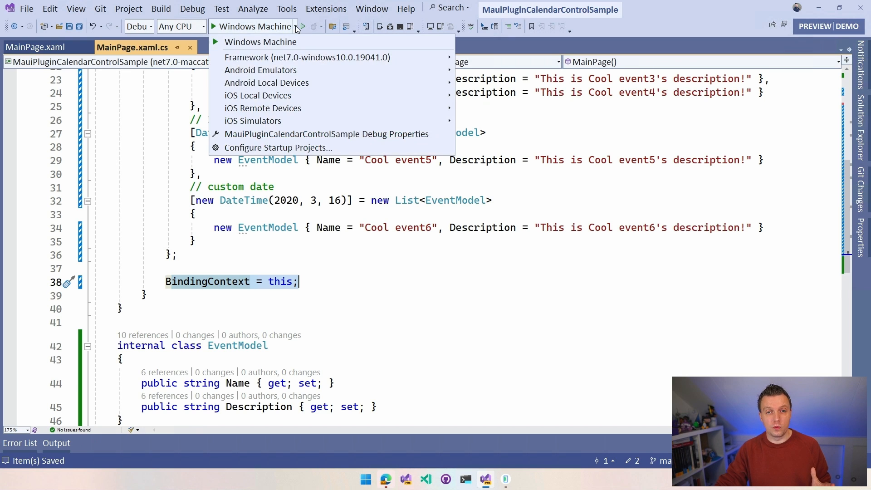
mouse_move(260, 70)
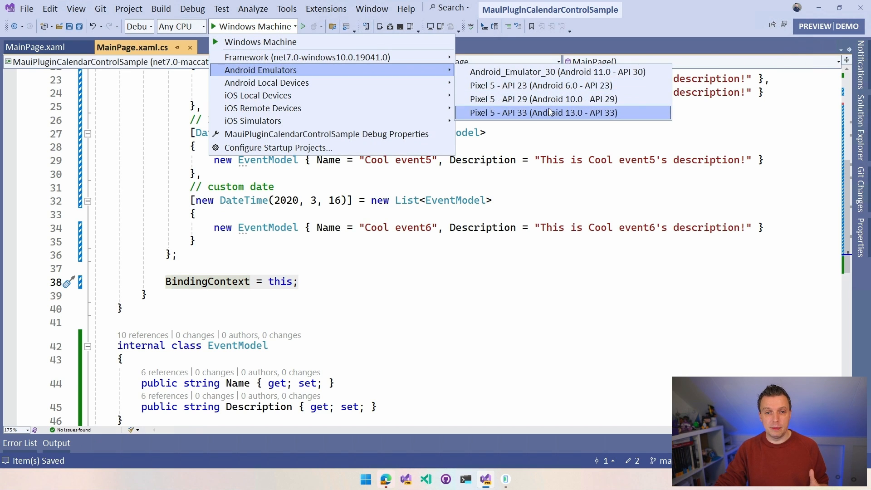
left_click(543, 112)
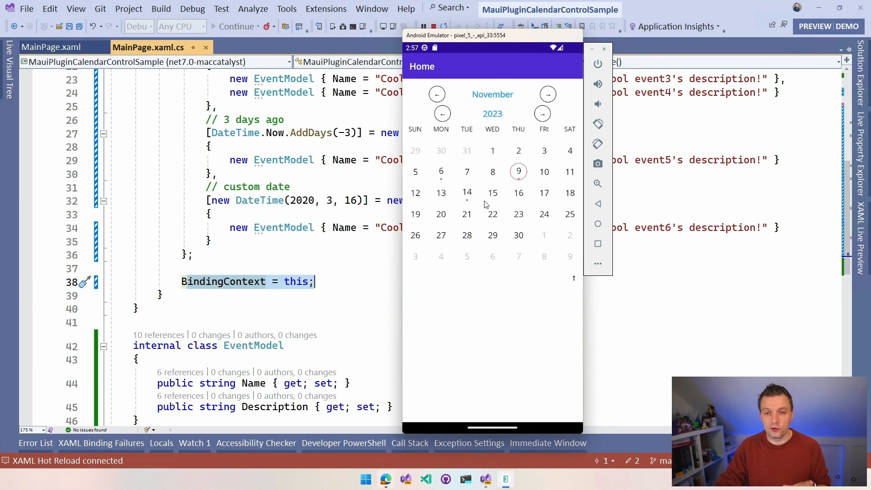
mouse_move(467, 201)
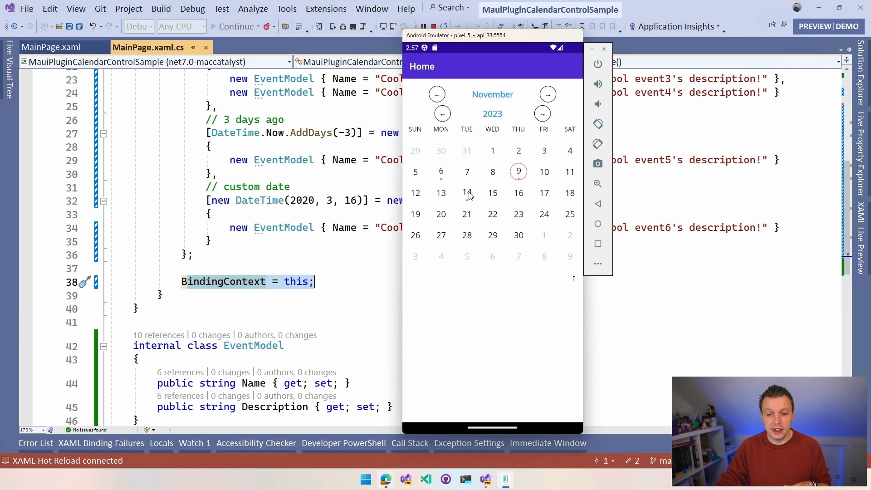
Tap Nov 6 and Nov 9 in the running calendar to try the dotted event dates
left_click(441, 172)
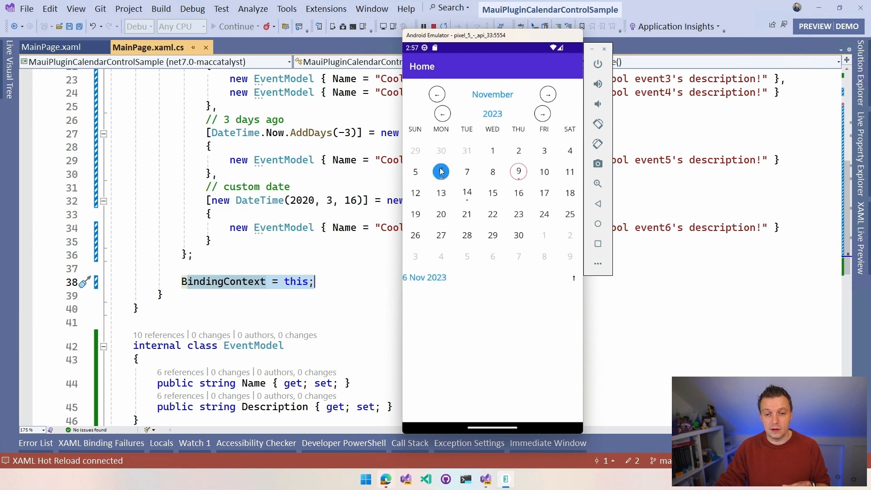
left_click(441, 171)
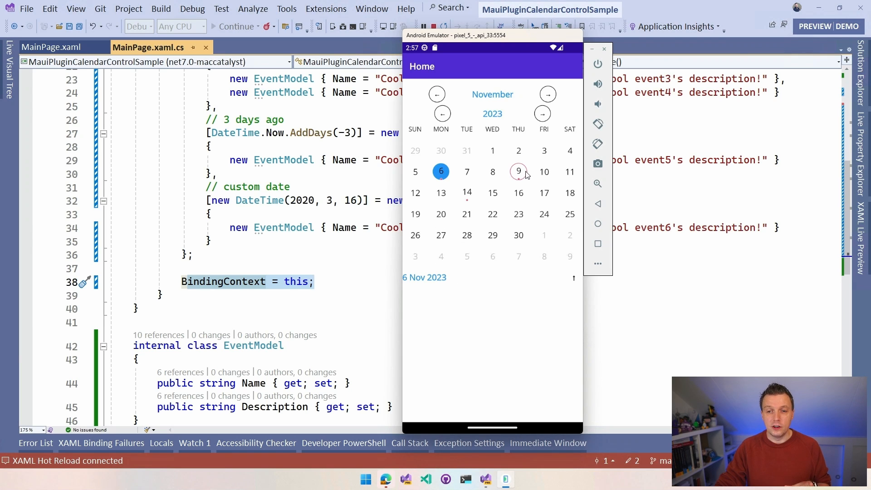
left_click(518, 172)
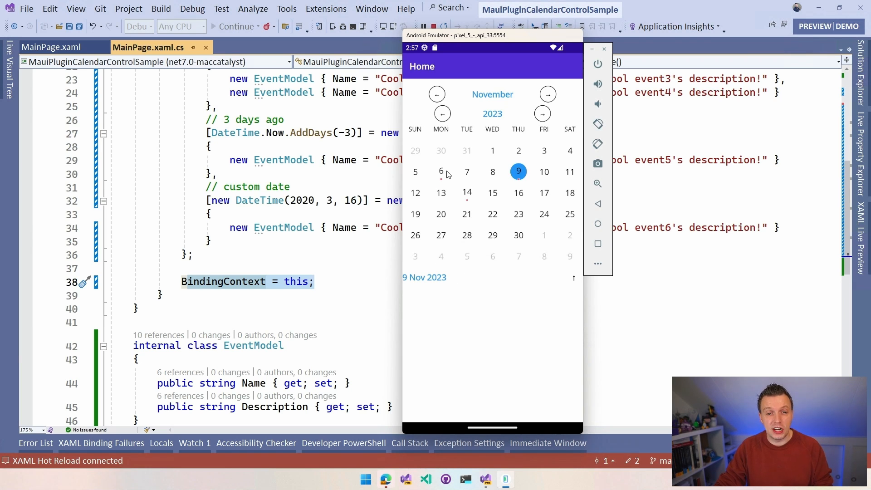
mouse_move(353, 182)
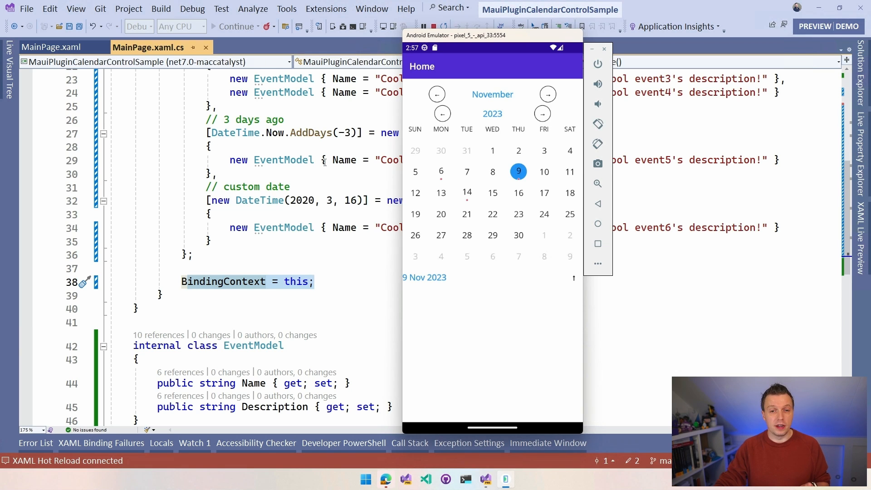
Add EventsScrollViewVisible="True" to the cal:Calendar element and save for hot reload
left_click(51, 47)
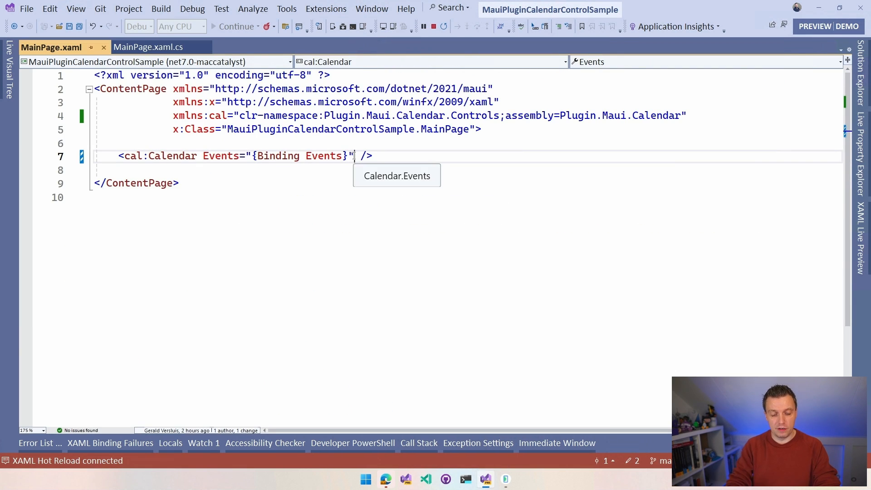
type("event")
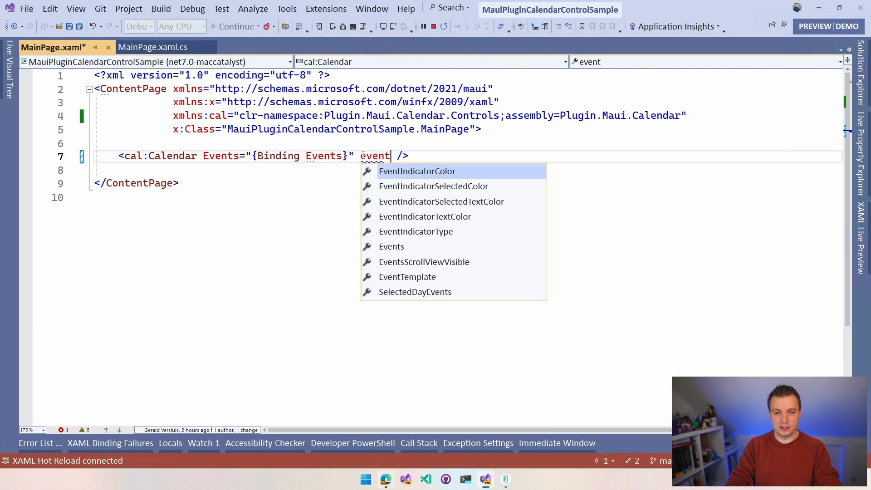
type("sScrollViewVisible=\"True")
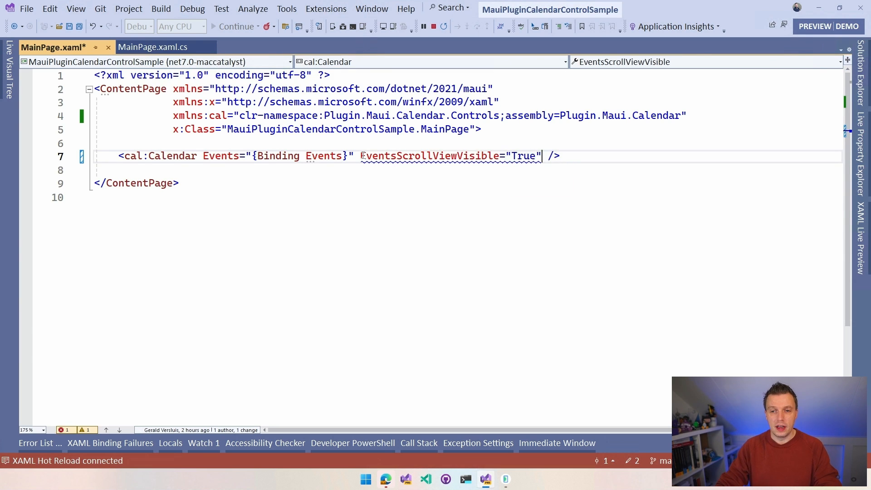
key("ctrl+s")
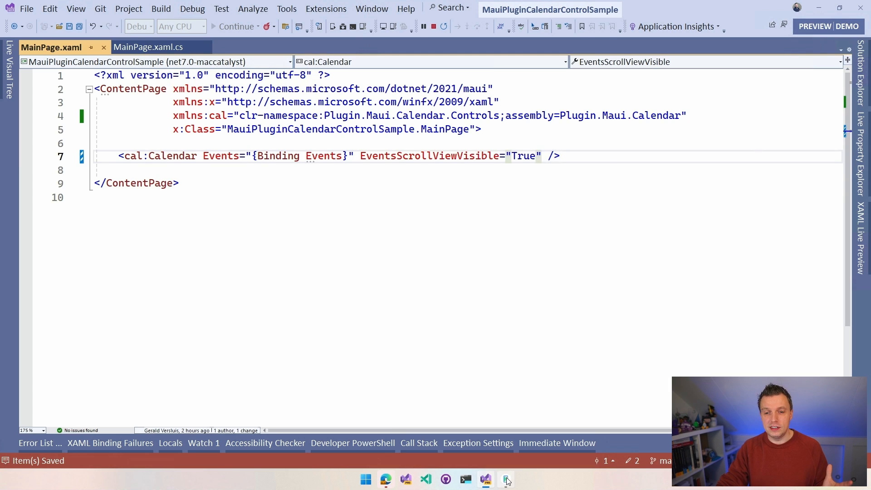
In the emulator, select November 14 then November 6 to list each day's events
left_click(505, 479)
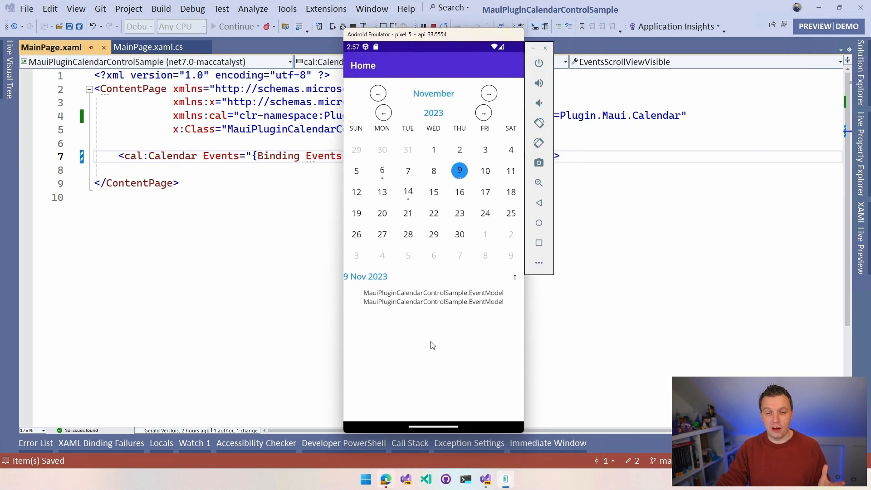
mouse_move(478, 314)
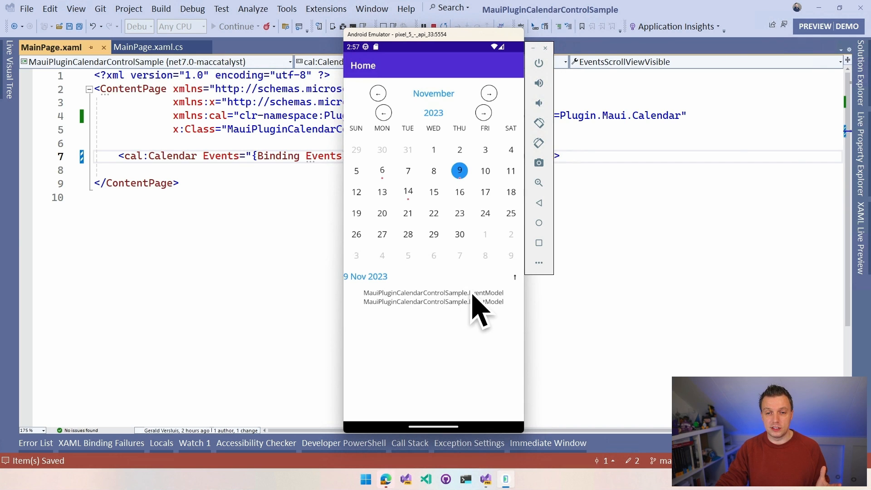
mouse_move(472, 301)
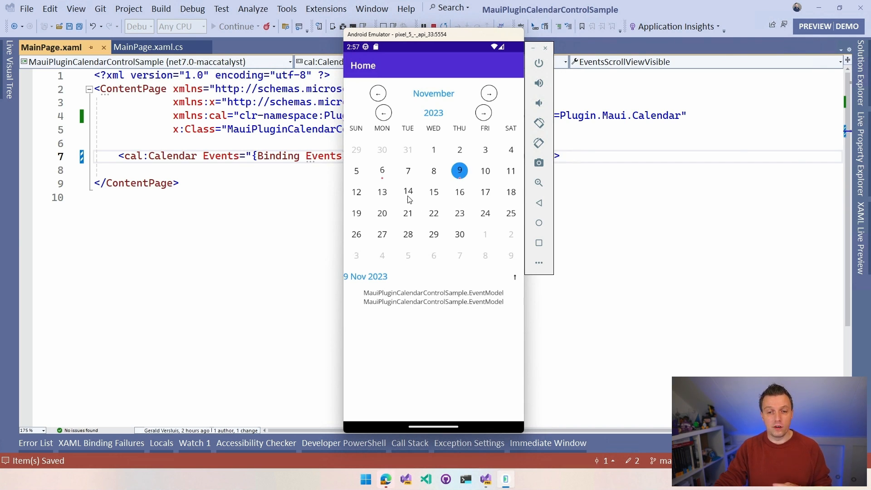
left_click(407, 191)
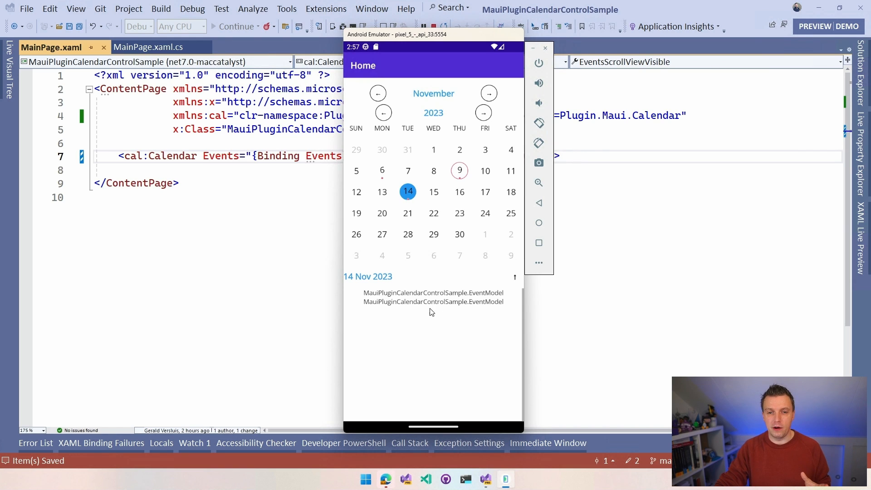
left_click(382, 170)
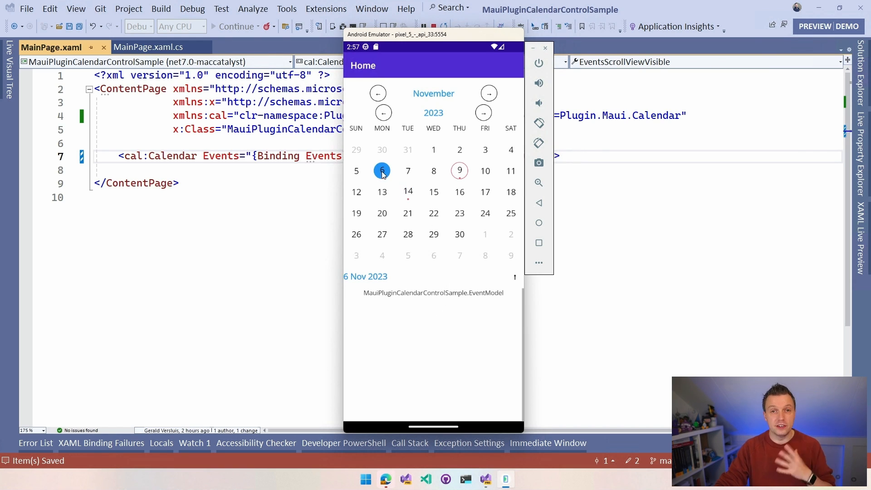
mouse_move(470, 304)
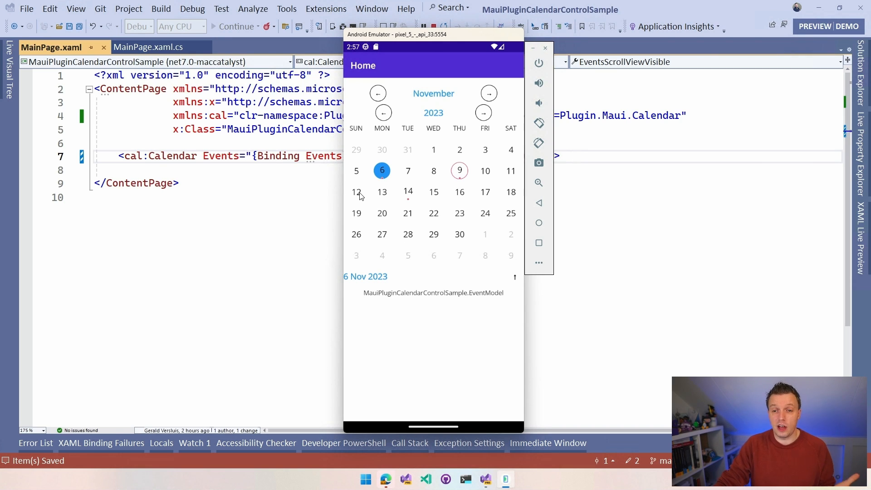
mouse_move(392, 192)
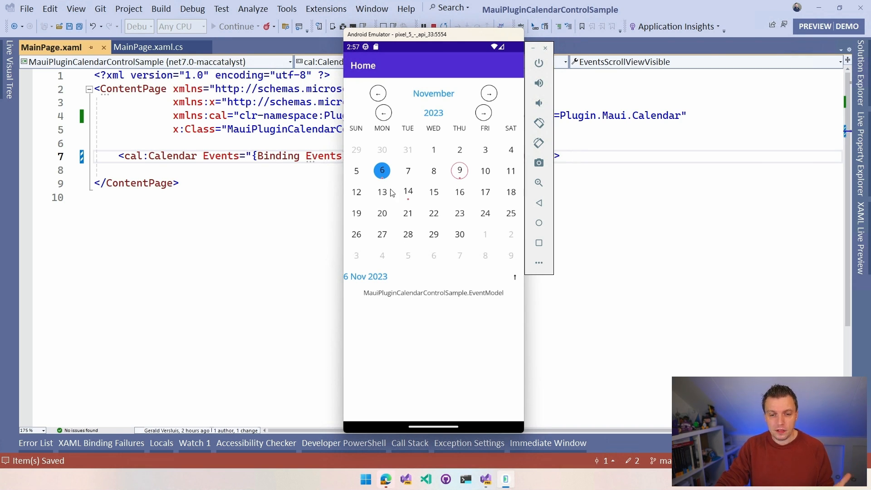
mouse_move(459, 300)
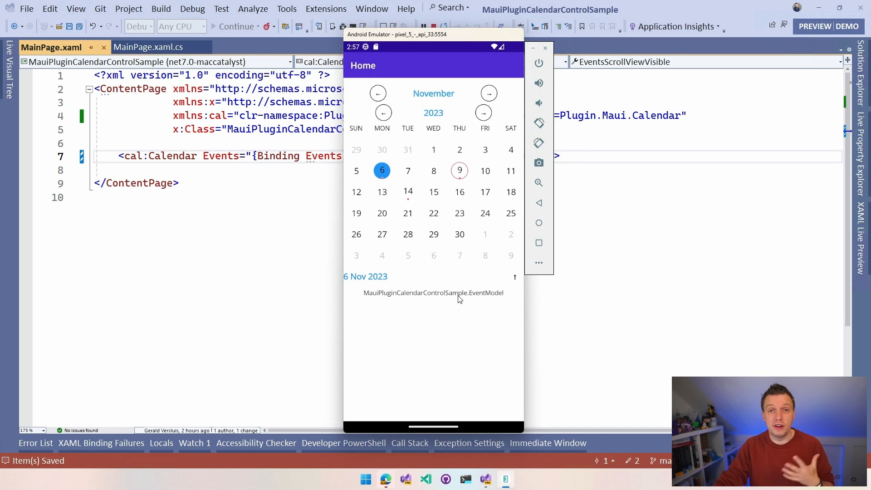
mouse_move(453, 288)
type("<")
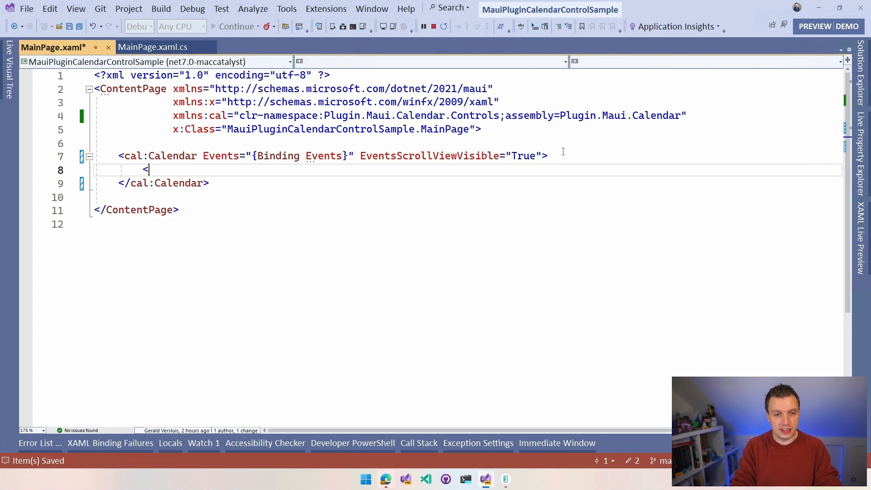
Add a cal:Calendar.EventTemplate DataTemplate holding a VerticalStackLayout
type("cal:Calendar")
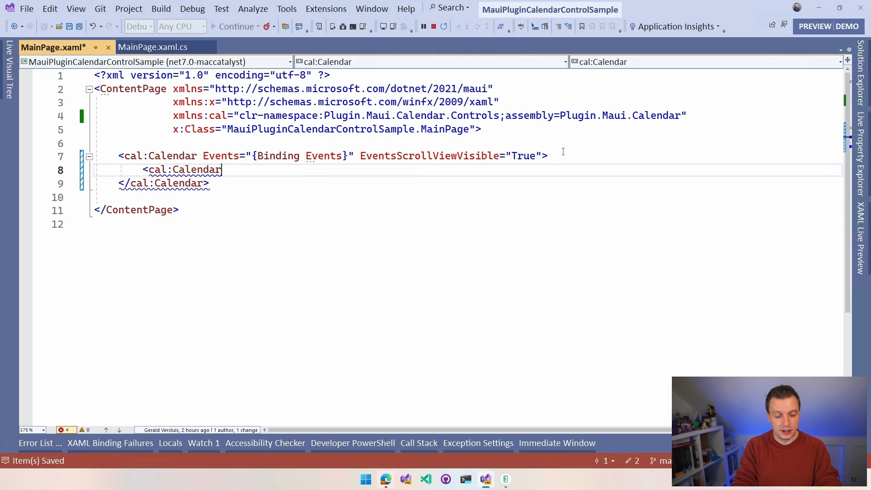
type(".EventTemplate>")
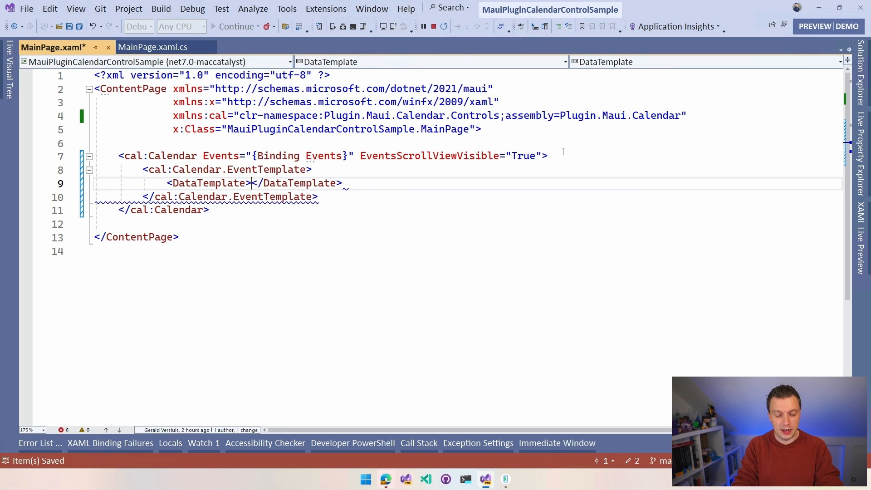
type("<")
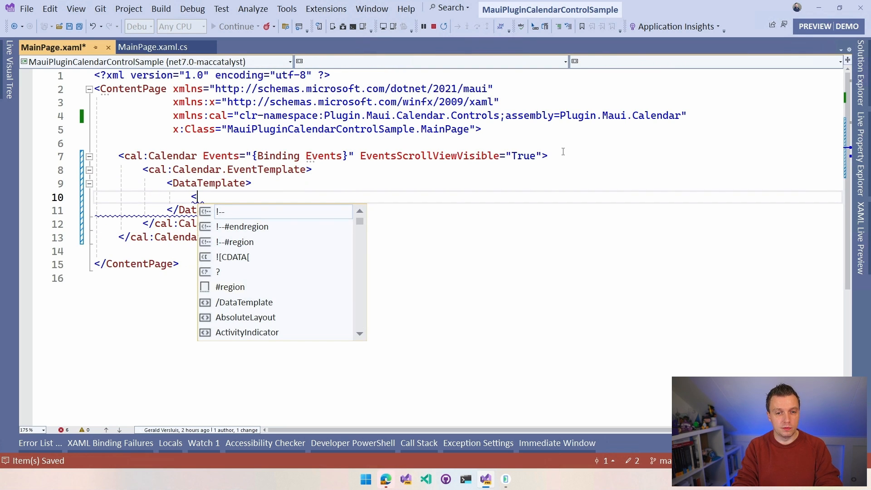
type("VerticalStackLayout>")
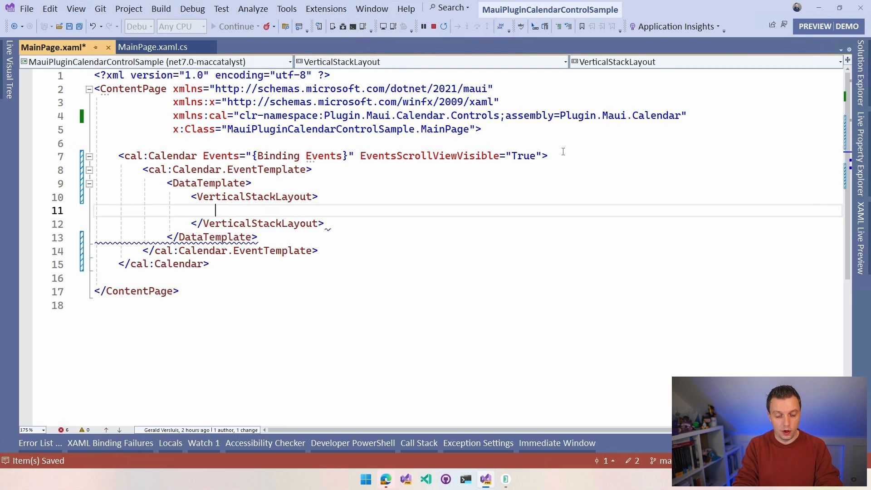
Inside it, add two Labels bound to each event's Name and Description
type("<Label")
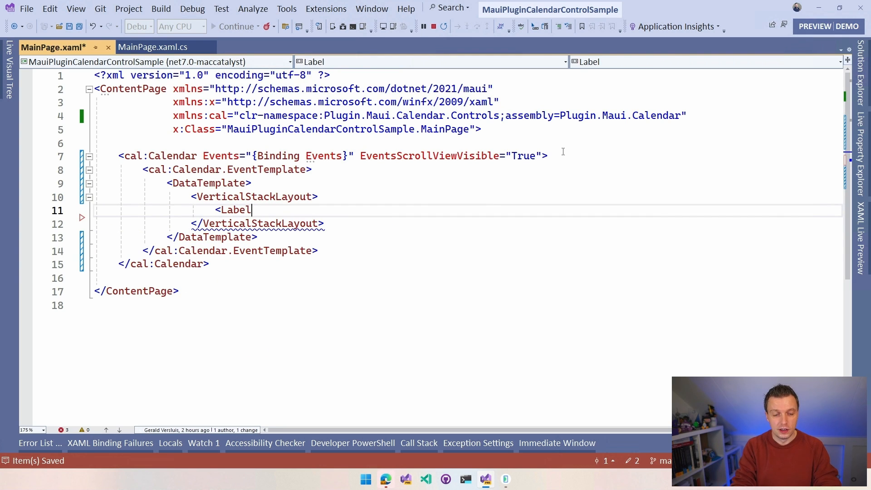
type("Text=\"\"")
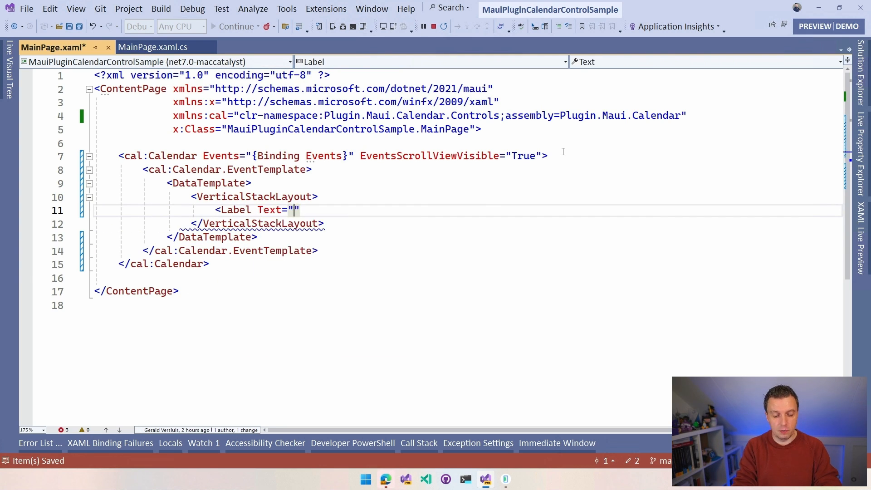
type("{Binding }")
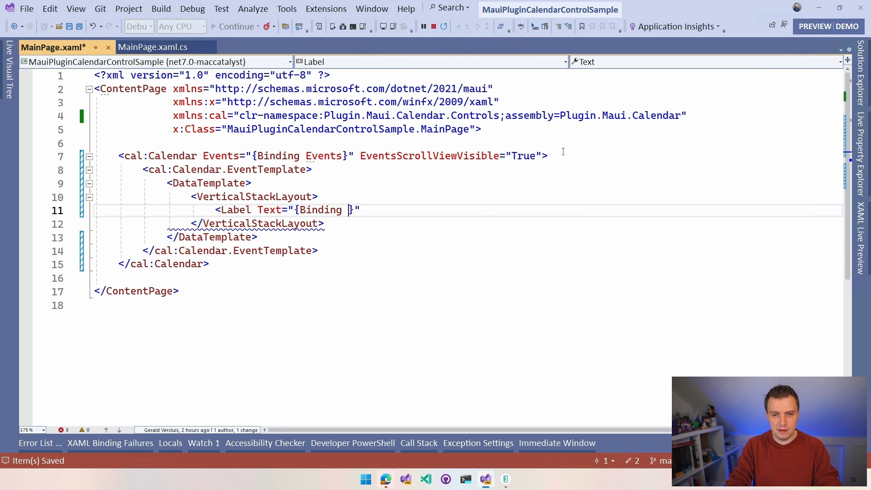
type("Name")
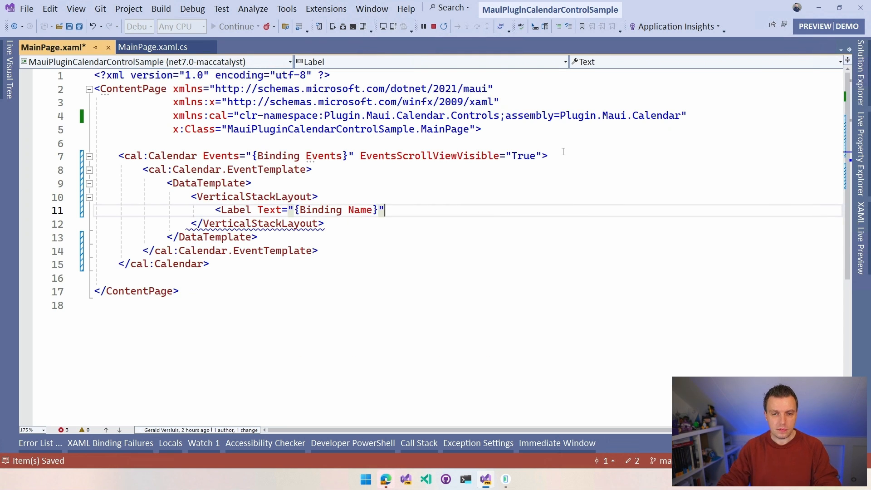
type("/>")
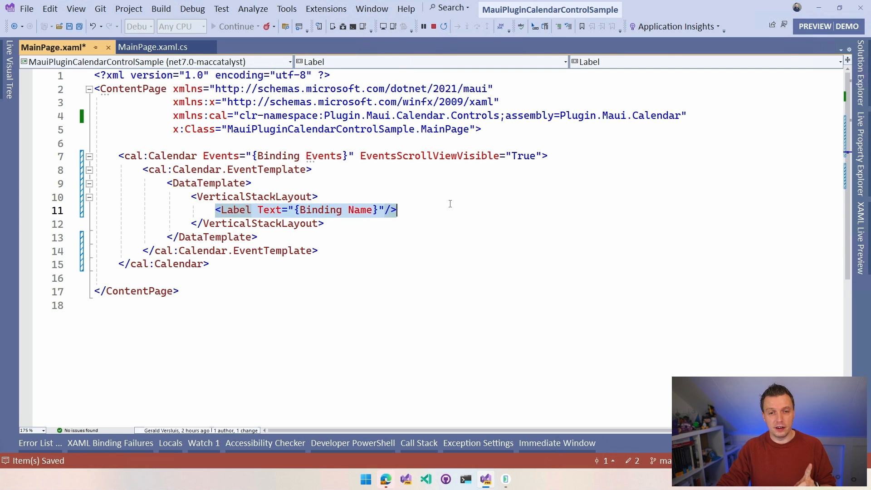
mouse_move(401, 219)
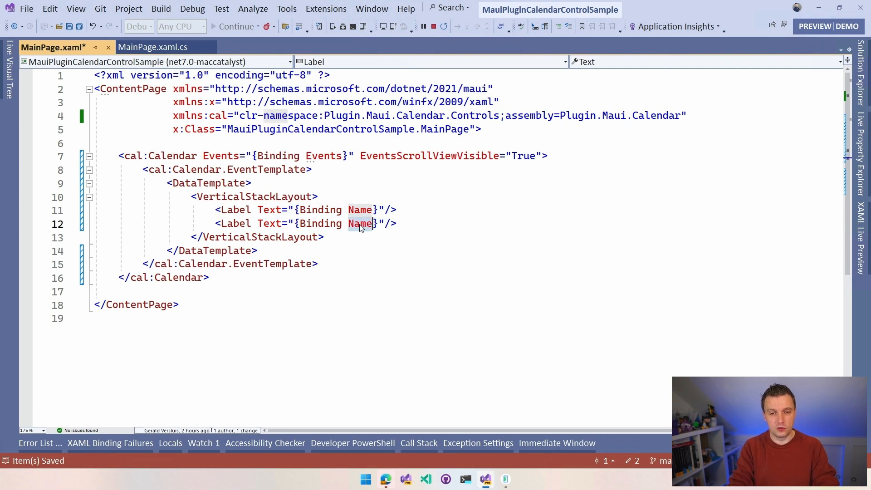
type("Description")
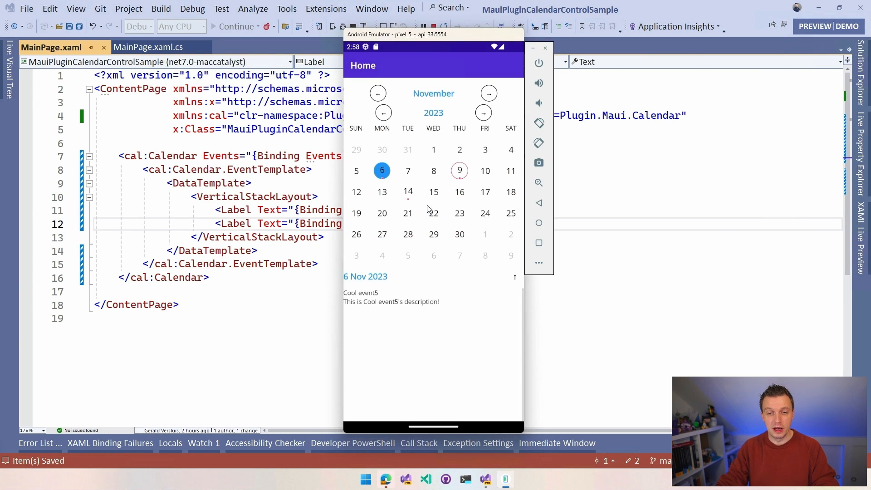
mouse_move(362, 300)
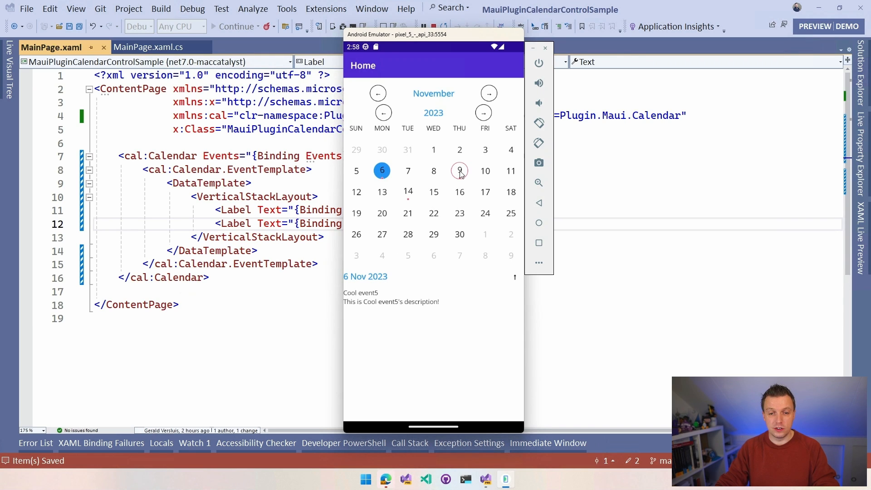
Select 9 November in the emulator to list Cool event1 and Cool event2 with descriptions
left_click(459, 171)
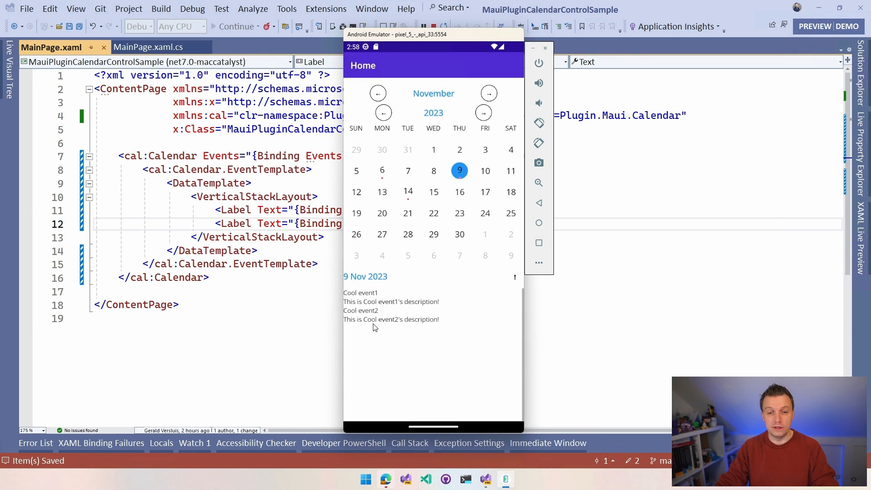
mouse_move(383, 262)
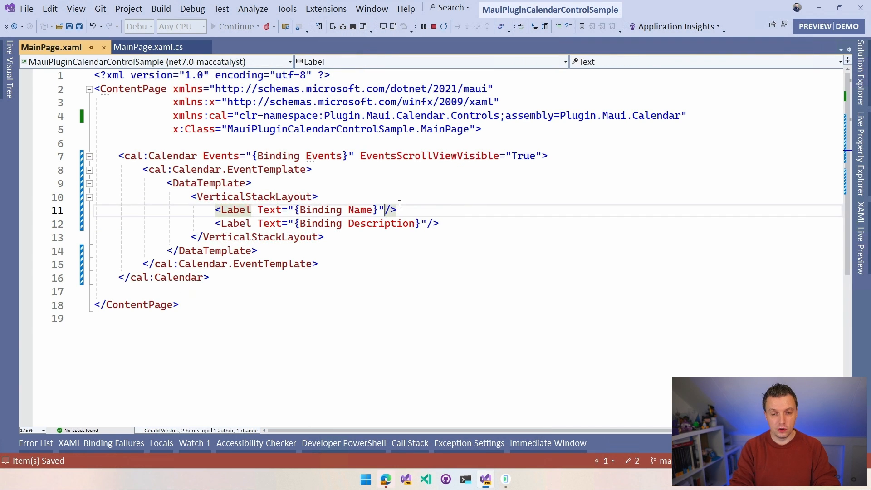
Set the Name label to FontSize="25" FontAttributes="Bold" and return to the emulator
type("FontSize=\"")
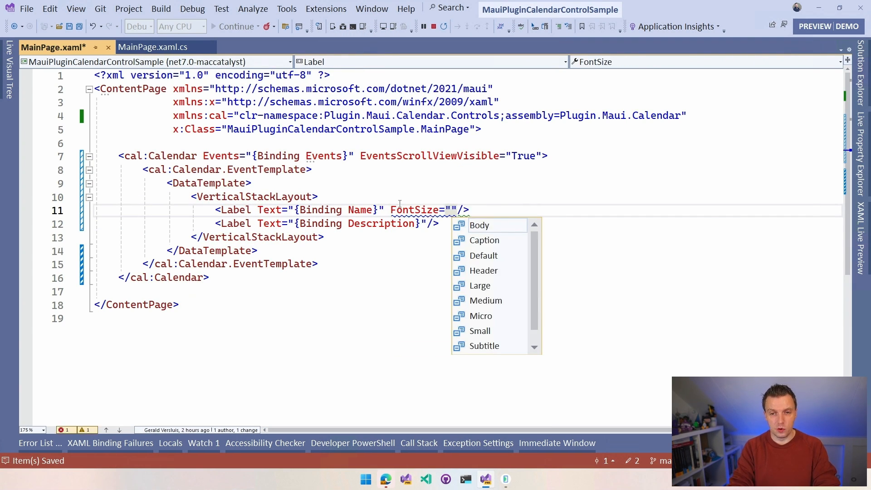
type("25")
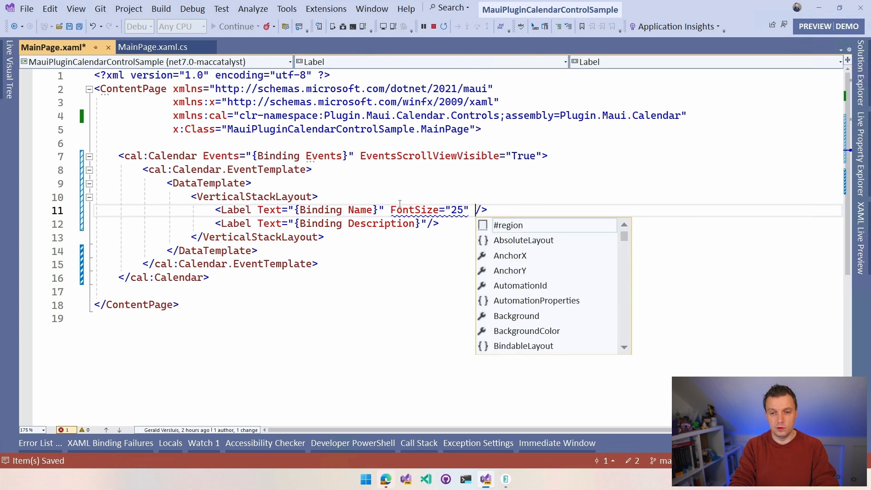
type("FontAttributes=\"Bold")
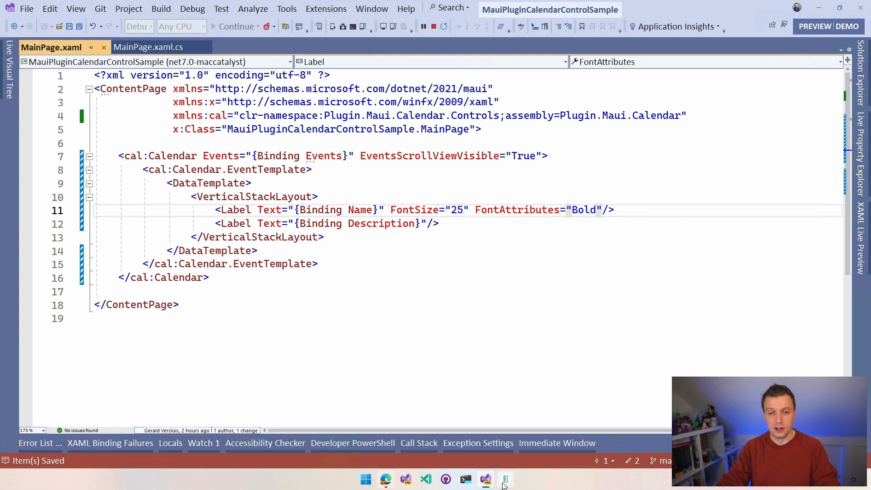
left_click(505, 479)
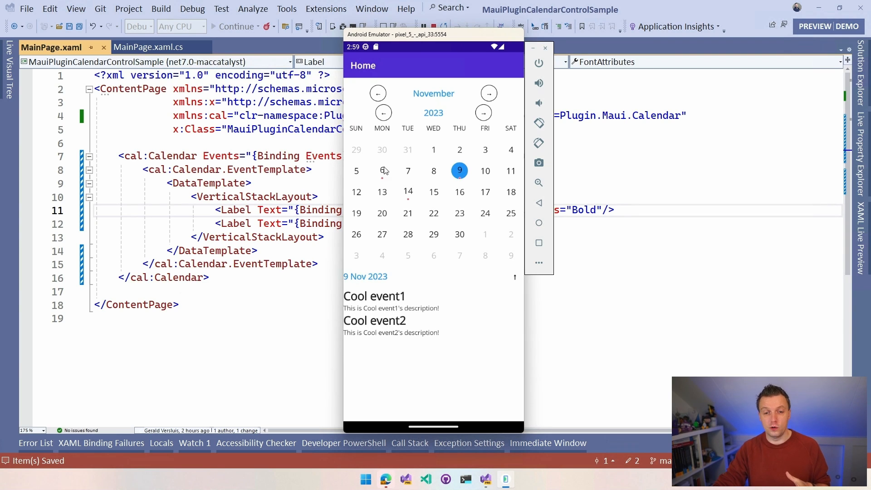
Select 6 November then 14 November to see their events with bold, larger titles
left_click(382, 170)
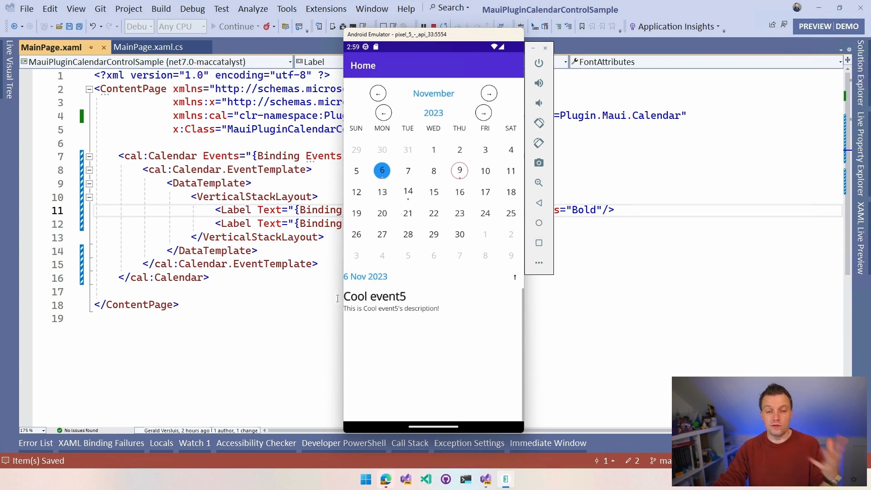
mouse_move(408, 305)
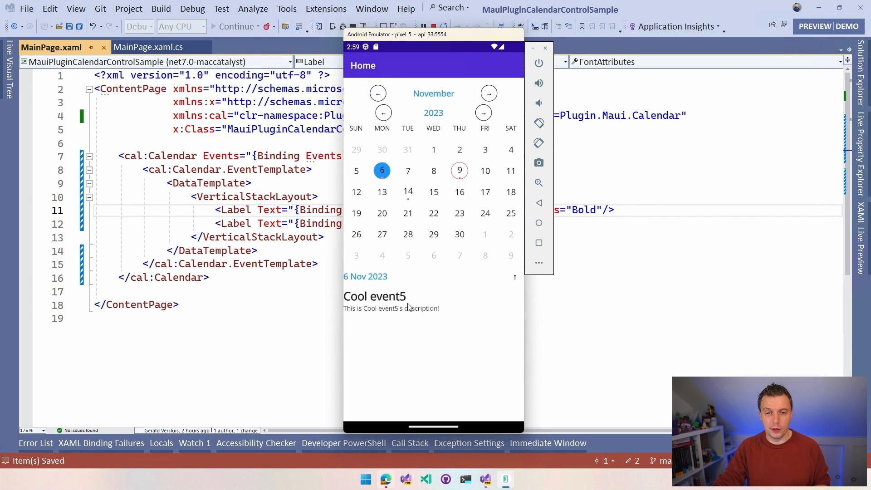
left_click(407, 192)
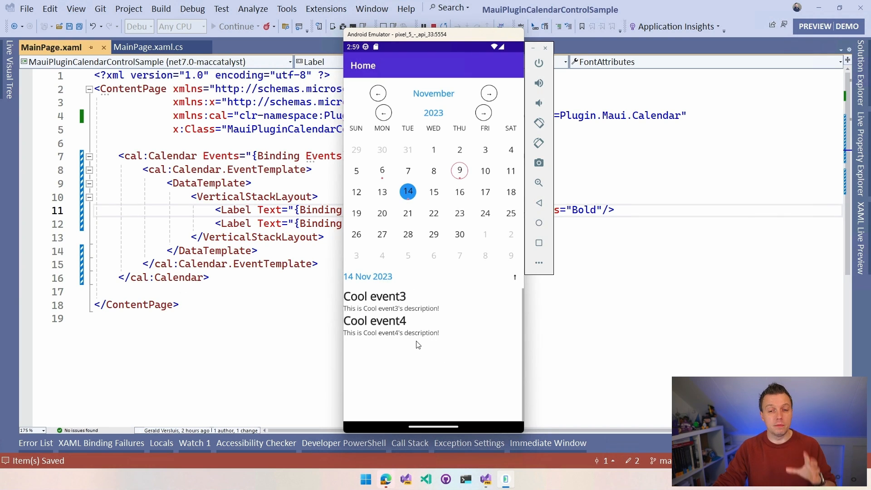
mouse_move(405, 301)
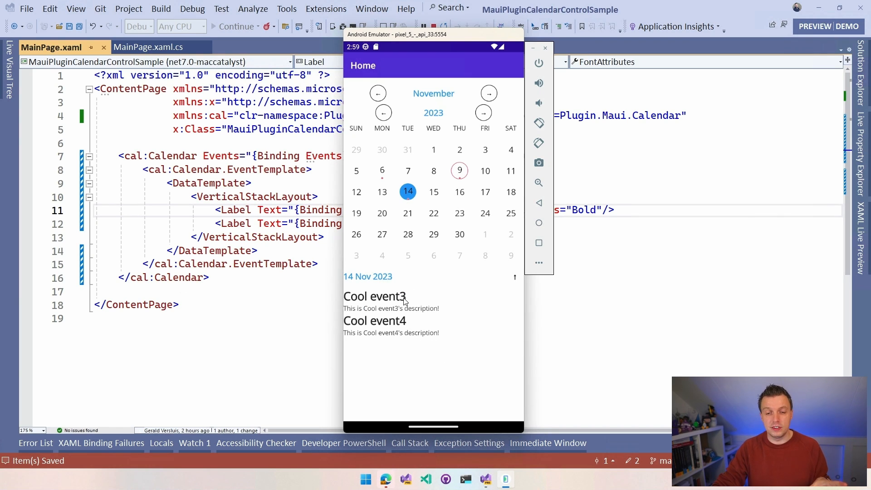
mouse_move(404, 332)
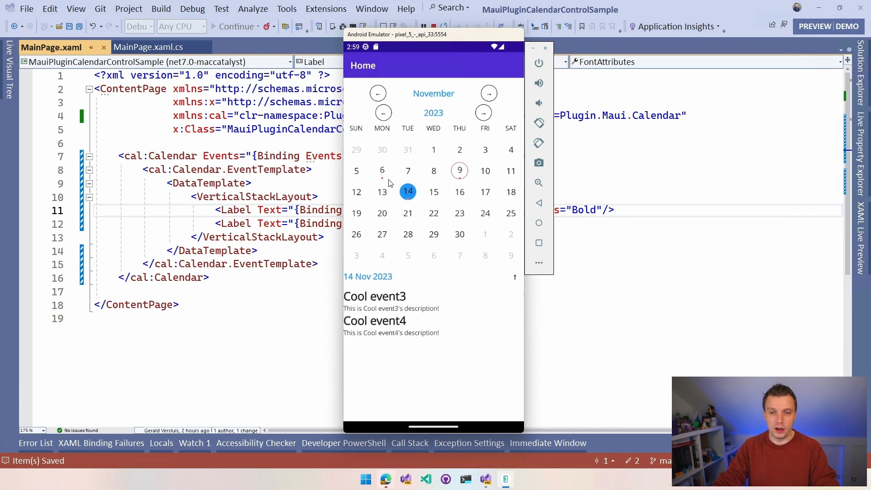
mouse_move(725, 230)
type(" EventsScrollViewVisible=\"True")
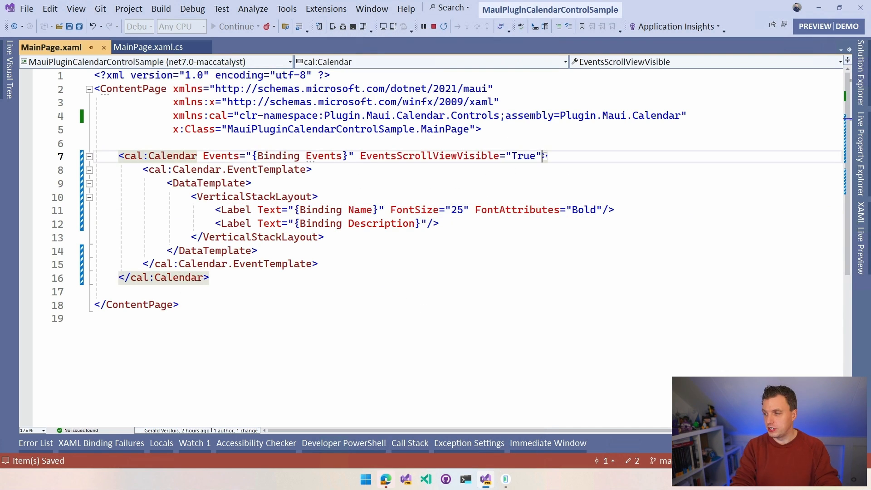
Set SelectedDayBackgroundColor="Red" on the calendar and check the selected day in the emulator
type("Se")
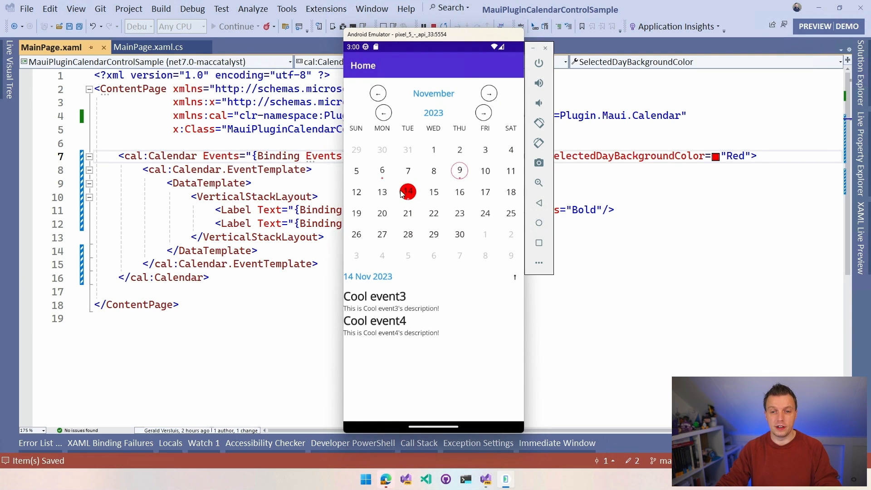
left_click(382, 171)
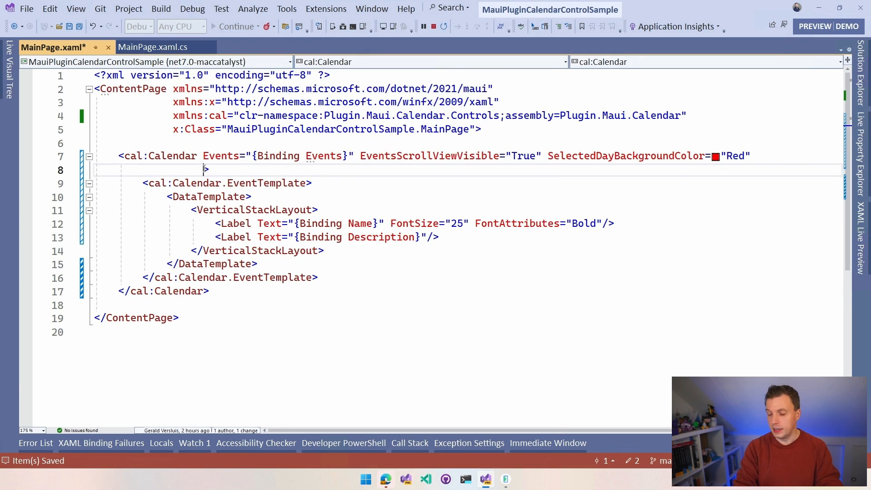
Set EventIndicatorType="BackgroundFull" and select 9 November to see event days highlighted
type("EventIndicatorType=\"Bac")
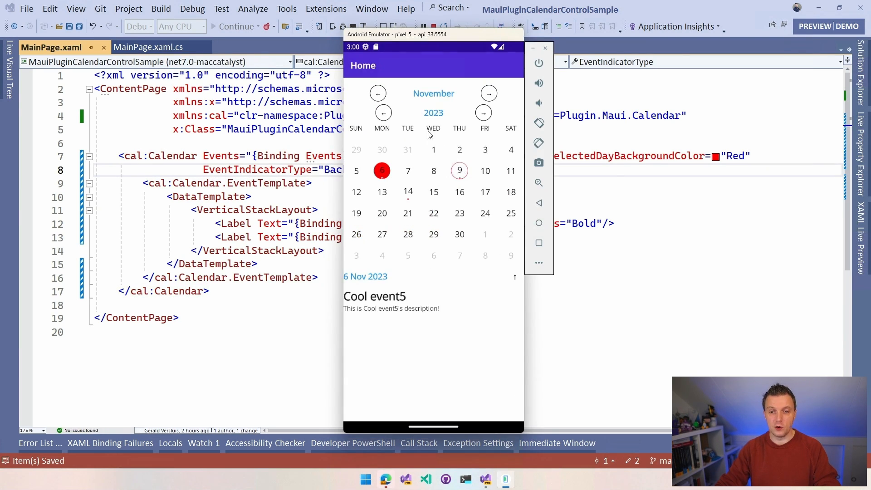
left_click(459, 171)
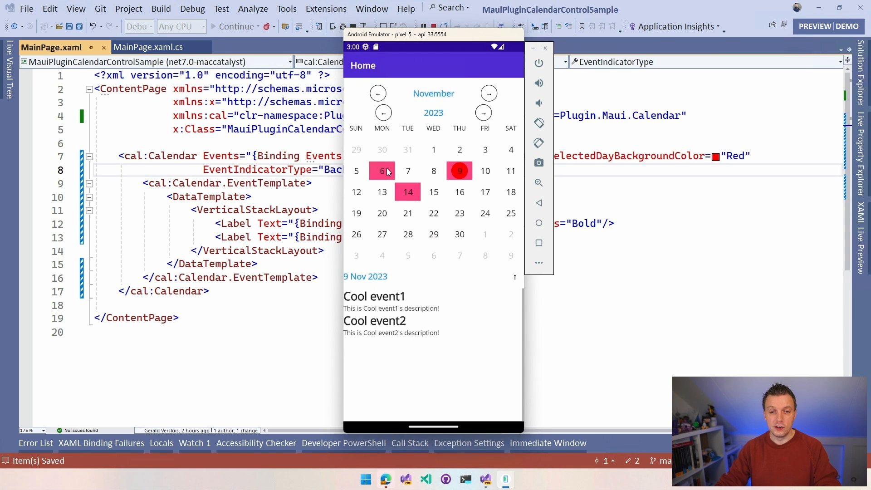
mouse_move(395, 177)
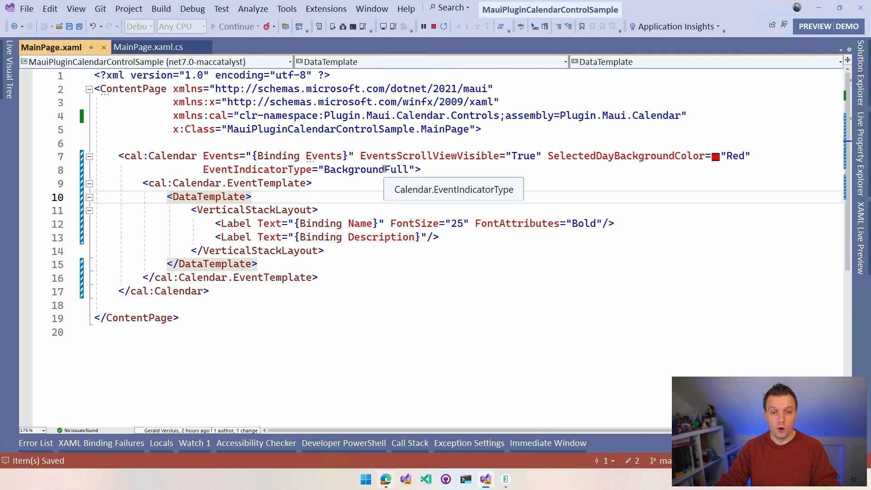
Delete the EventIndicatorType attribute, save, and select 9 November showing dot indicators again
key("Delete")
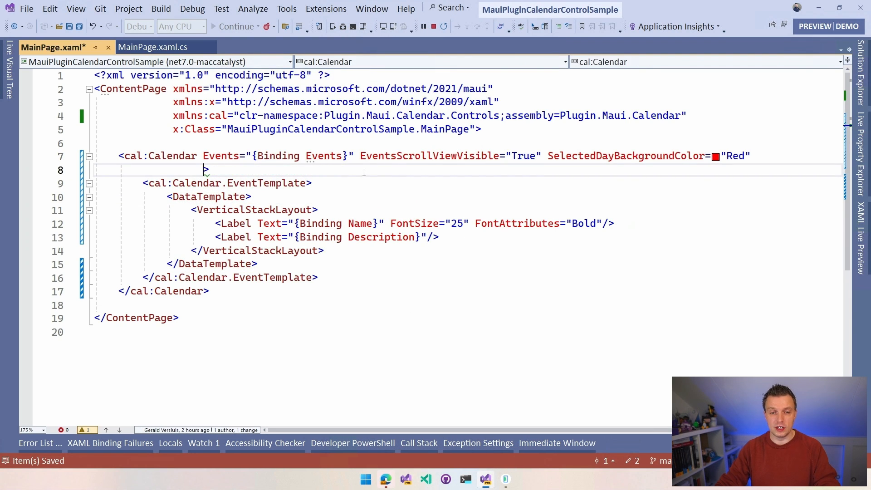
key("ctrl+s")
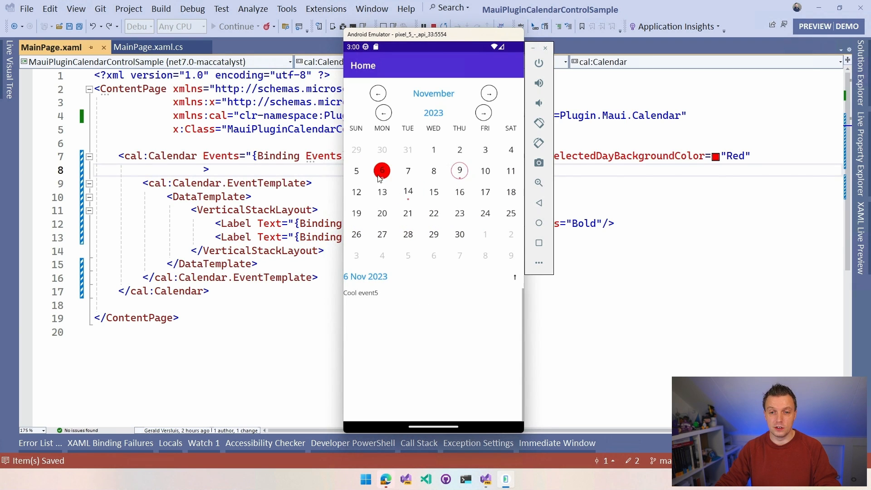
left_click(459, 170)
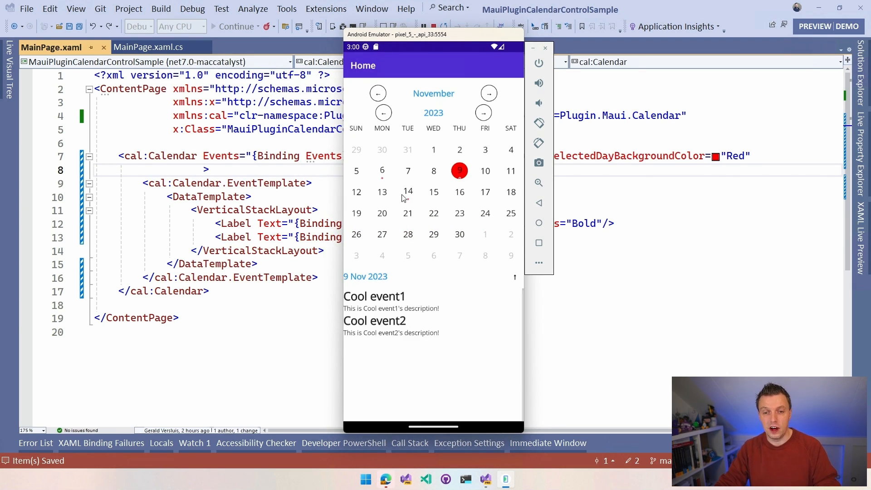
mouse_move(410, 187)
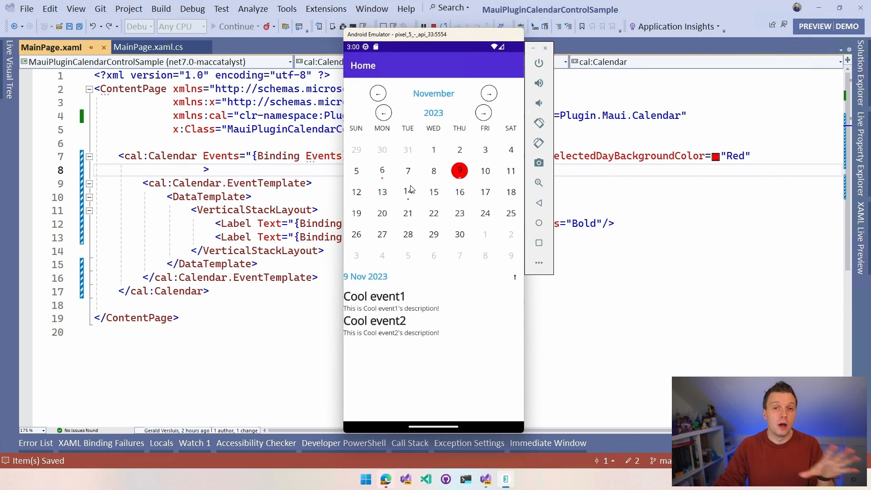
mouse_move(418, 181)
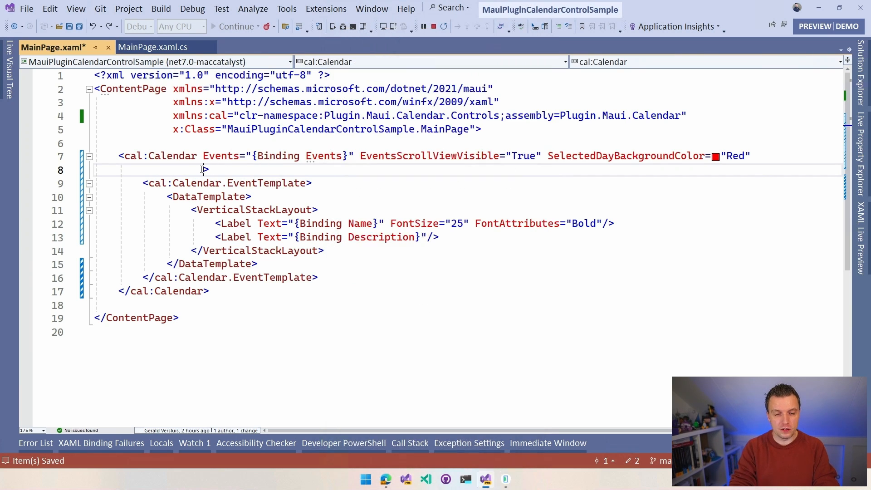
Add CalendarLayout="Week" via IntelliSense and check the single-week view in the emulator
type("Layou")
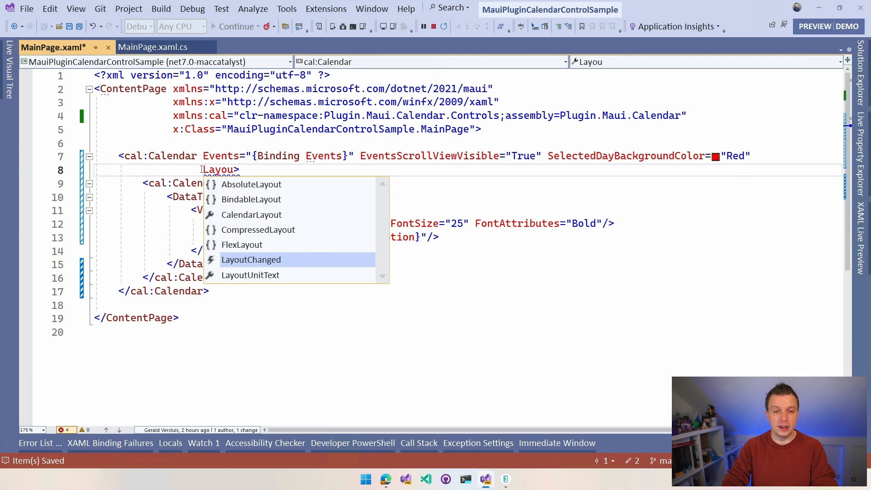
left_click(250, 214)
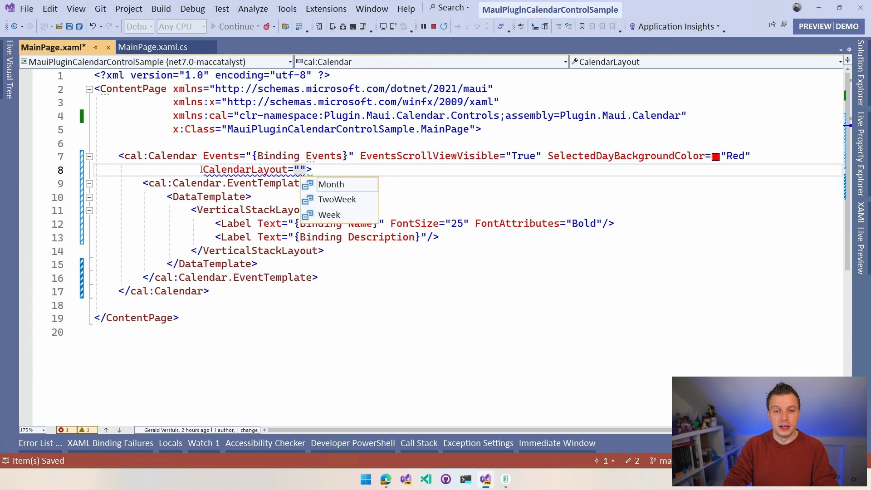
mouse_move(332, 184)
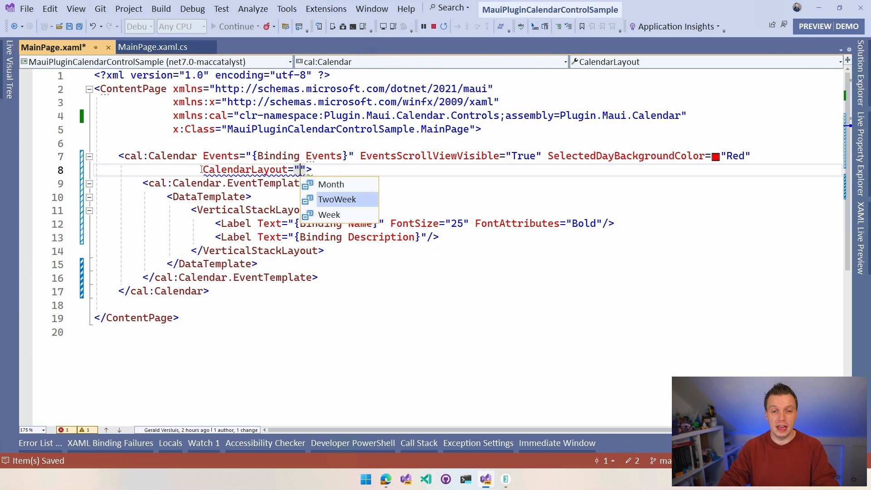
left_click(328, 214)
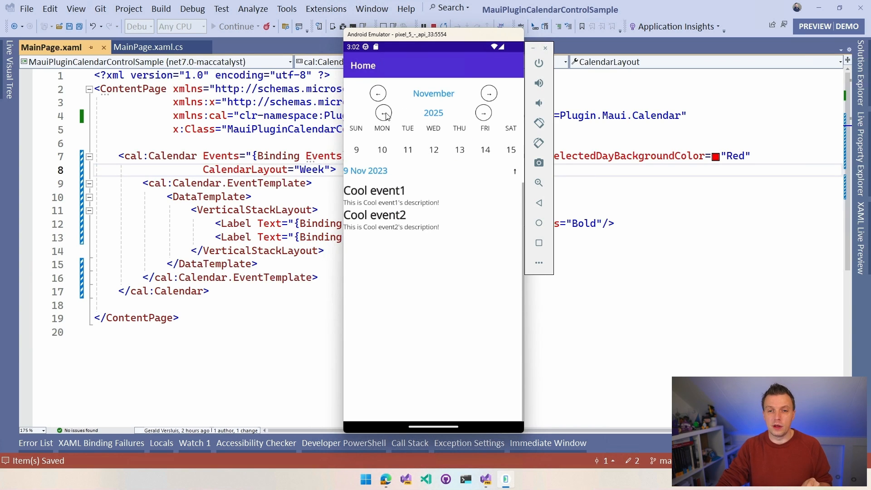
left_click(383, 113)
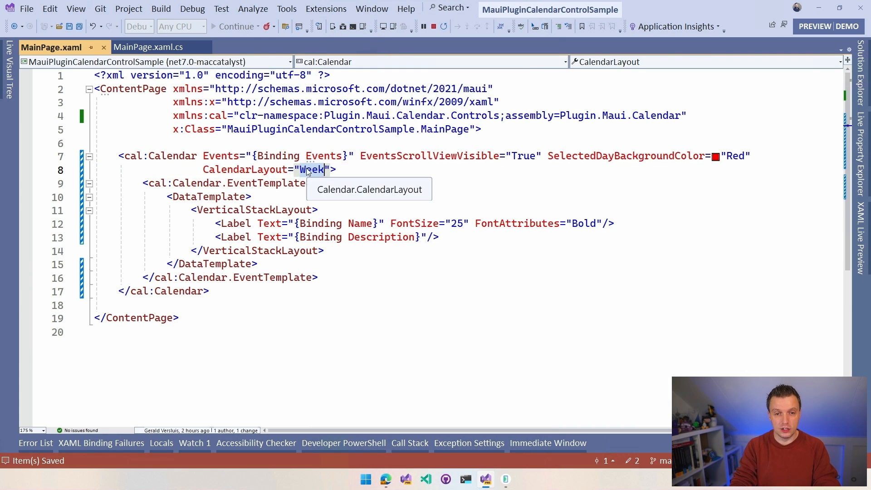
Change CalendarLayout to TwoWeek and bring the emulator calendar back to November 2023
type("TwoWeek")
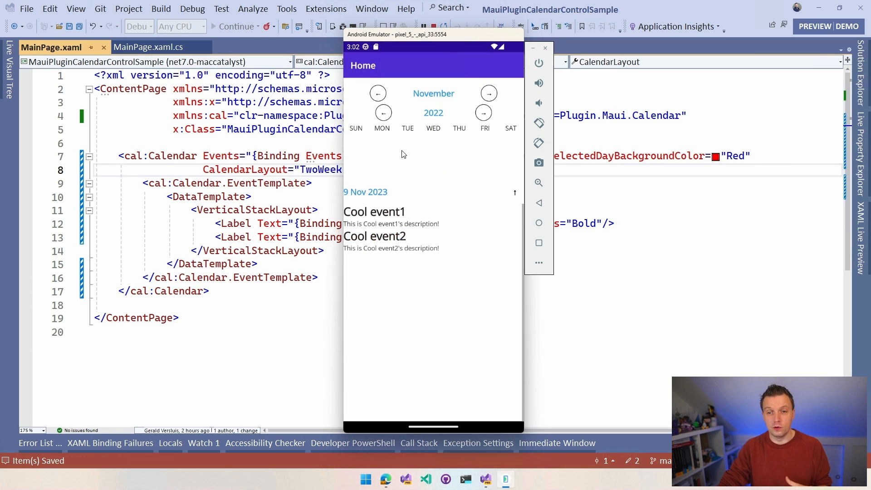
left_click(383, 113)
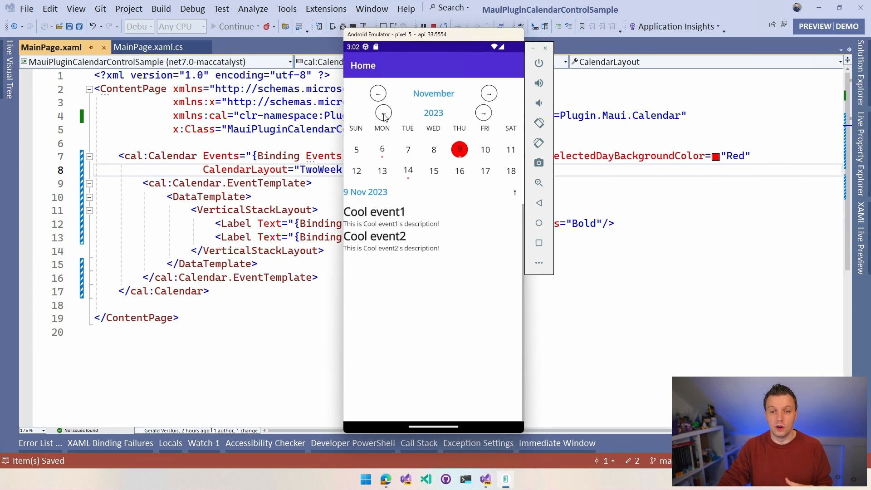